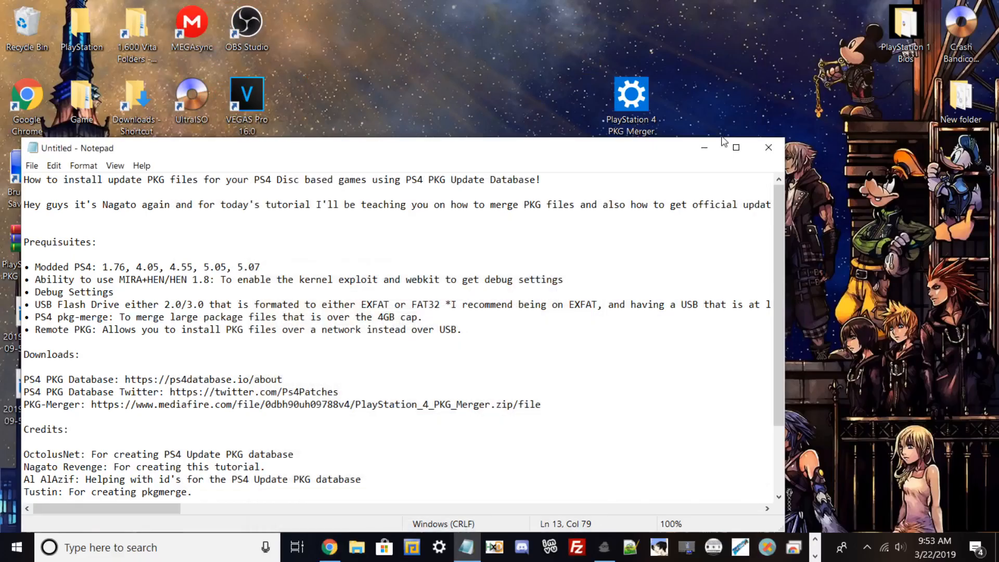
# Maximize the Notepad window holding the PS4 update PKG tutorial outline.
pyautogui.click(735, 147)
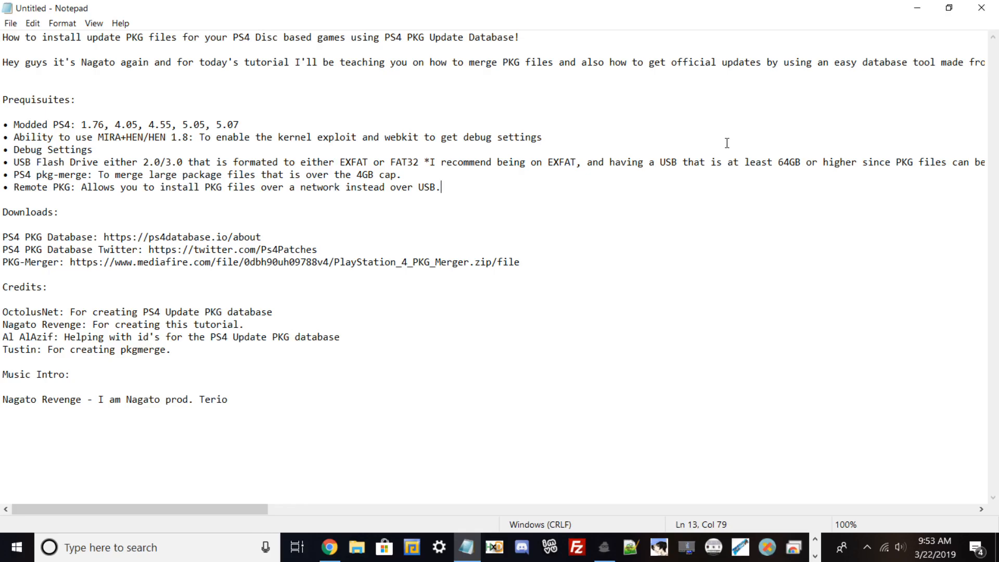
pyautogui.moveTo(468, 47)
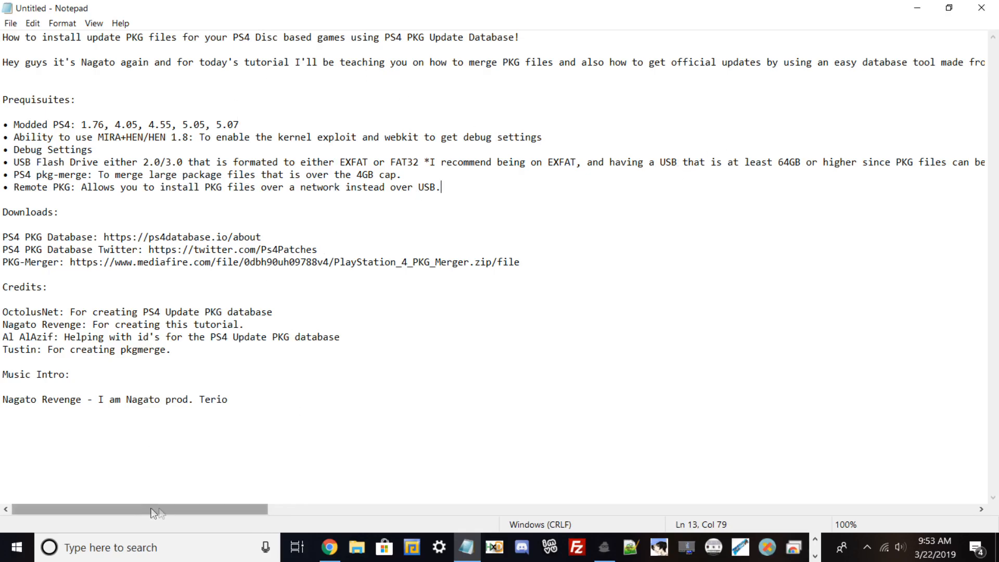
pyautogui.moveTo(156, 508); pyautogui.dragTo(198, 509)
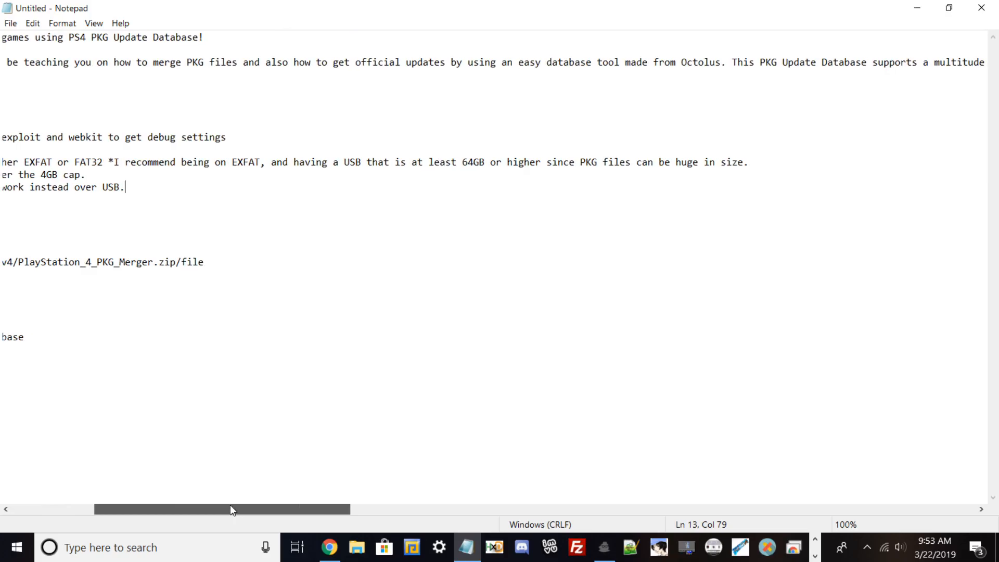
pyautogui.moveTo(231, 509); pyautogui.dragTo(267, 509)
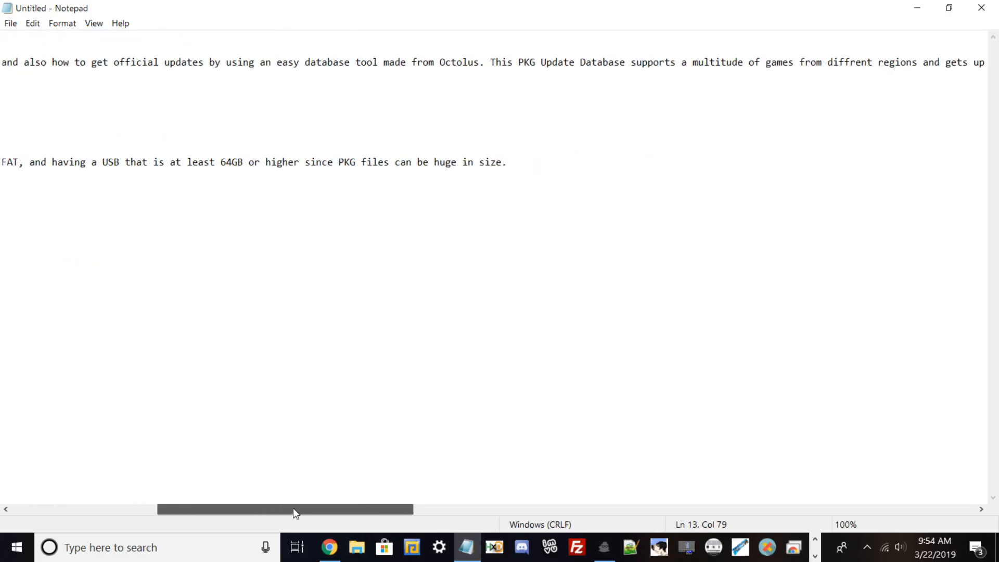
pyautogui.moveTo(284, 509); pyautogui.dragTo(312, 509)
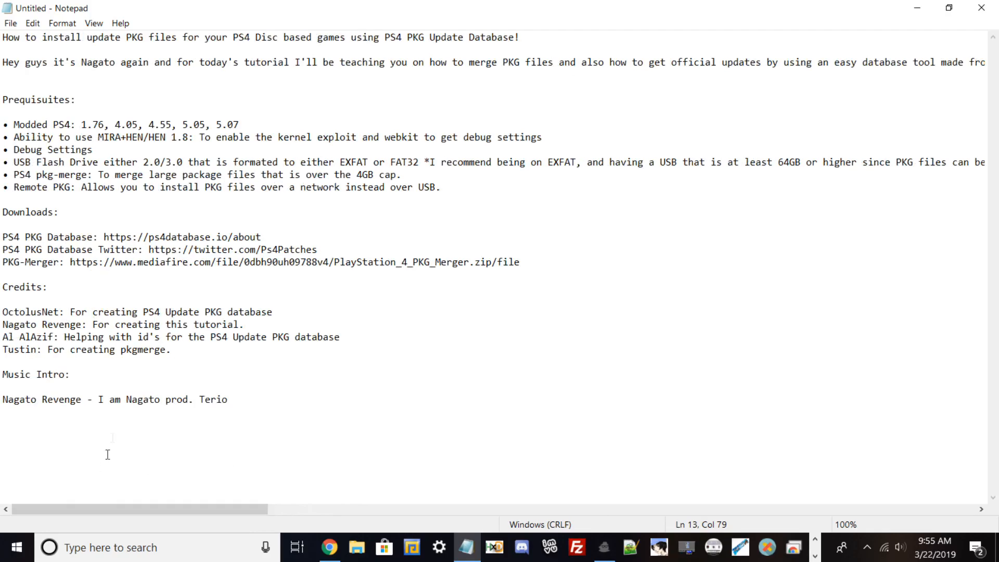
pyautogui.moveTo(407, 71)
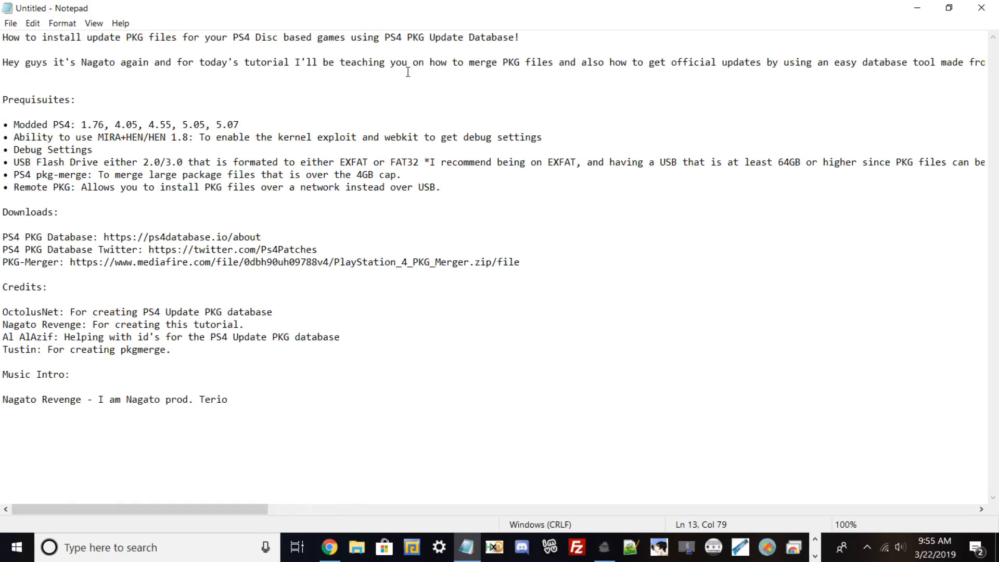
# Click into the notes, then deselect the credits lines.
pyautogui.click(439, 187)
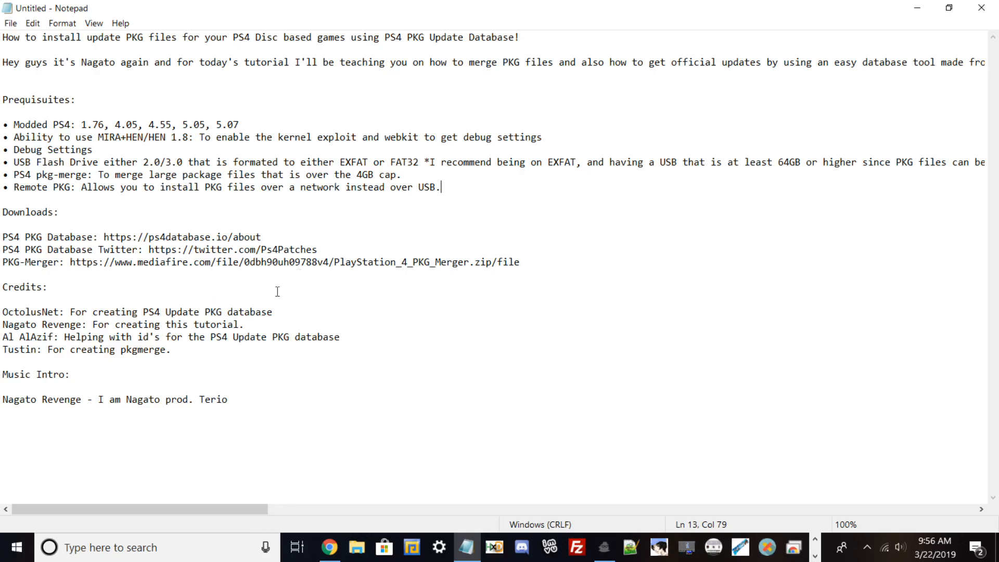
pyautogui.moveTo(252, 241)
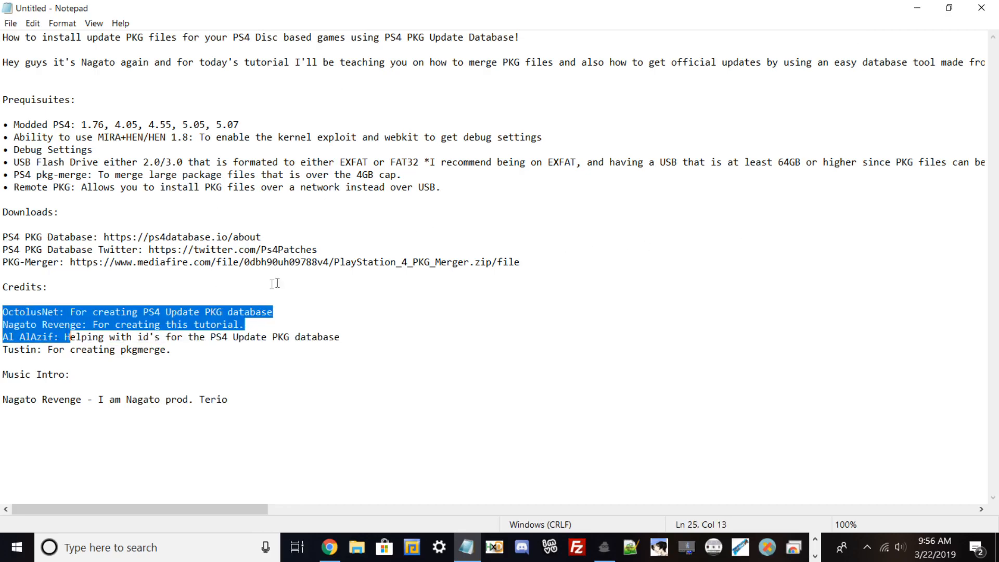
pyautogui.click(94, 390)
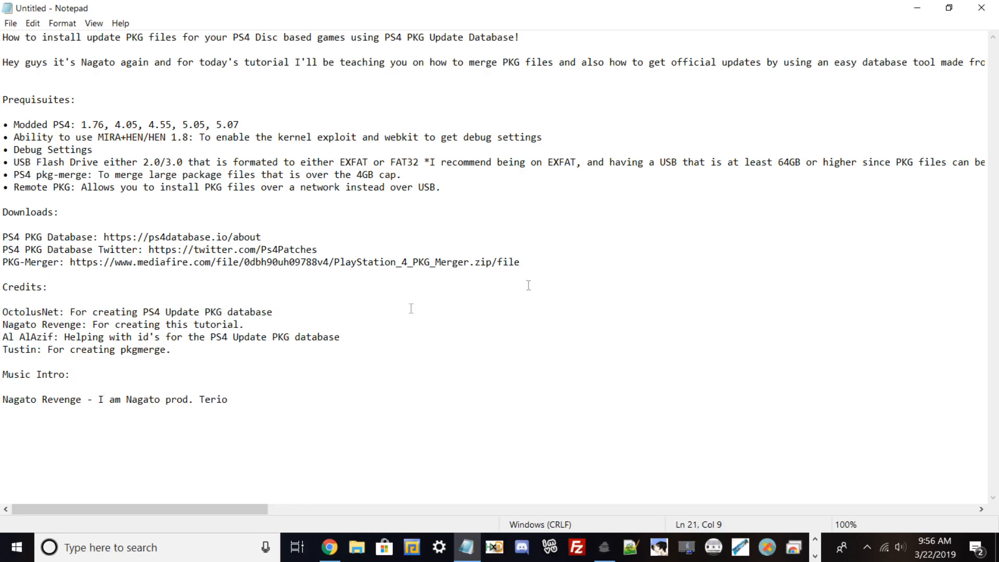
pyautogui.moveTo(79, 354)
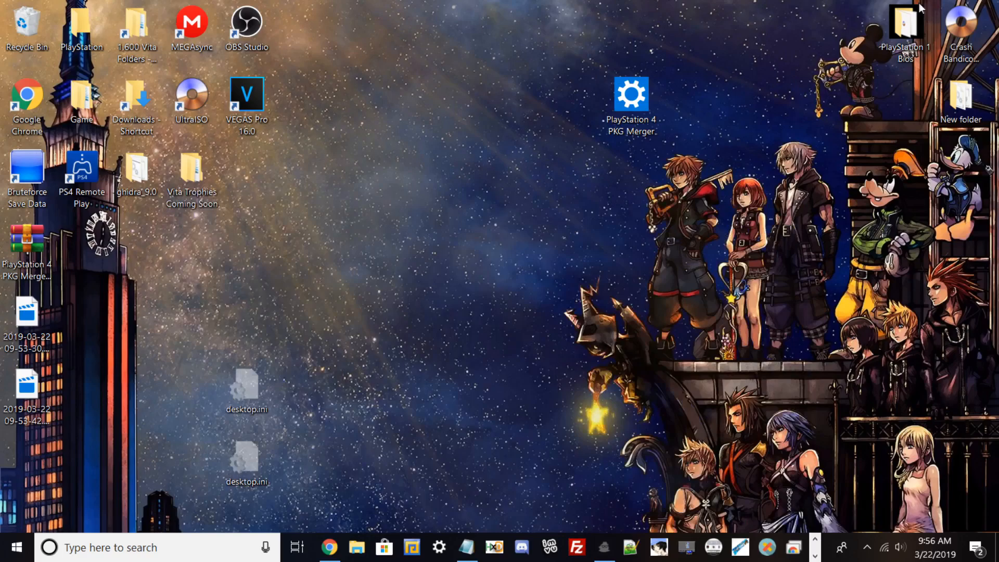
# Bring the PS4 PKG Database site forward and activate its Title ID search field.
pyautogui.click(328, 547)
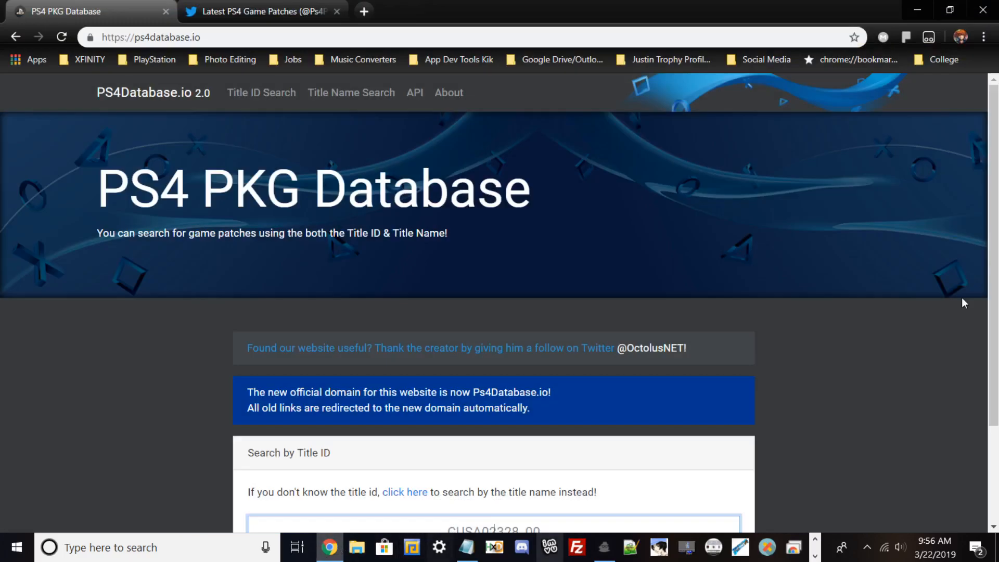
pyautogui.moveTo(559, 268)
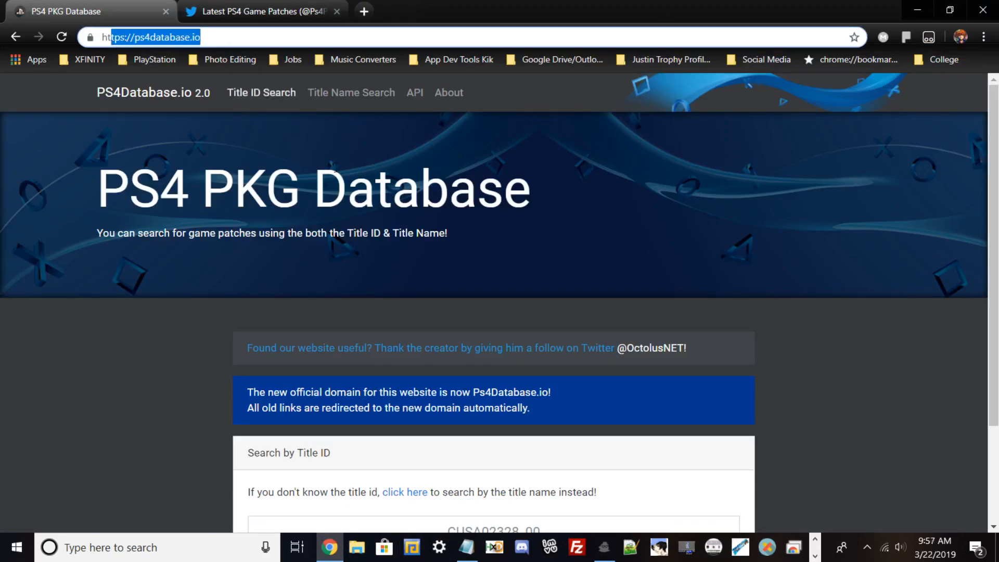
pyautogui.scroll(-3)
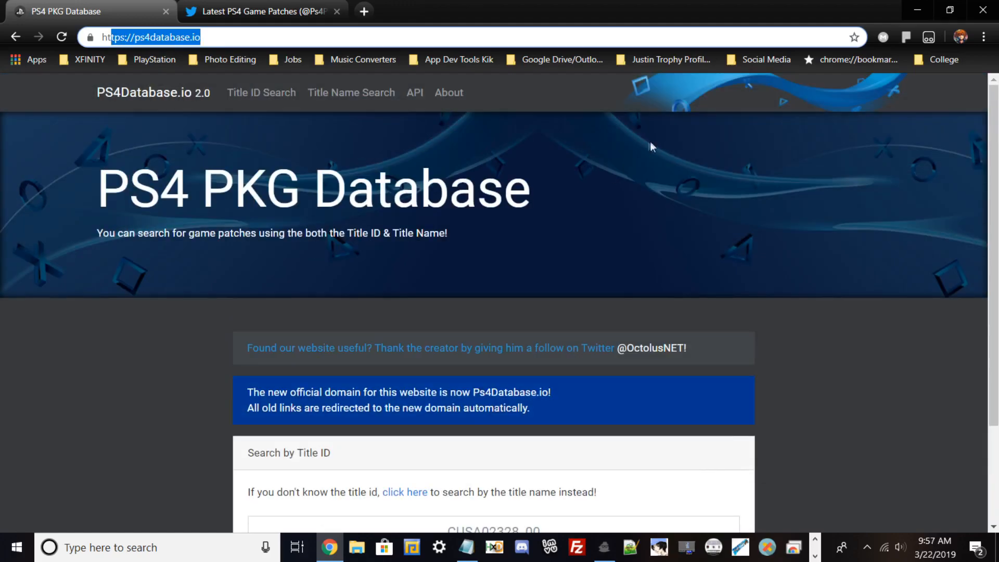
pyautogui.scroll(-3)
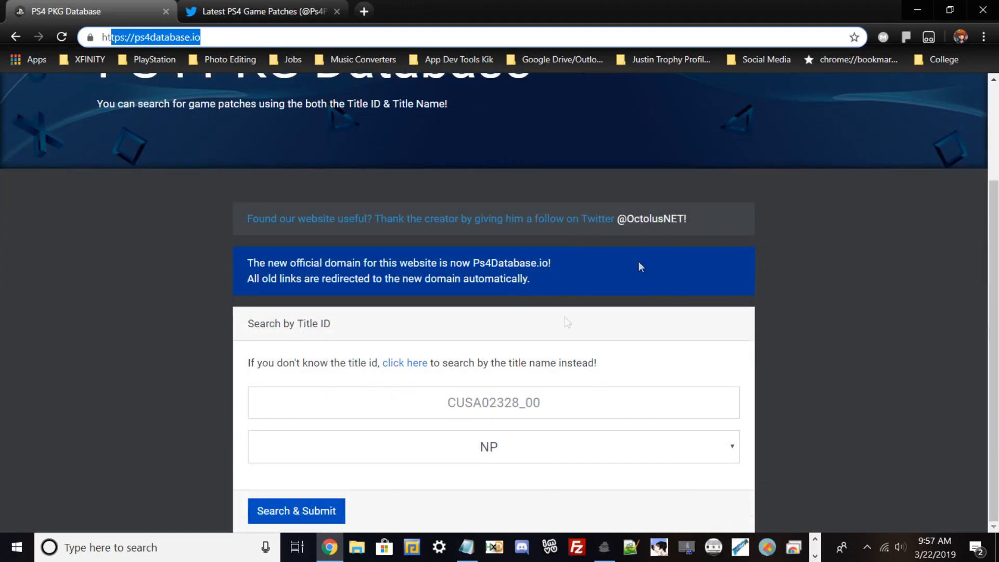
pyautogui.moveTo(617, 327)
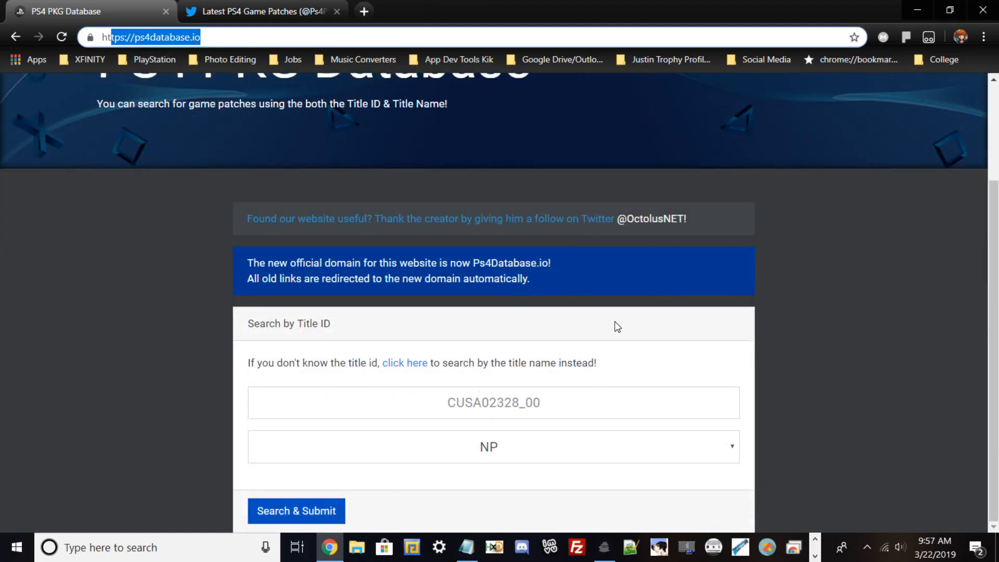
pyautogui.click(295, 510)
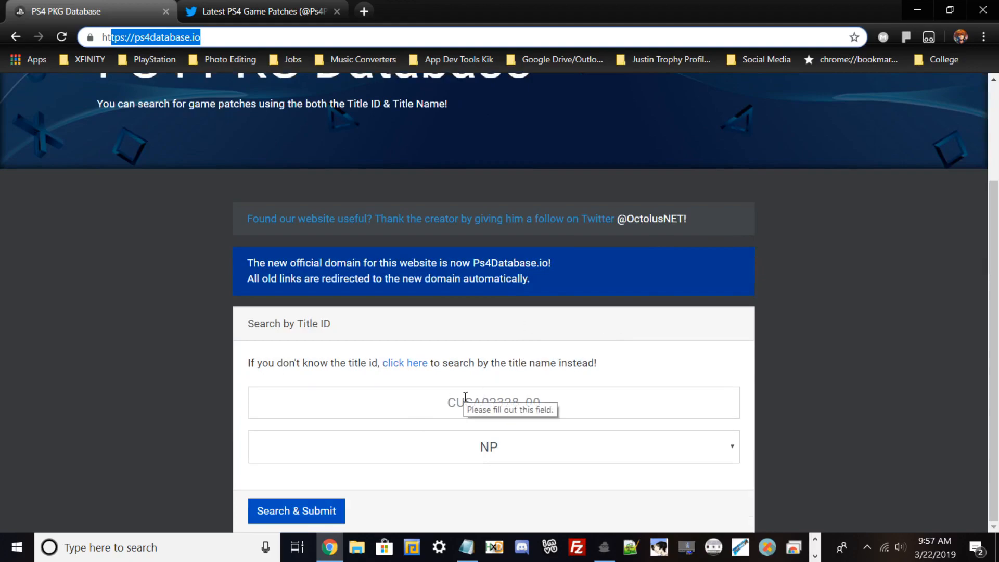
pyautogui.click(494, 402)
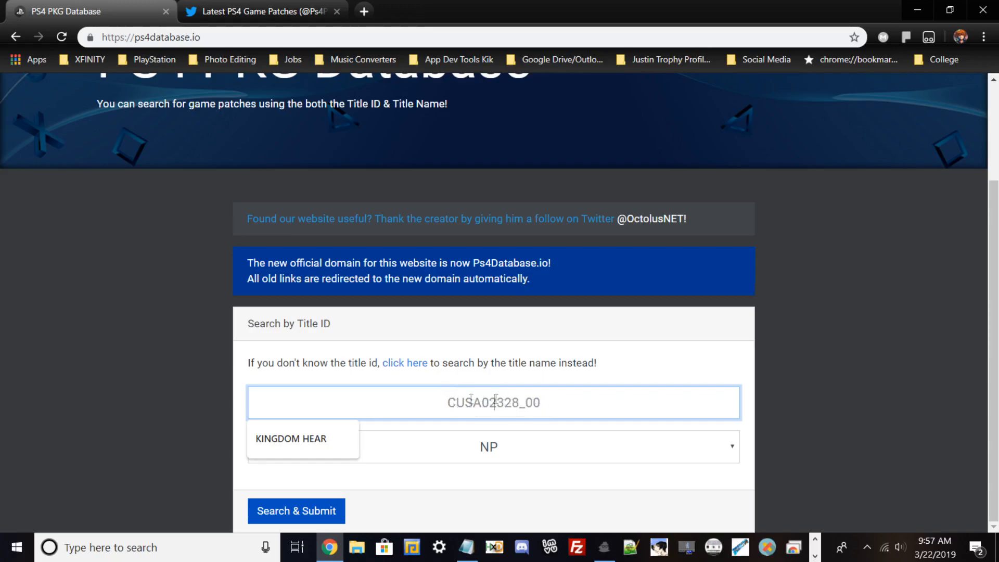
pyautogui.moveTo(521, 391)
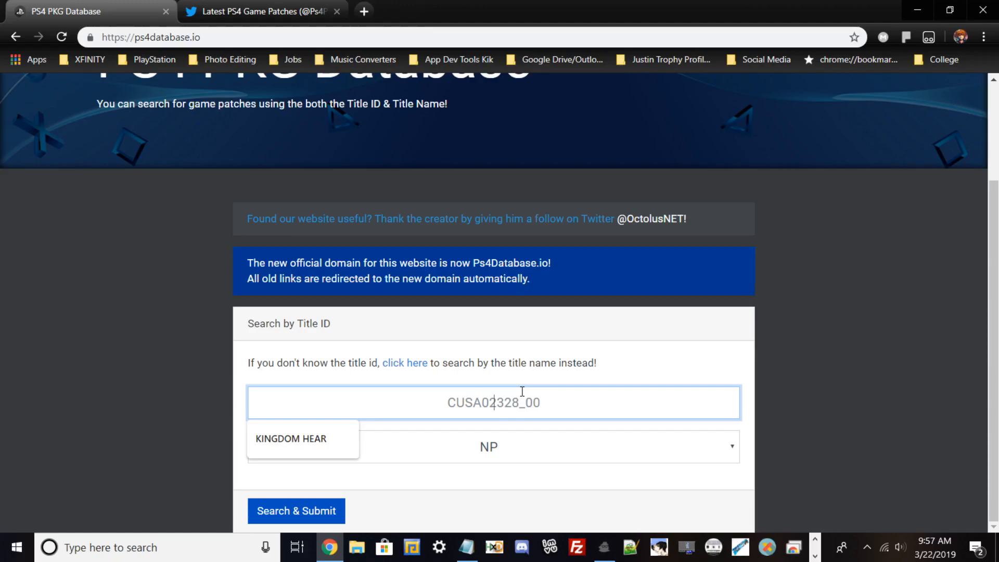
pyautogui.click(296, 510)
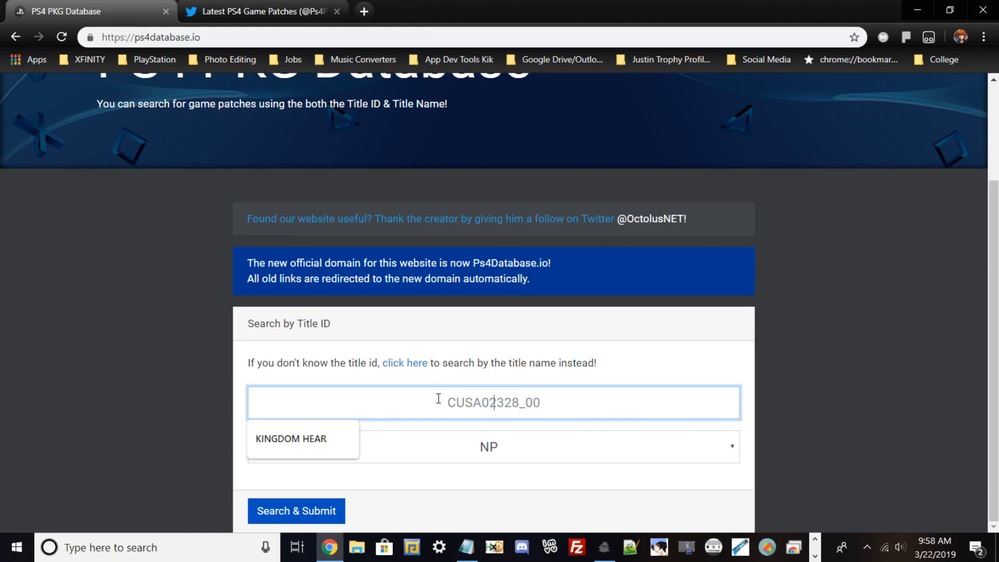
pyautogui.moveTo(512, 384)
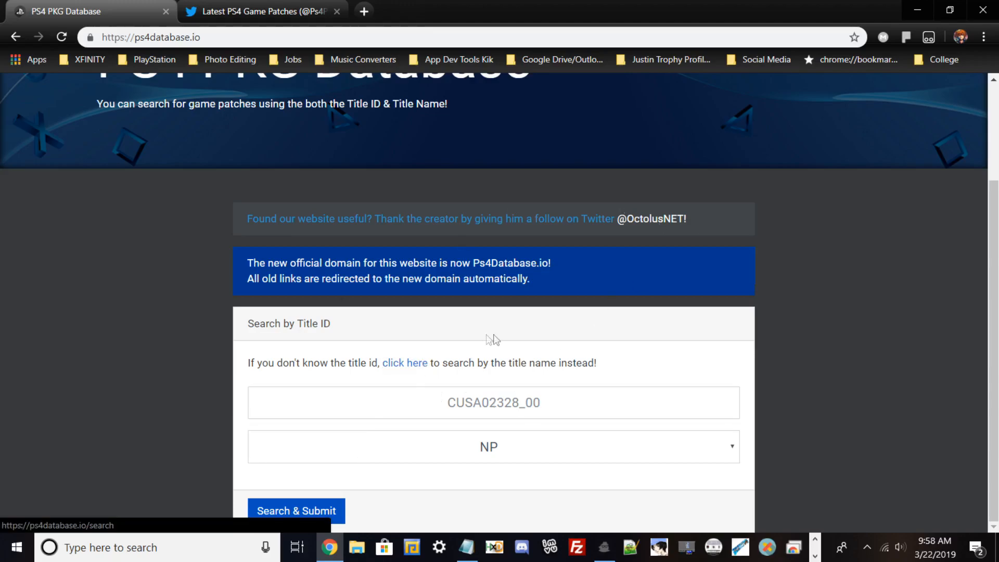
# Search titles for KINGDOM HEARTS and highlight CUSA05409_00 in the JP ReMIX row.
pyautogui.click(405, 362)
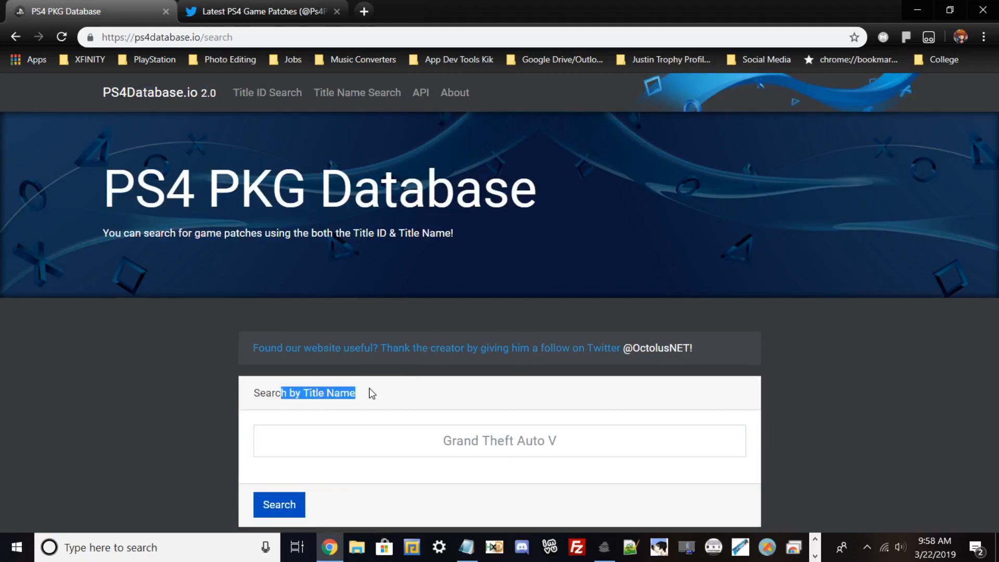
pyautogui.click(499, 440)
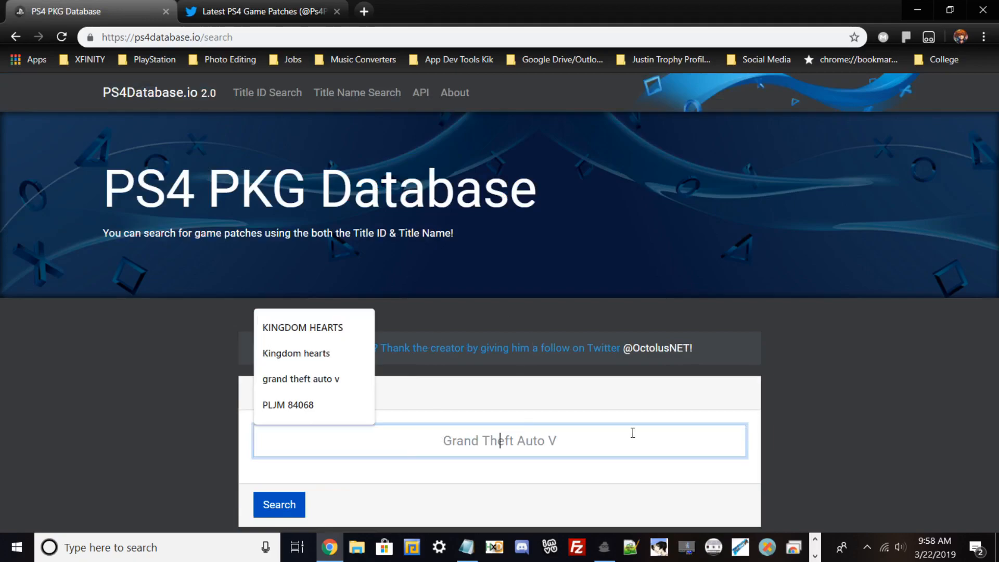
pyautogui.write('k')
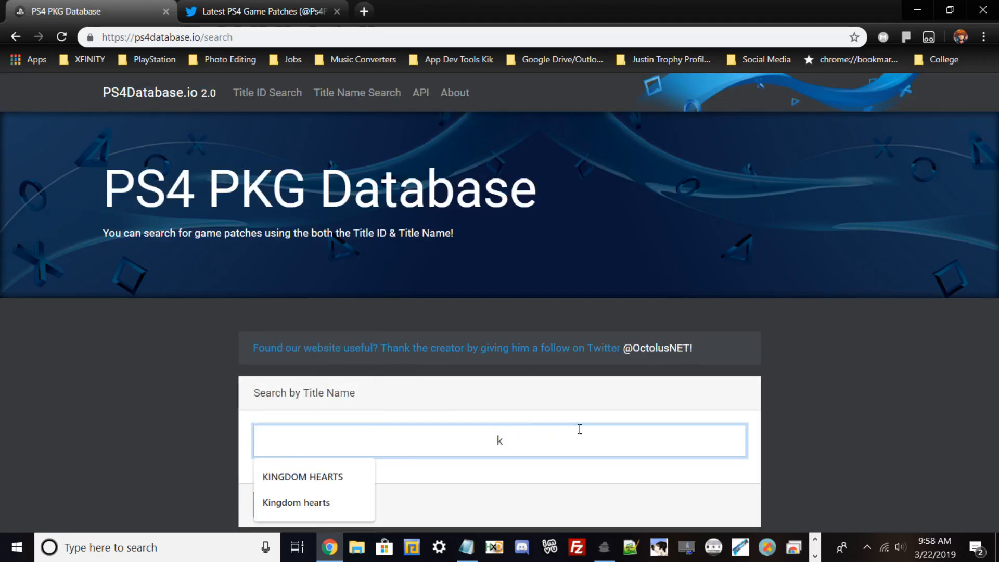
pyautogui.click(301, 476)
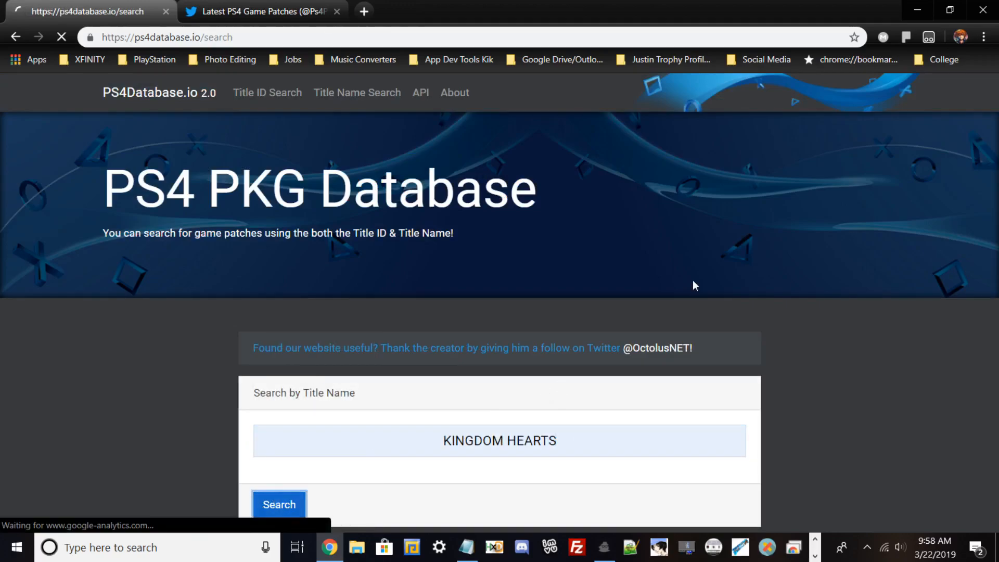
pyautogui.click(279, 504)
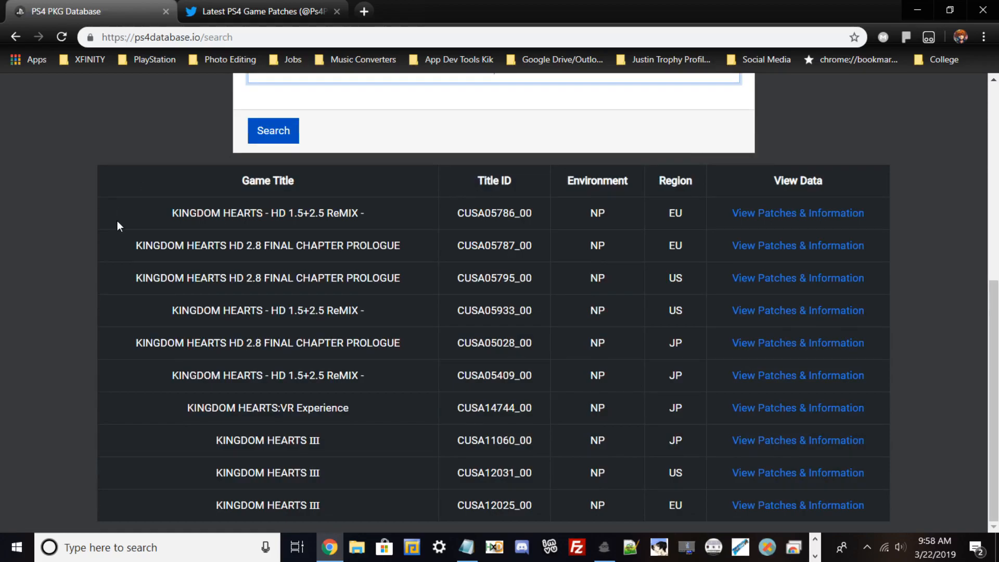
pyautogui.moveTo(220, 185)
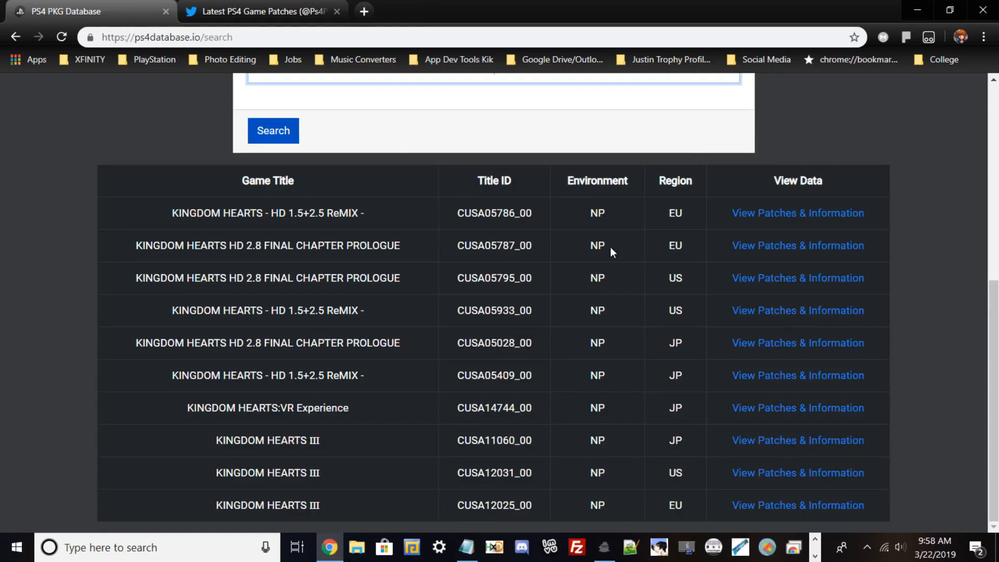
pyautogui.moveTo(739, 426)
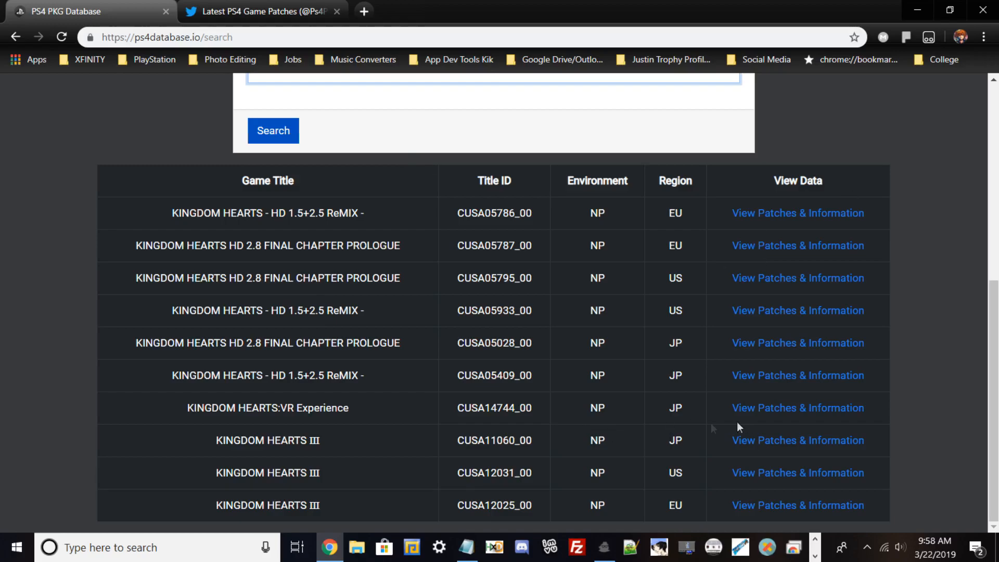
pyautogui.doubleClick(675, 440)
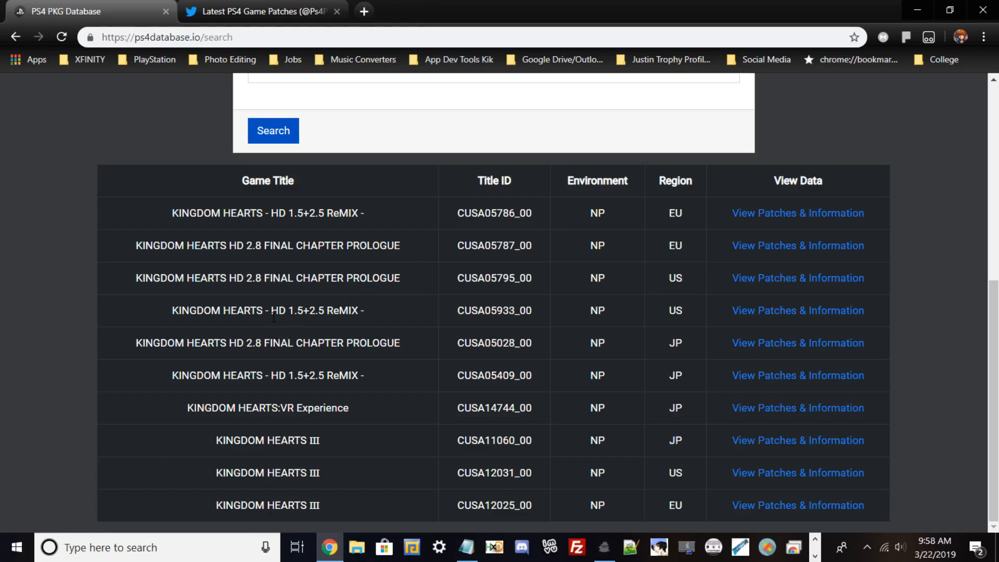
pyautogui.moveTo(663, 403)
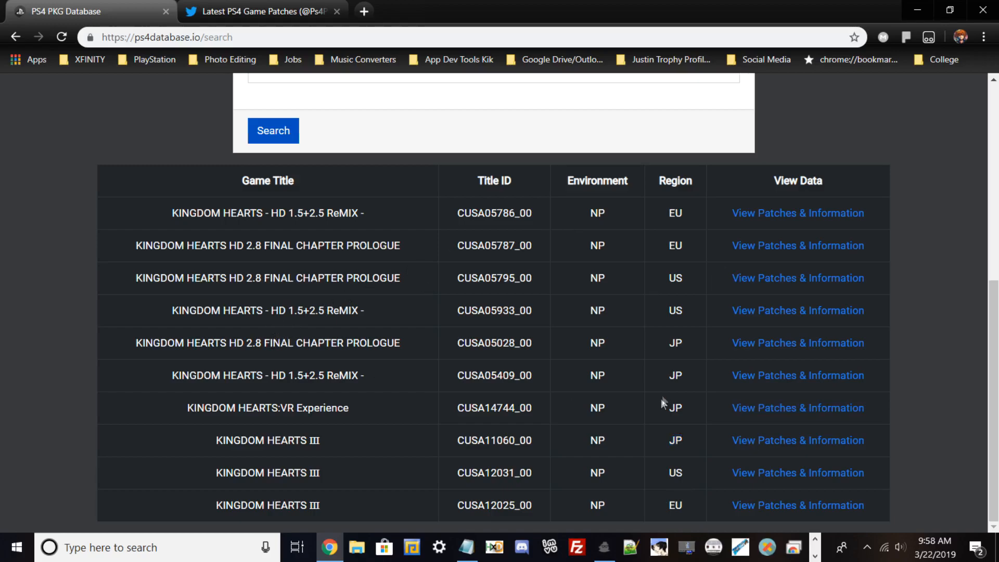
pyautogui.moveTo(433, 385)
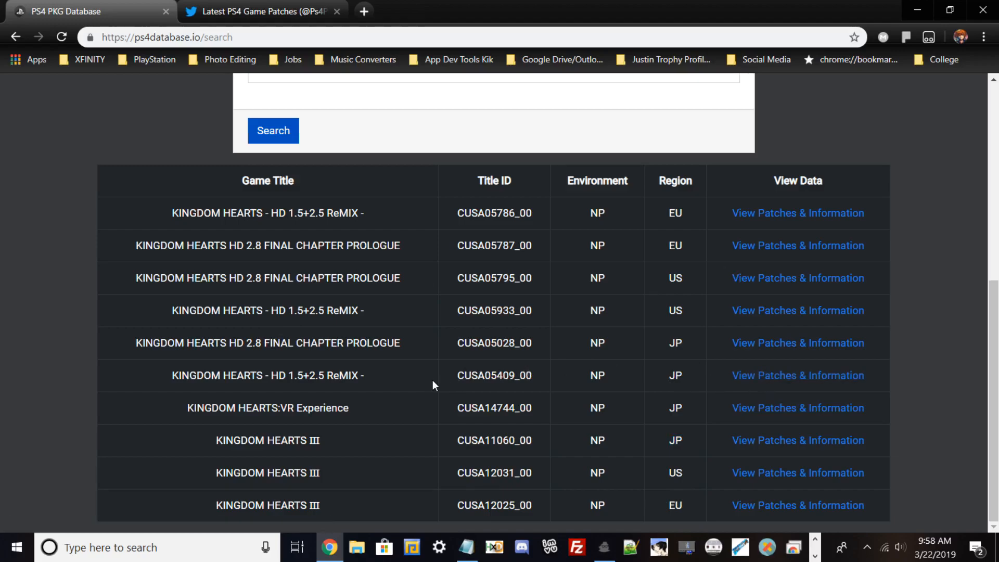
pyautogui.moveTo(462, 365)
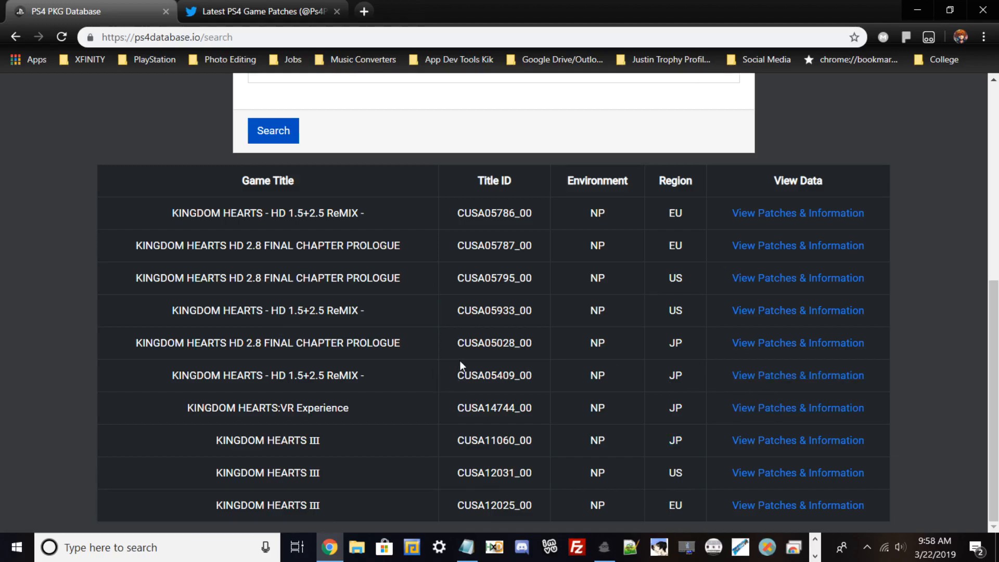
pyautogui.moveTo(175, 397)
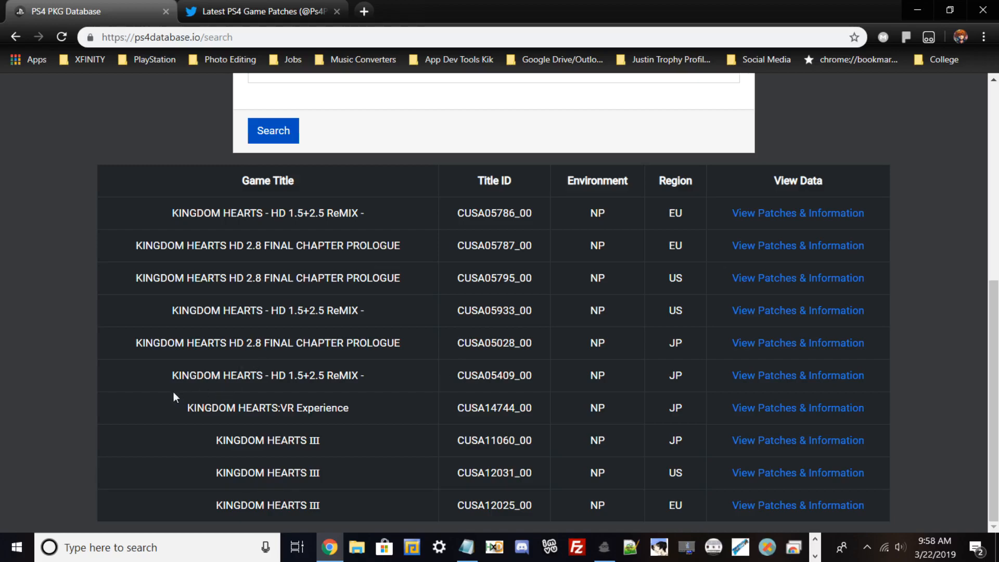
pyautogui.moveTo(172, 375); pyautogui.dragTo(312, 374)
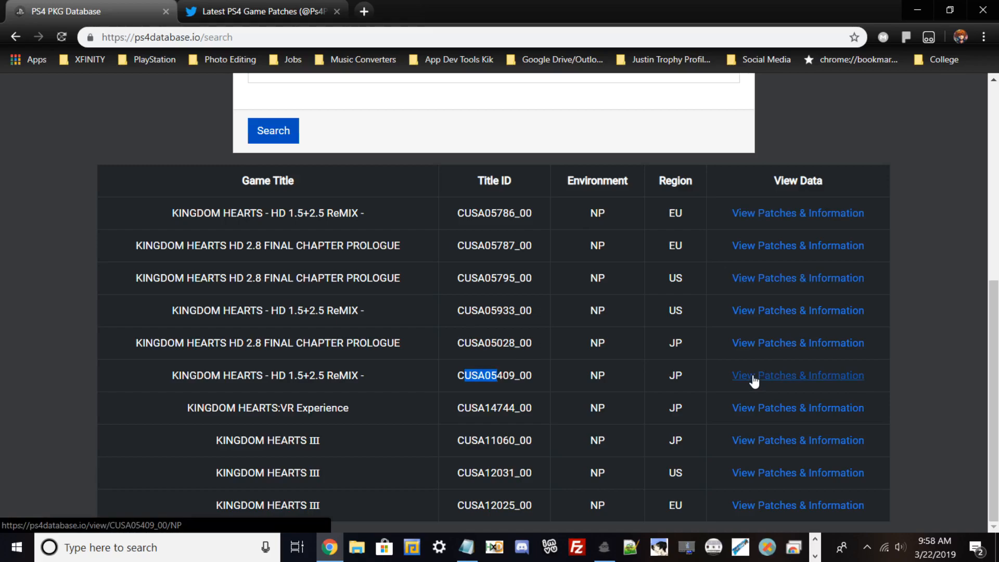
# Open the CUSA05409_00 patch page and expand Older Available Patches.
pyautogui.click(797, 374)
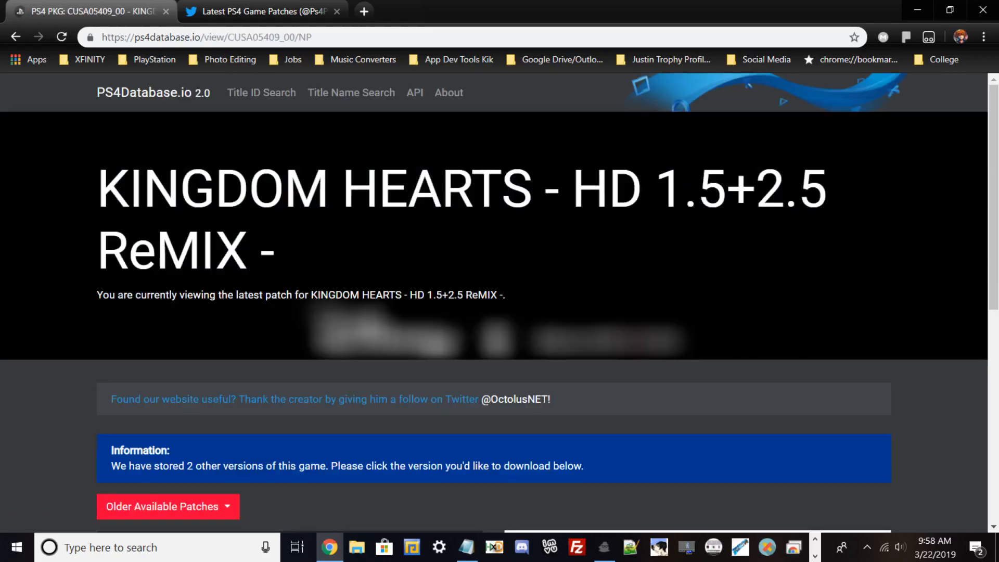
pyautogui.scroll(-3)
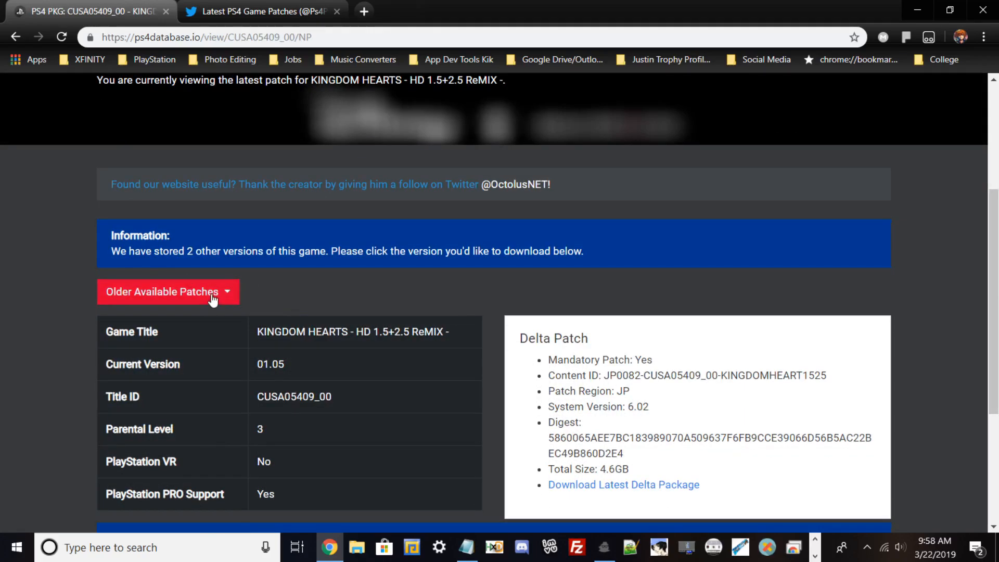
pyautogui.click(167, 292)
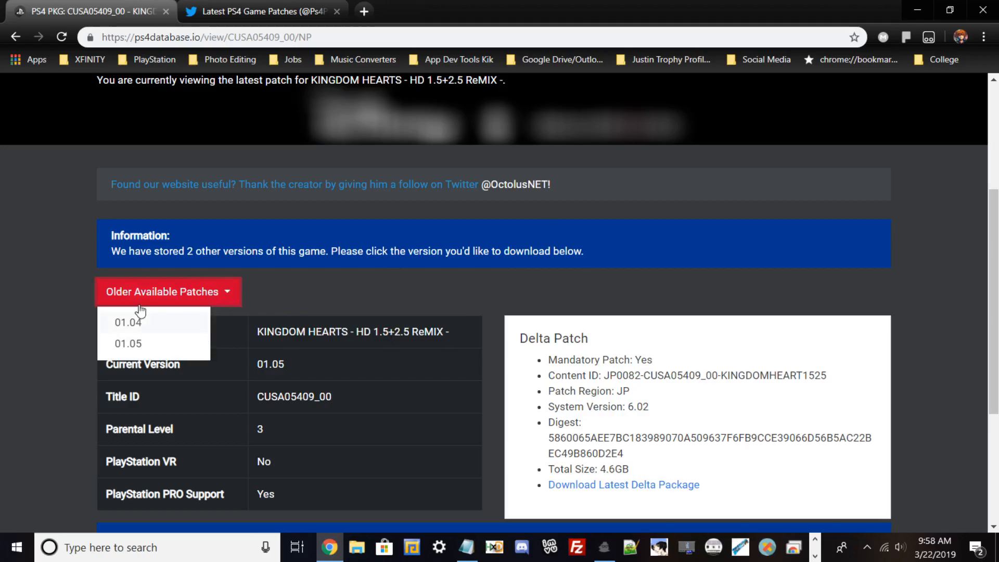
pyautogui.moveTo(143, 344)
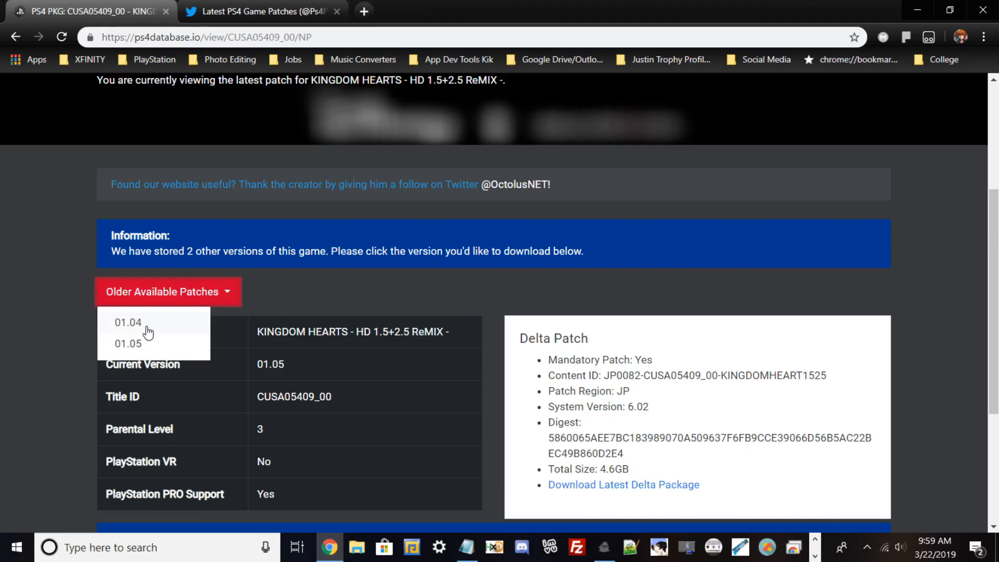
pyautogui.moveTo(161, 345)
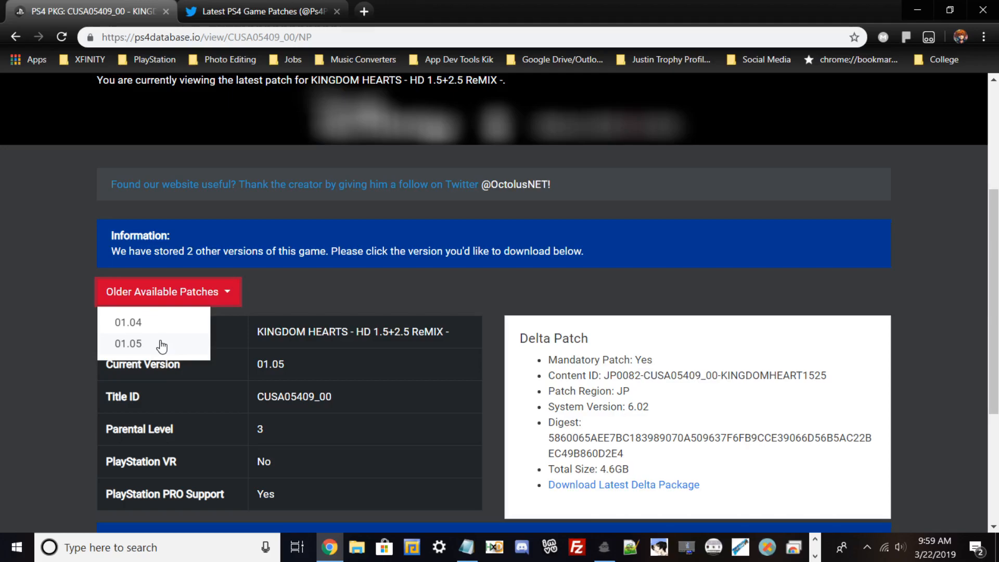
pyautogui.moveTo(212, 363)
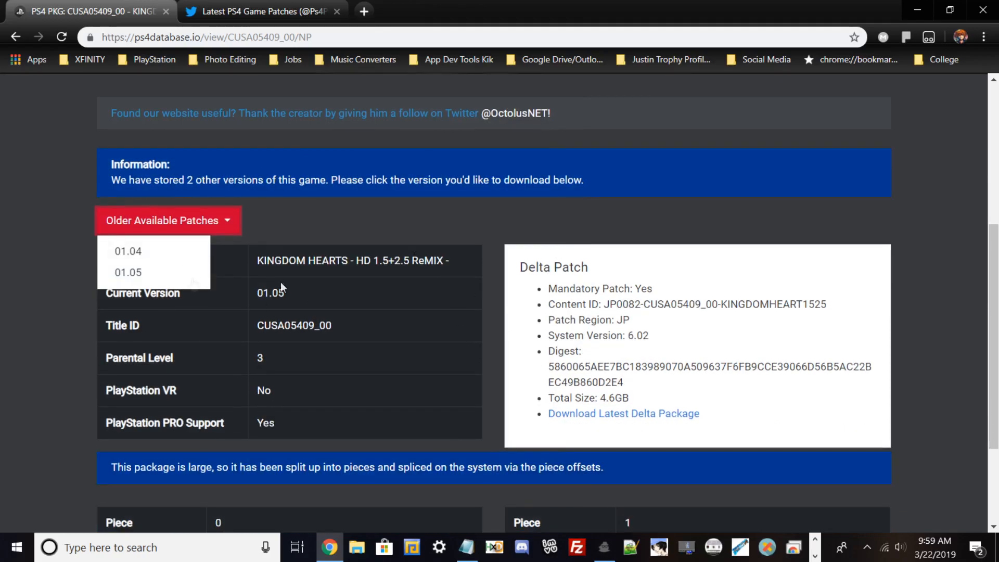
# Review version 01.05's download pieces, then close its details.
pyautogui.scroll(-3)
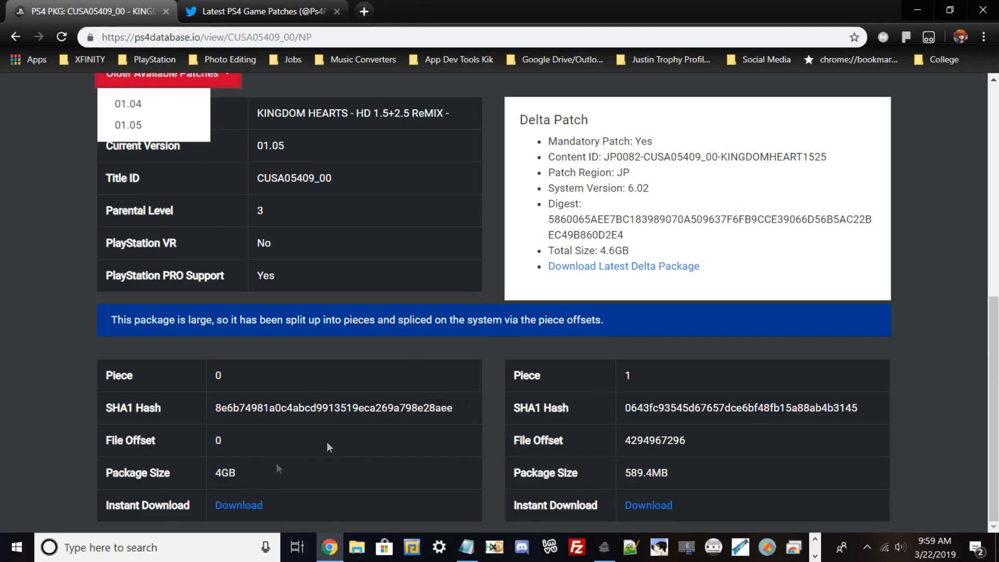
pyautogui.moveTo(432, 468)
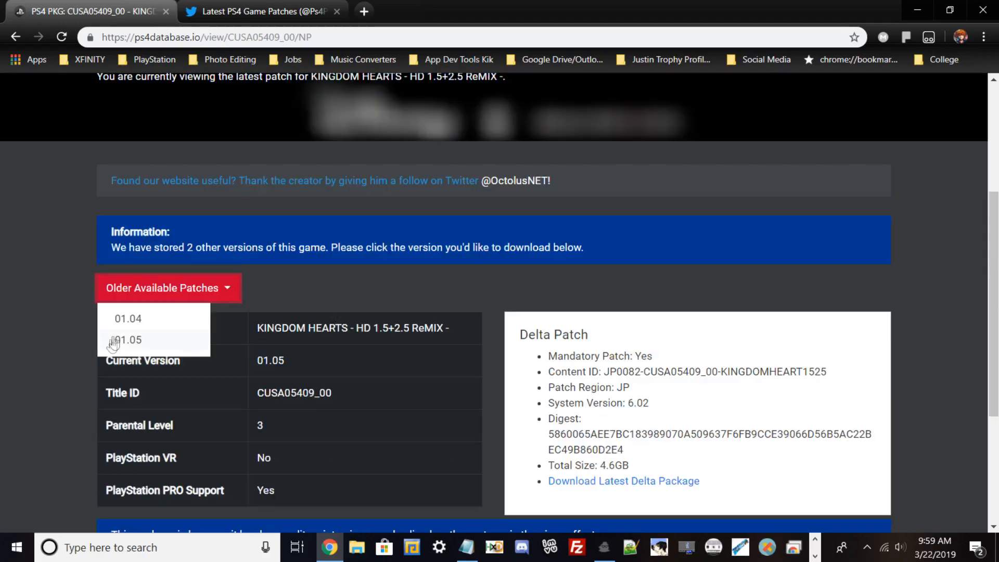
pyautogui.moveTo(131, 336)
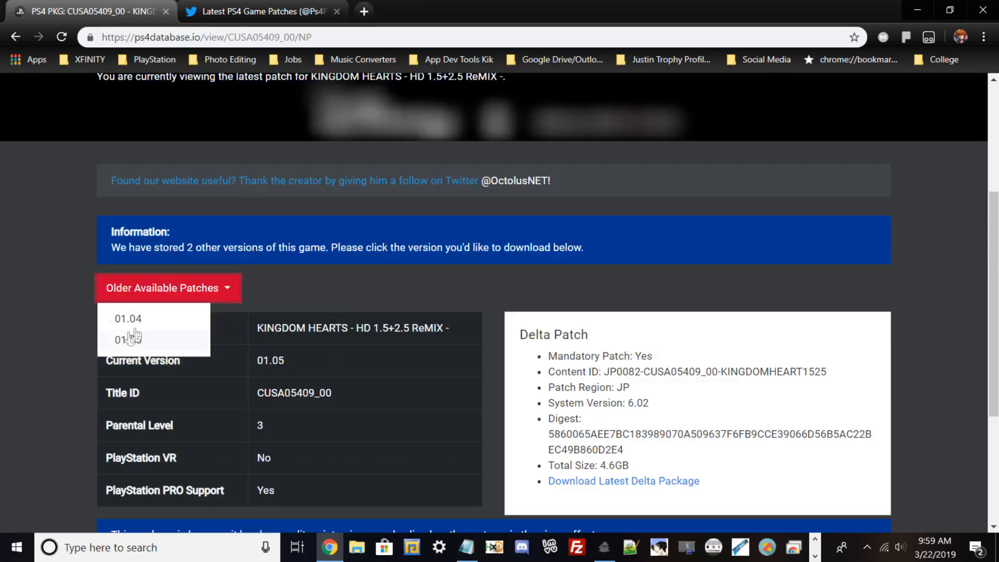
pyautogui.moveTo(127, 340)
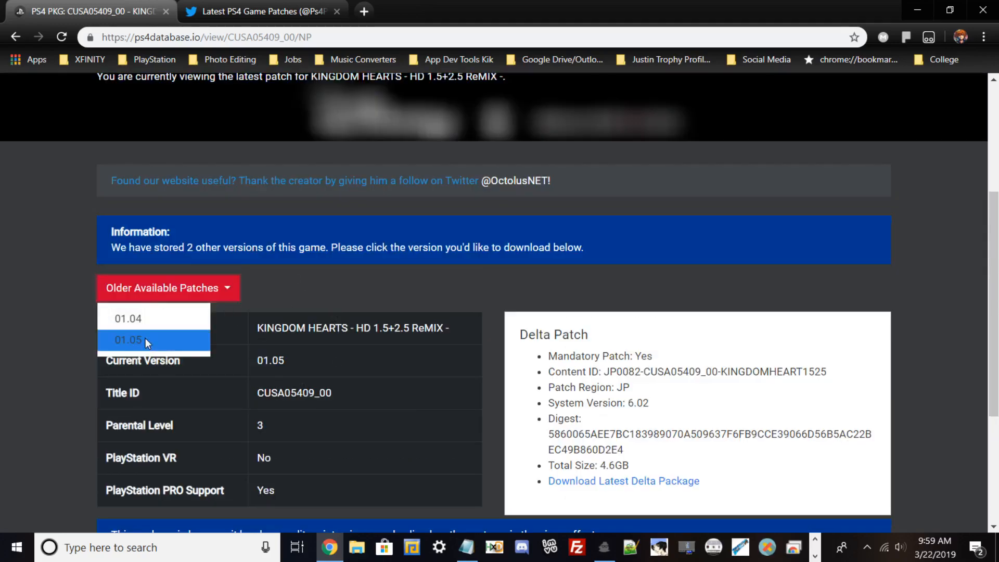
pyautogui.click(127, 340)
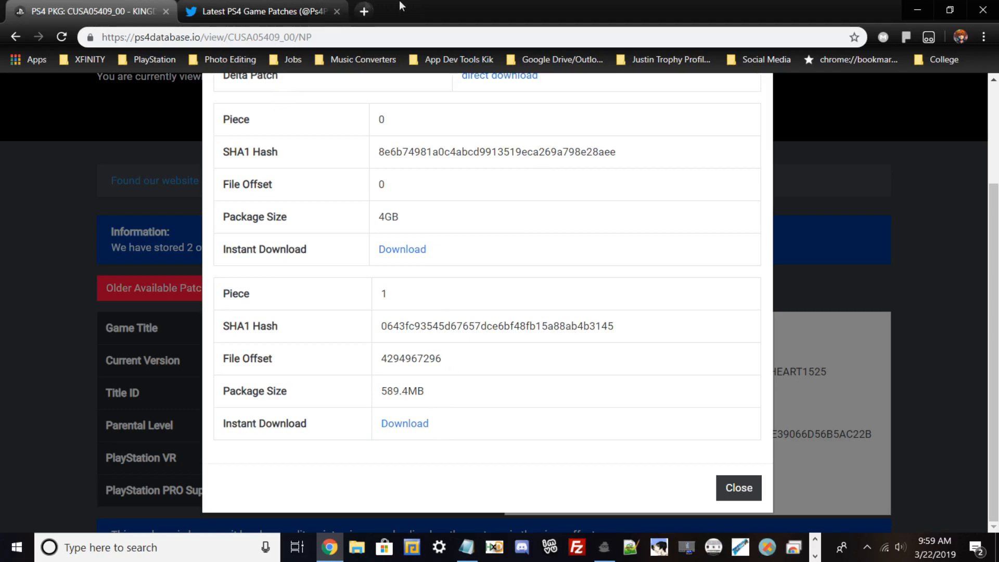
pyautogui.moveTo(432, 253)
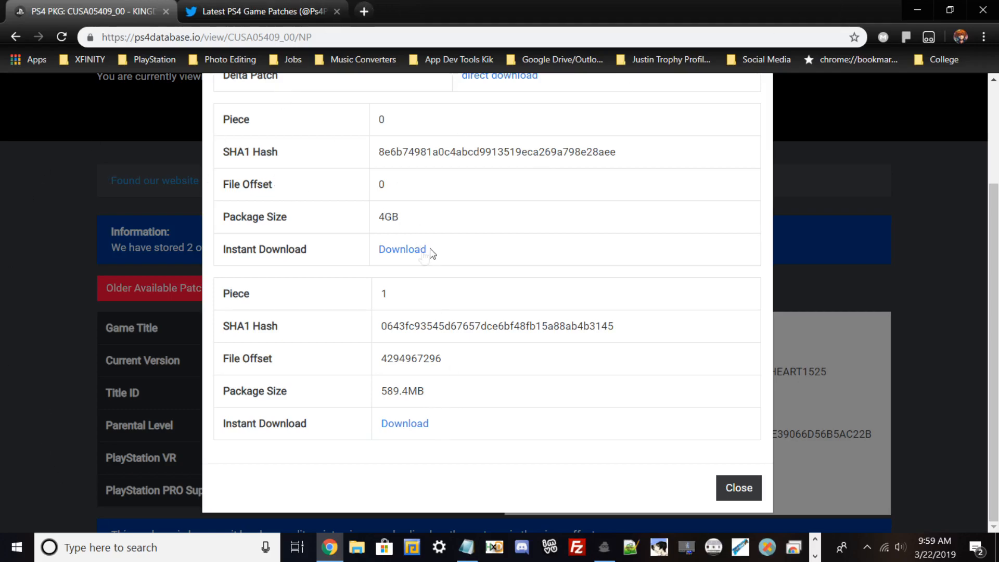
pyautogui.moveTo(405, 423)
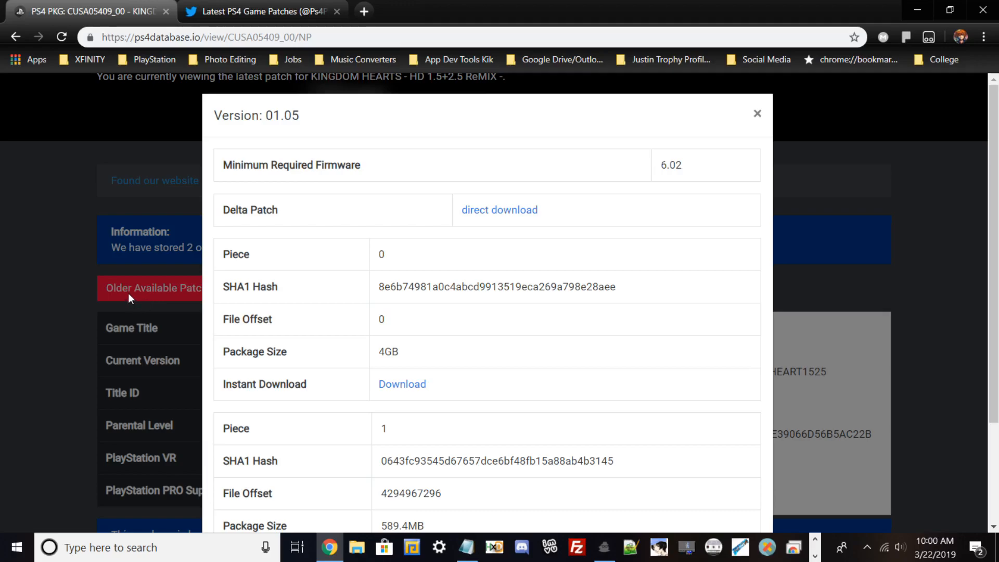
pyautogui.moveTo(402, 383)
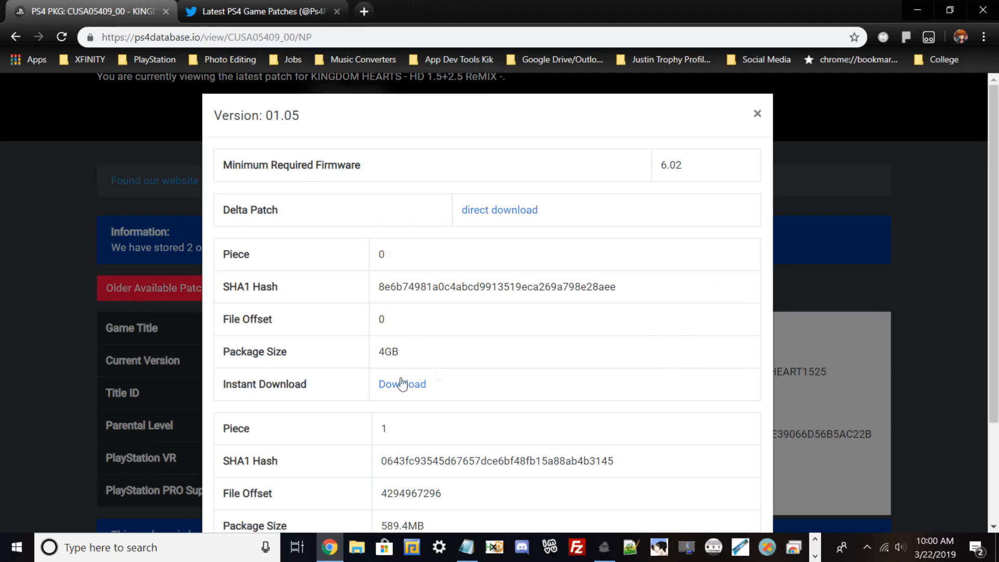
pyautogui.scroll(-3)
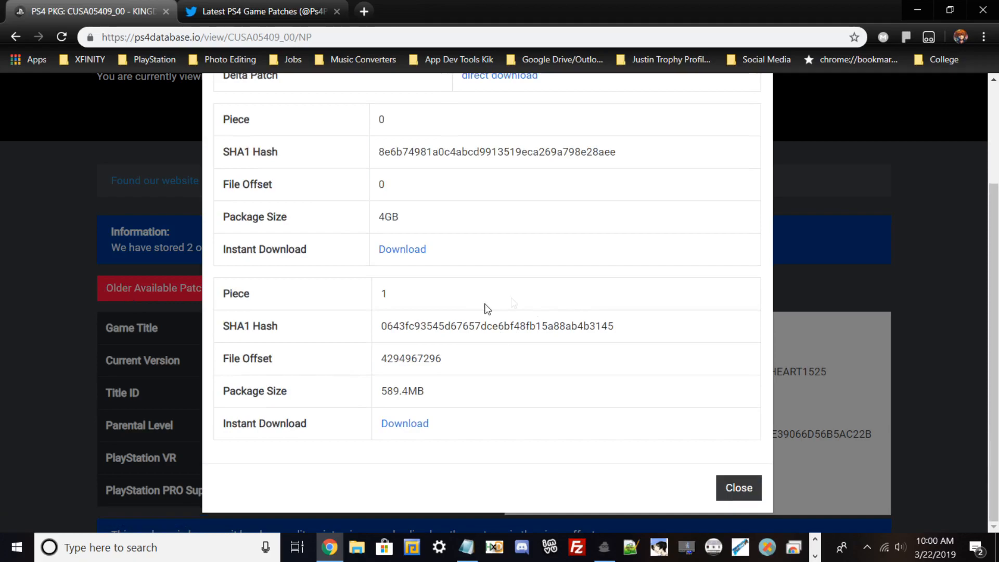
pyautogui.moveTo(511, 261)
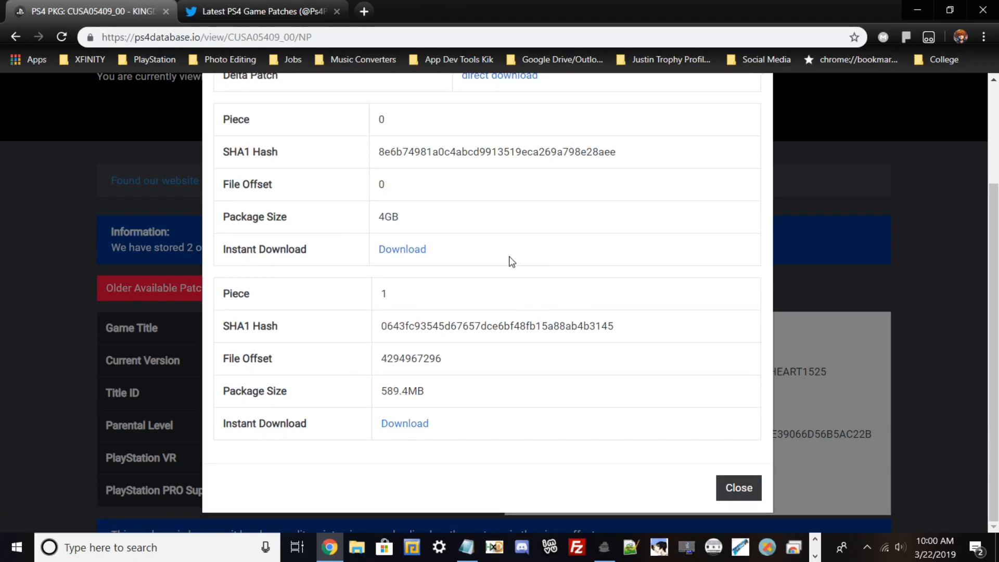
pyautogui.moveTo(505, 266)
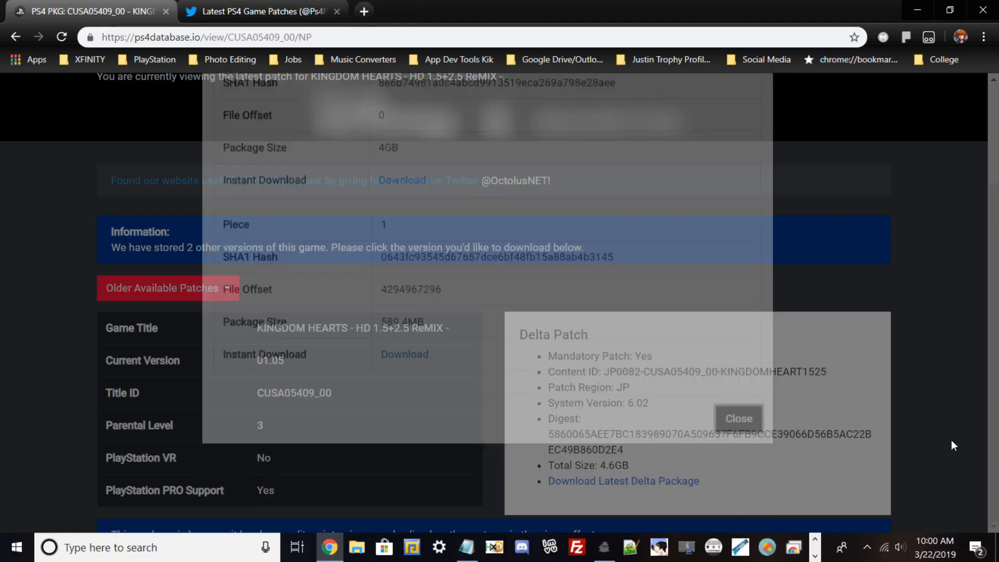
pyautogui.click(738, 418)
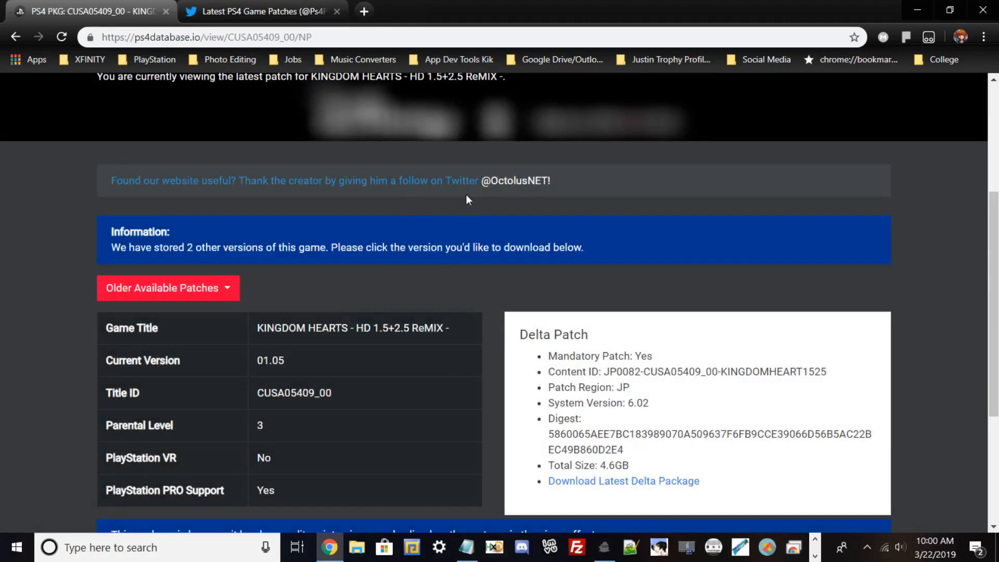
# Scroll down to the Piece 0 (4GB) and Piece 1 (589.4MB) tables.
pyautogui.scroll(-3)
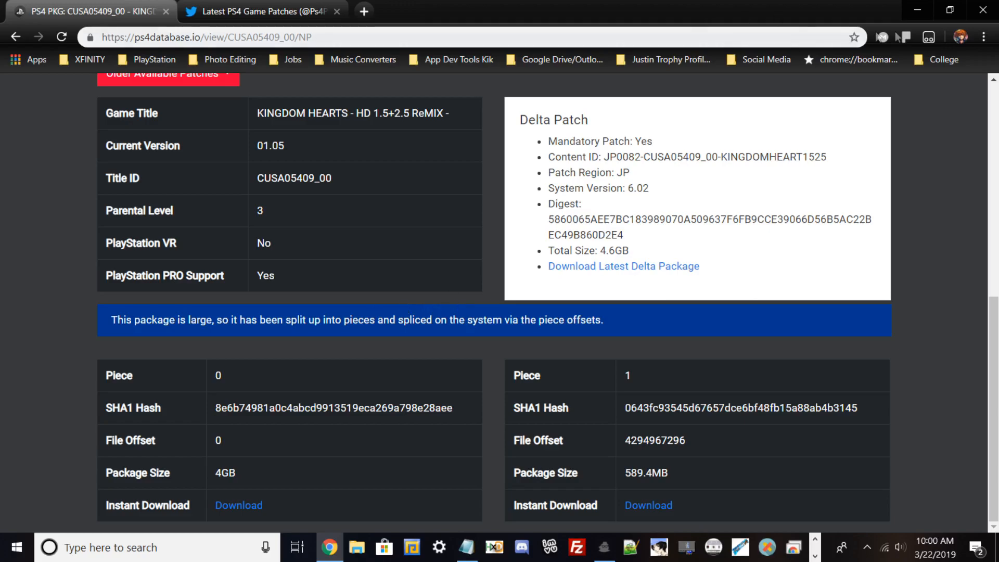
pyautogui.moveTo(737, 193)
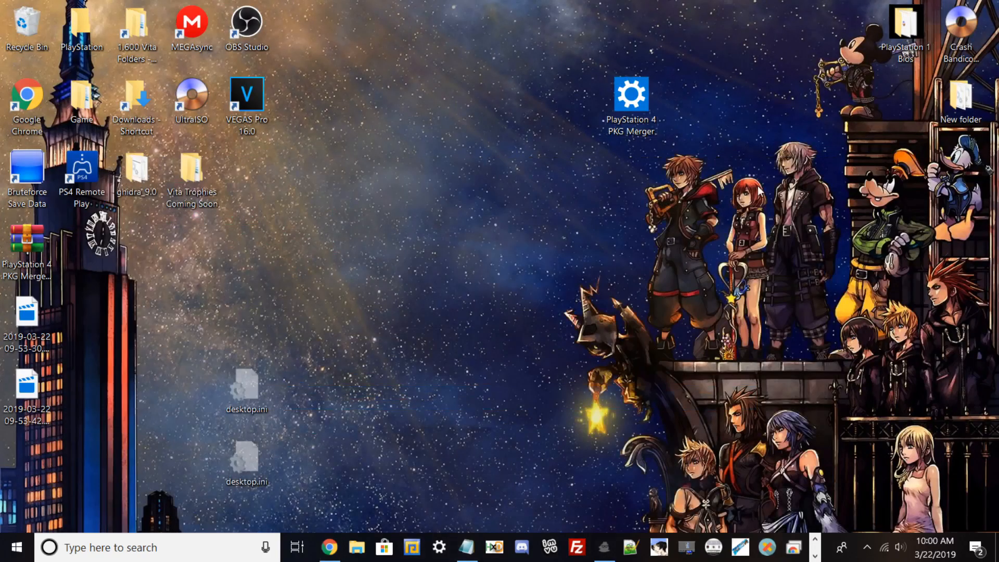
# Move the PlayStation 4 PKG Merger desktop icon, open it, and maximize the window.
pyautogui.click(631, 102)
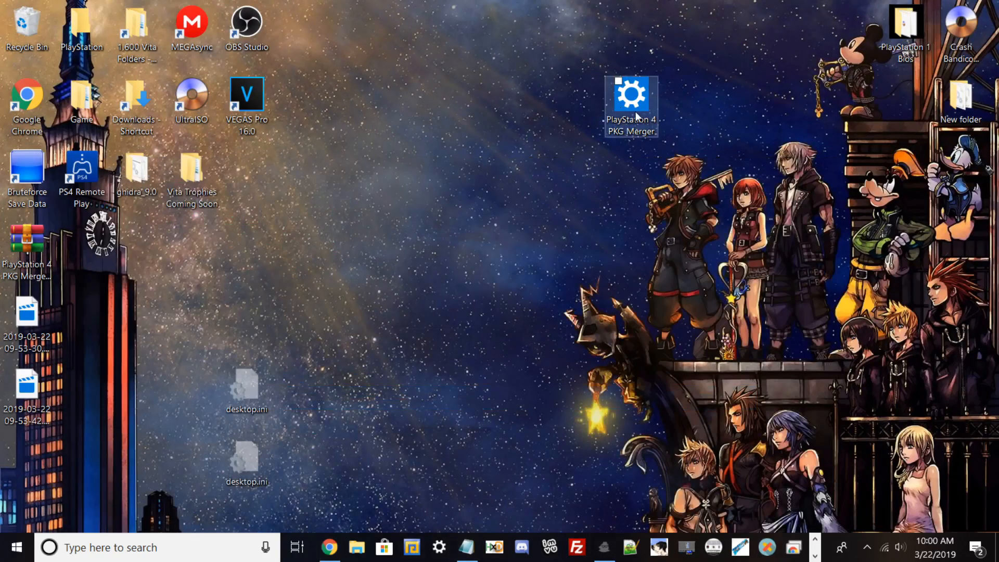
pyautogui.moveTo(631, 105); pyautogui.dragTo(465, 179)
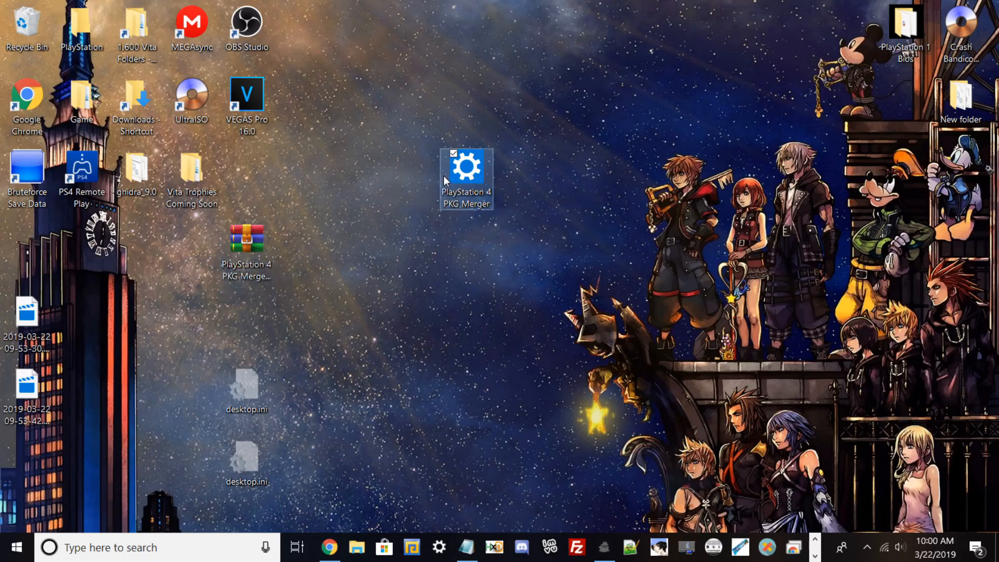
pyautogui.doubleClick(465, 167)
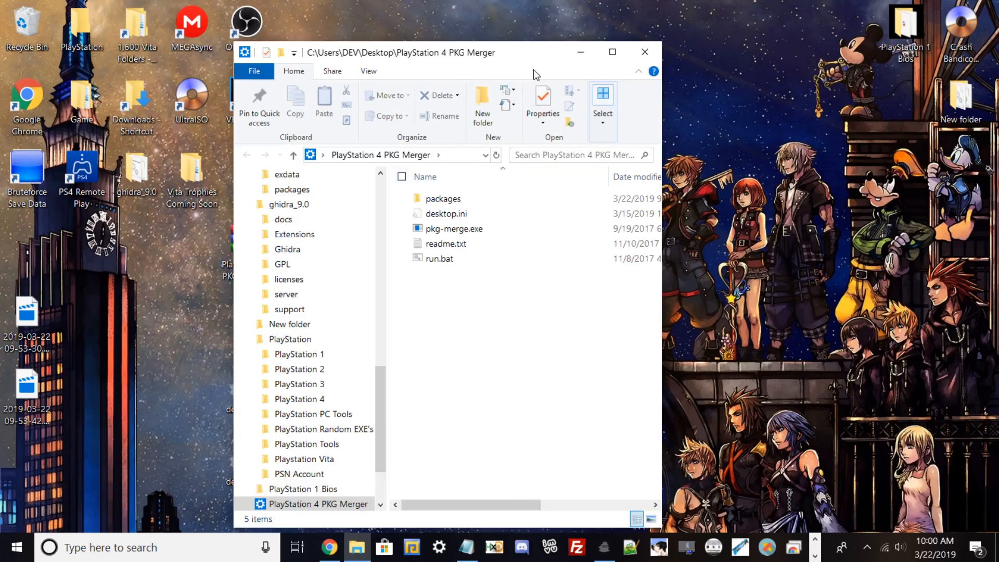
pyautogui.click(611, 51)
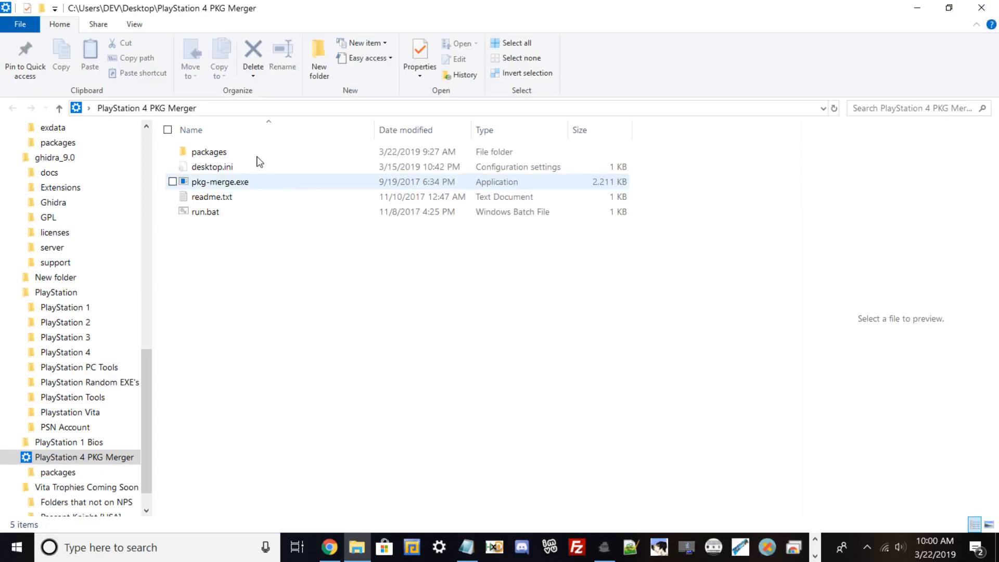
pyautogui.moveTo(431, 183)
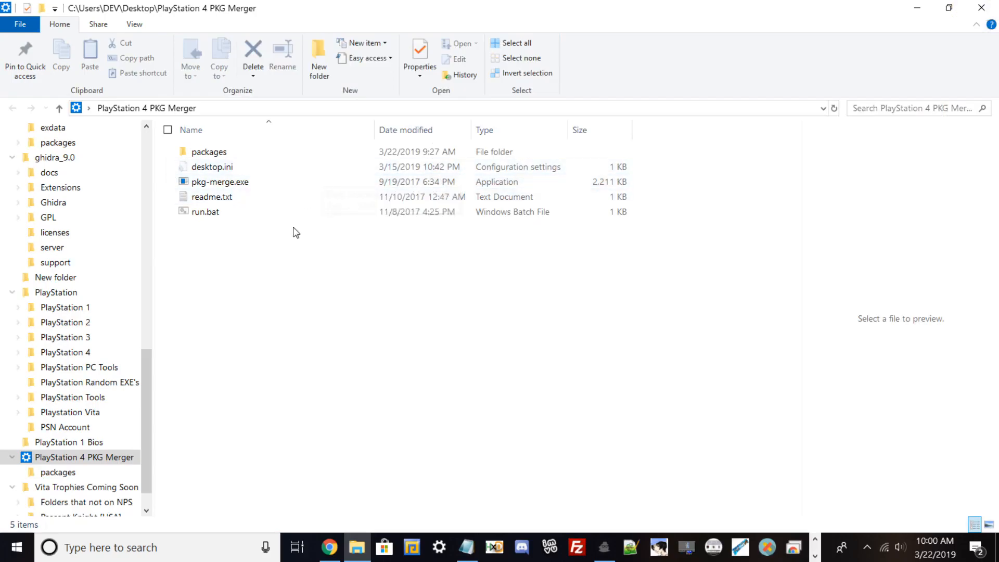
pyautogui.moveTo(220, 181)
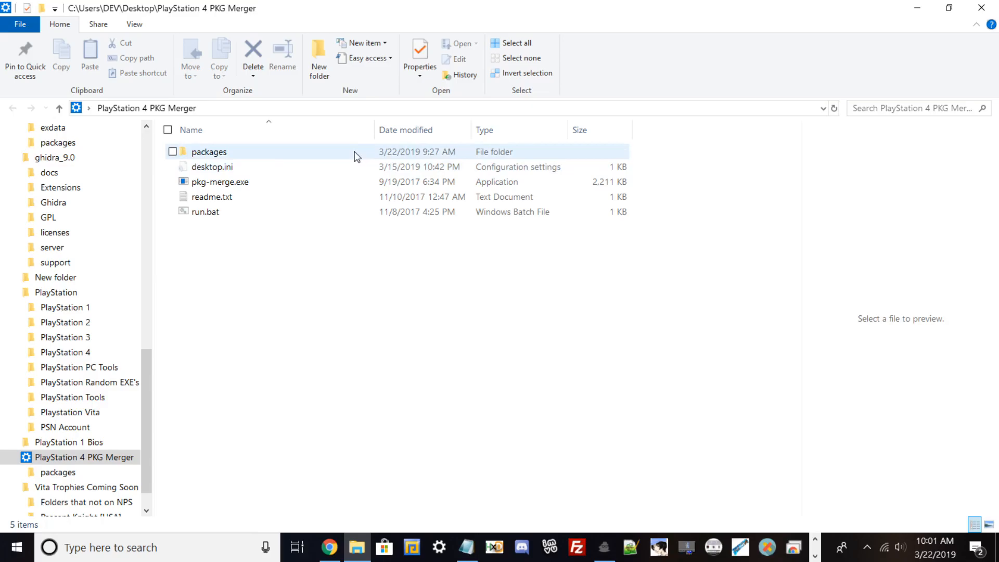
# Select the packages folder and preview readme.txt's instructions for merging pieces.
pyautogui.click(220, 182)
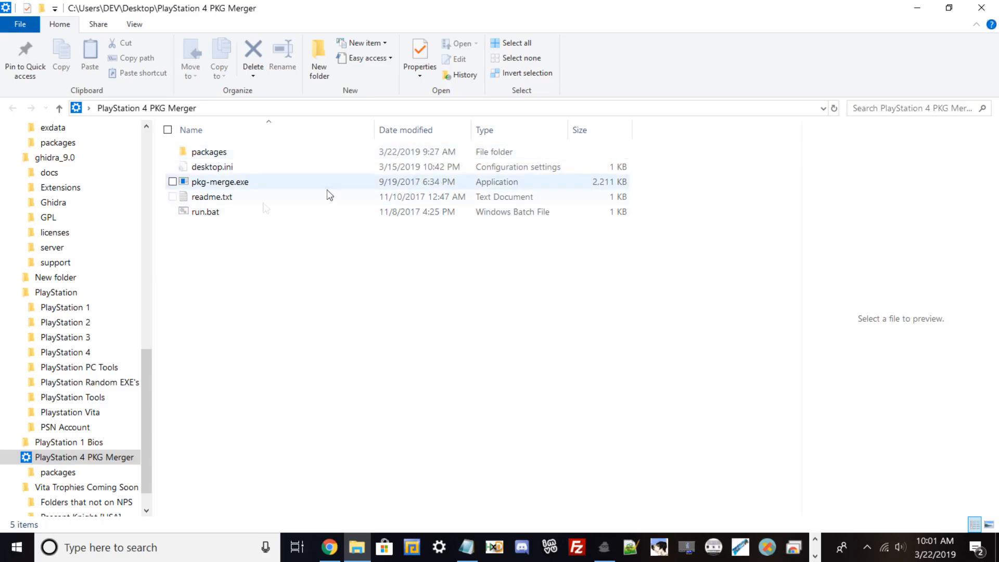
pyautogui.click(212, 167)
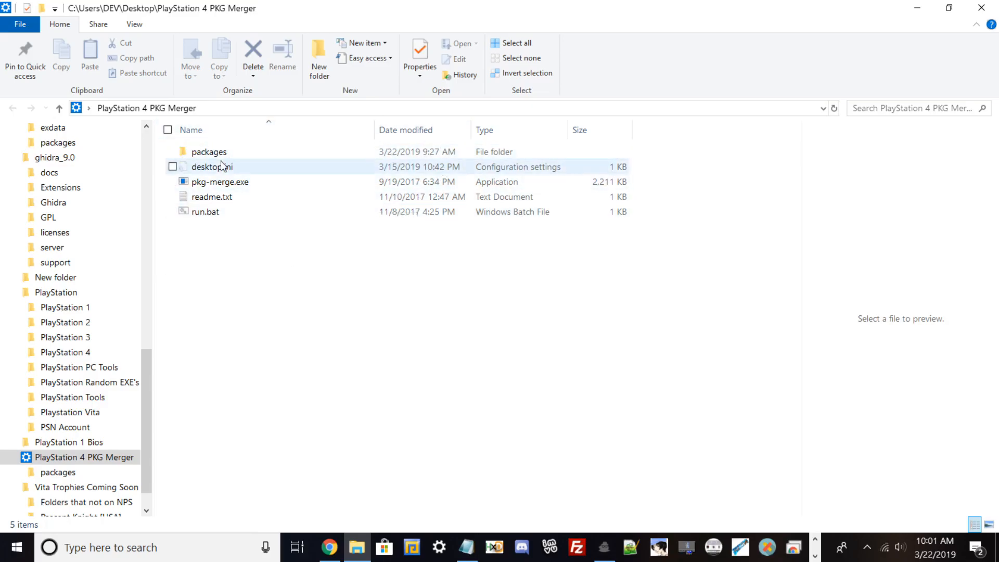
pyautogui.moveTo(208, 151)
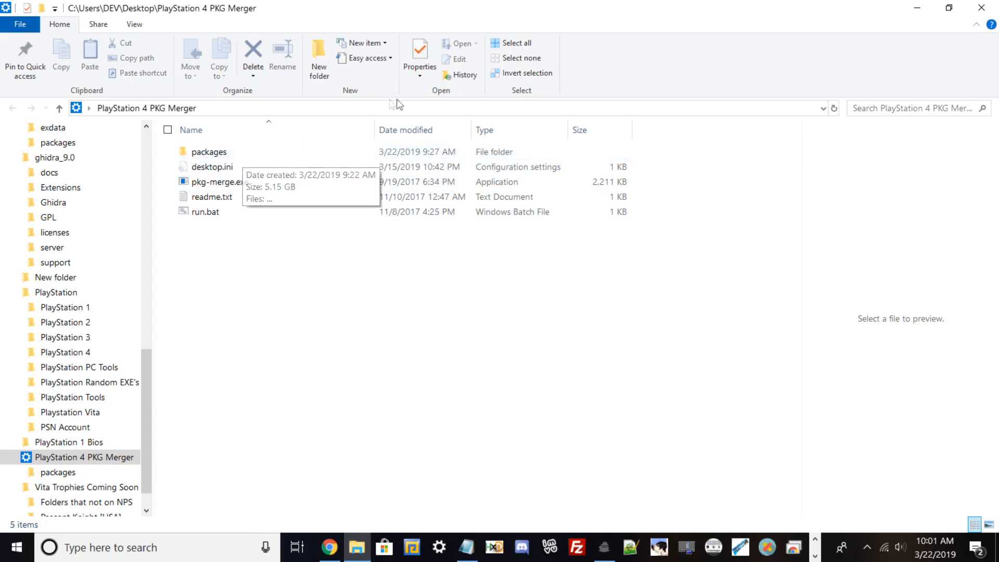
pyautogui.click(208, 151)
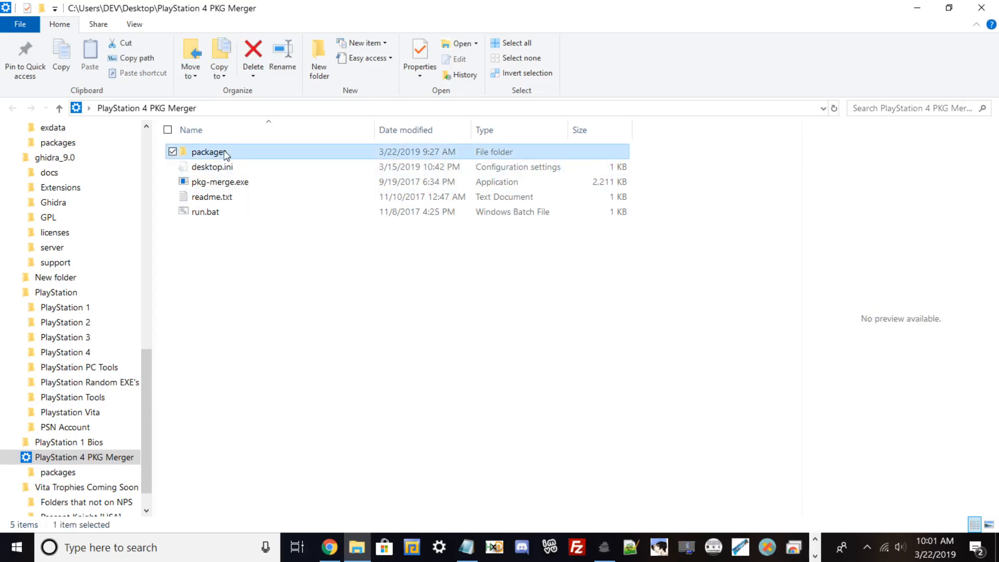
pyautogui.doubleClick(208, 151)
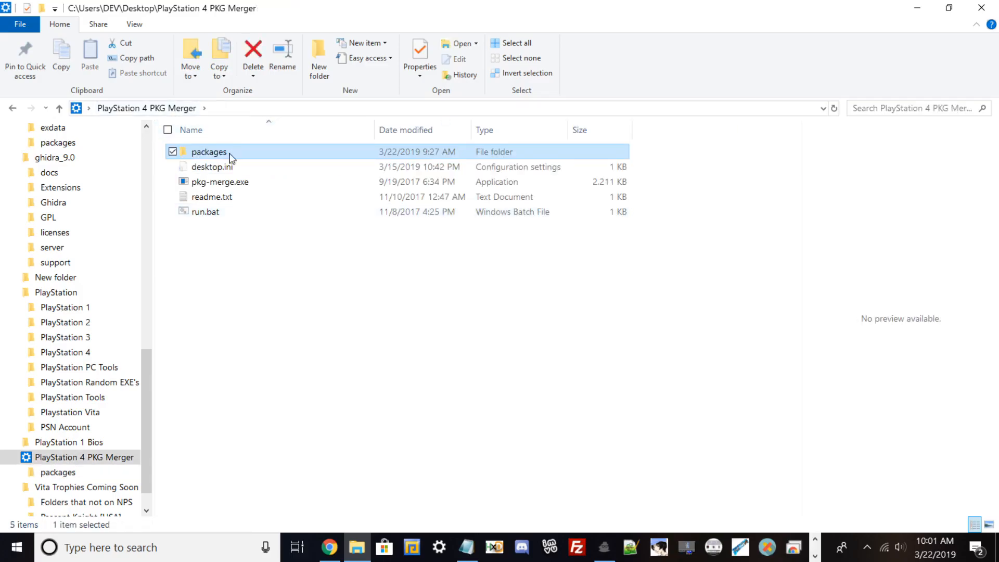
pyautogui.moveTo(254, 288)
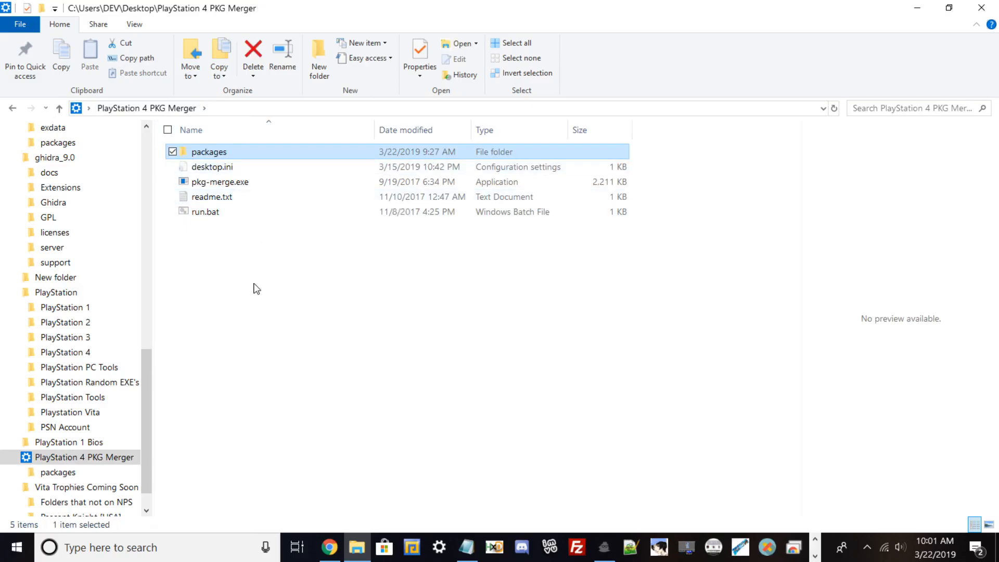
pyautogui.moveTo(349, 241)
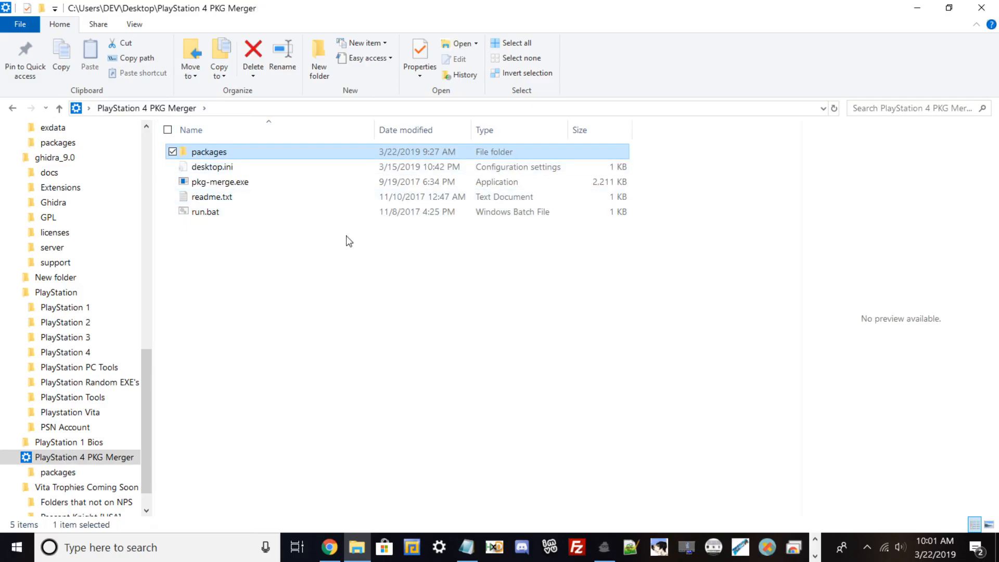
pyautogui.click(211, 197)
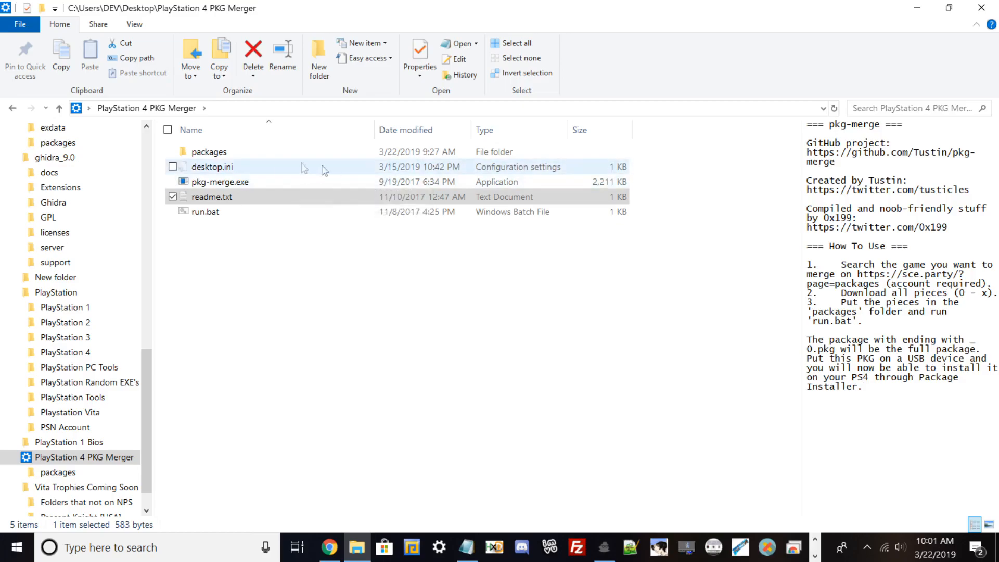
pyautogui.doubleClick(209, 152)
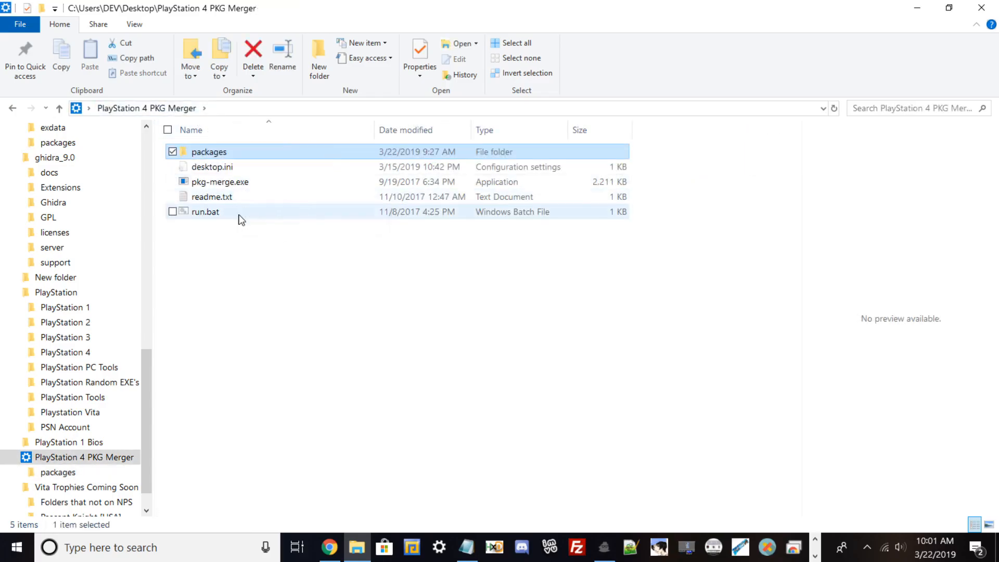
# Launch run.bat to merge the KINGDOMHEART package pieces.
pyautogui.doubleClick(205, 211)
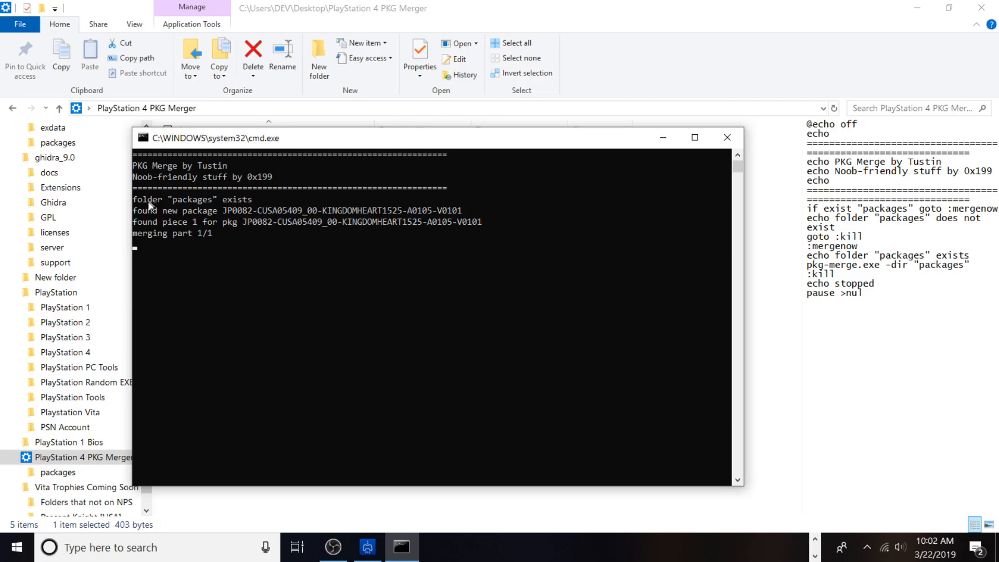
pyautogui.moveTo(253, 214)
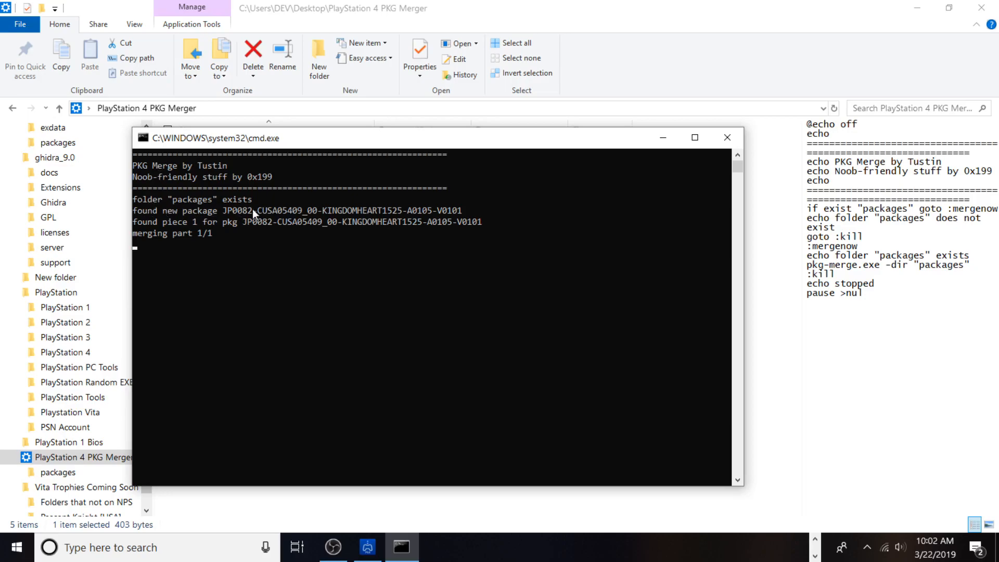
pyautogui.moveTo(247, 157)
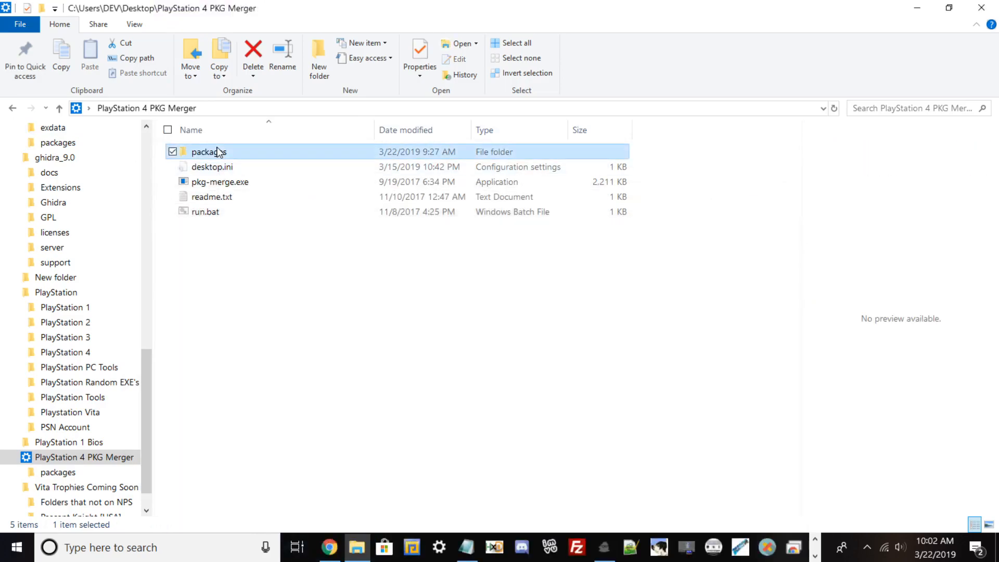
# Open the packages folder to see the _0.pkg and 589 MB _1.pkg pieces.
pyautogui.doubleClick(208, 151)
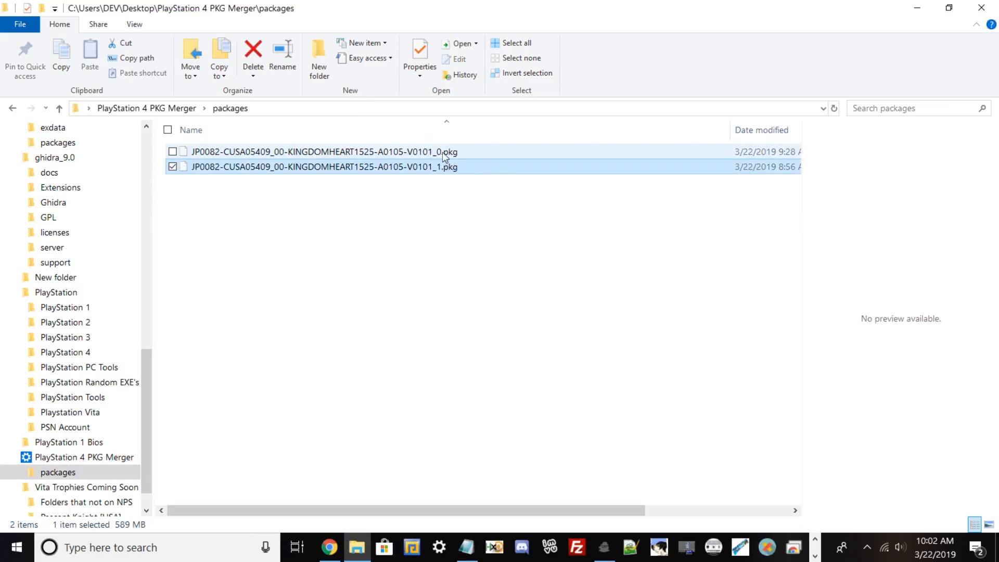
pyautogui.moveTo(430, 152)
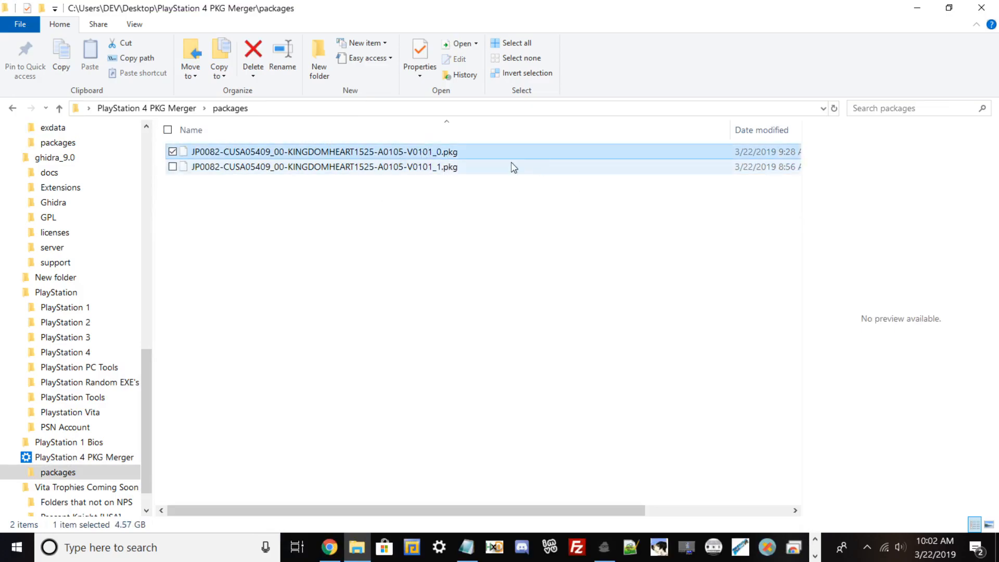
pyautogui.moveTo(425, 167)
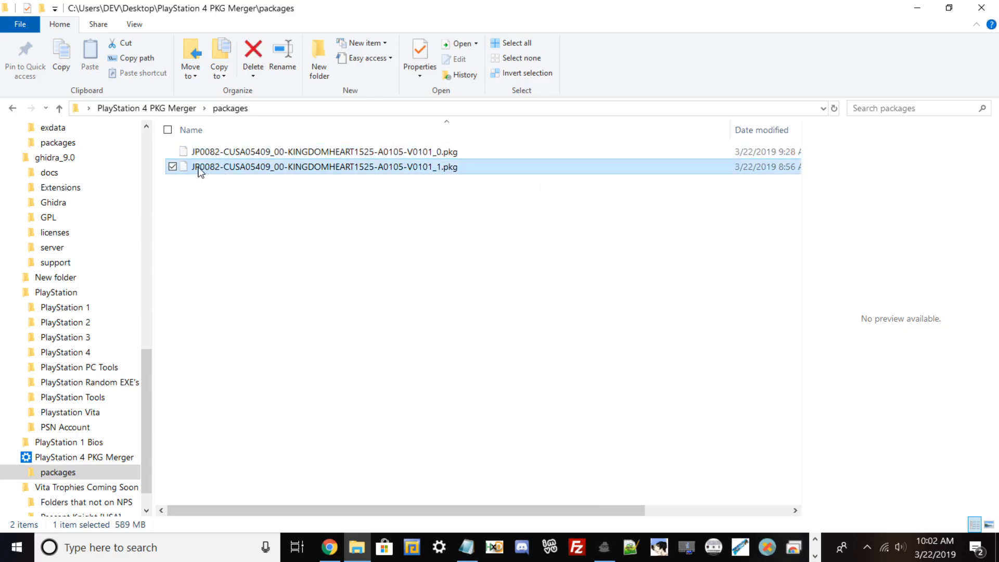
pyautogui.moveTo(414, 177)
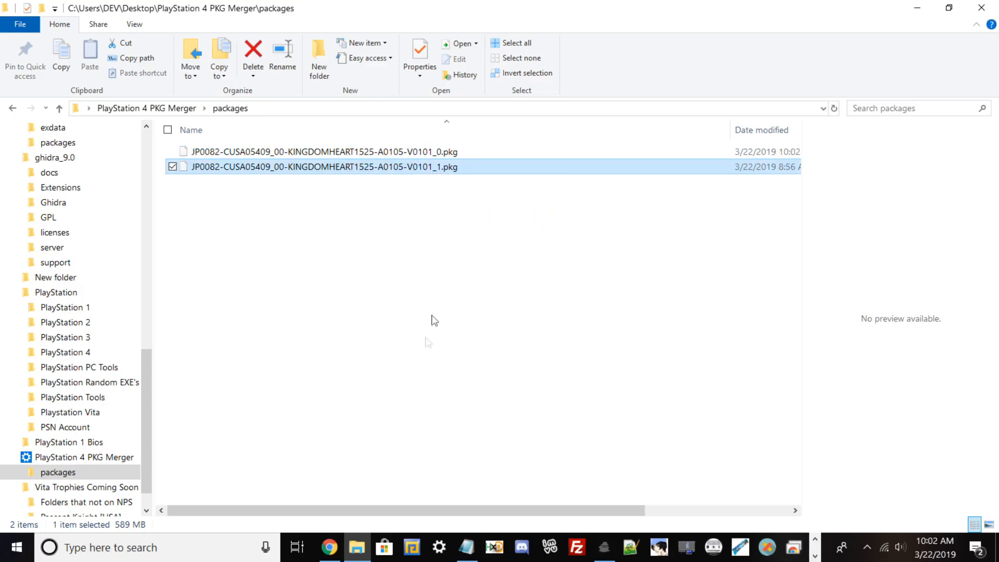
pyautogui.moveTo(335, 436)
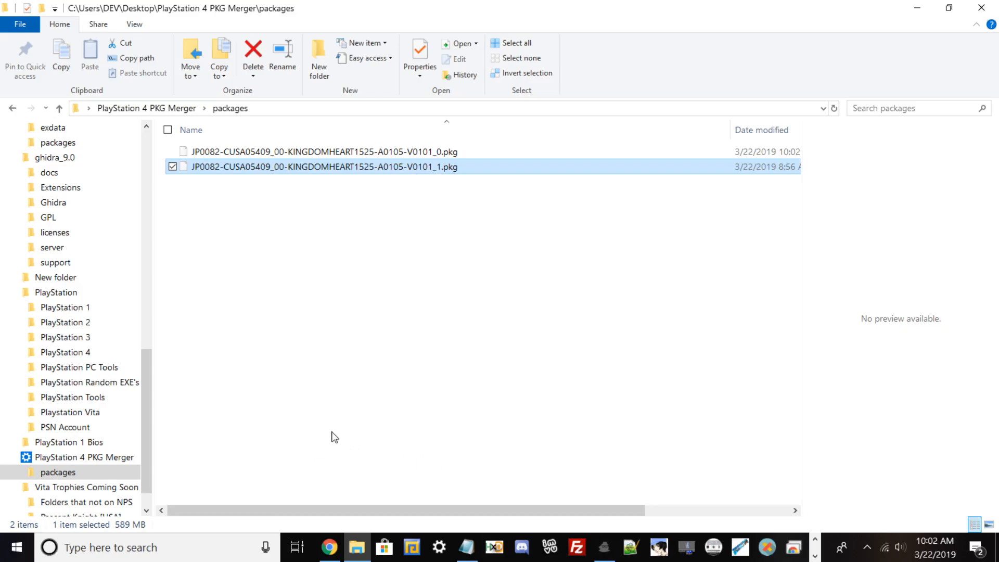
pyautogui.moveTo(420, 389)
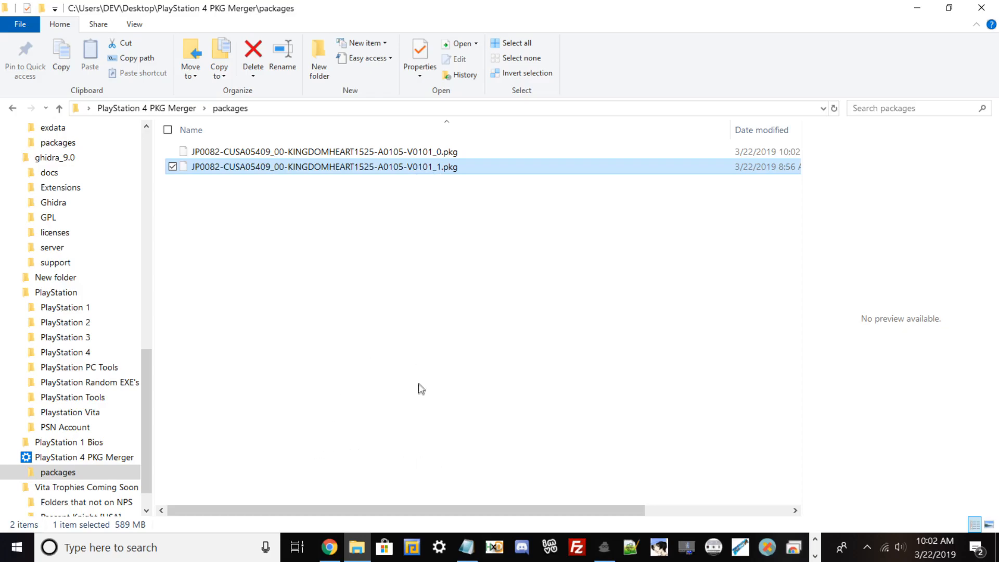
pyautogui.moveTo(445, 389)
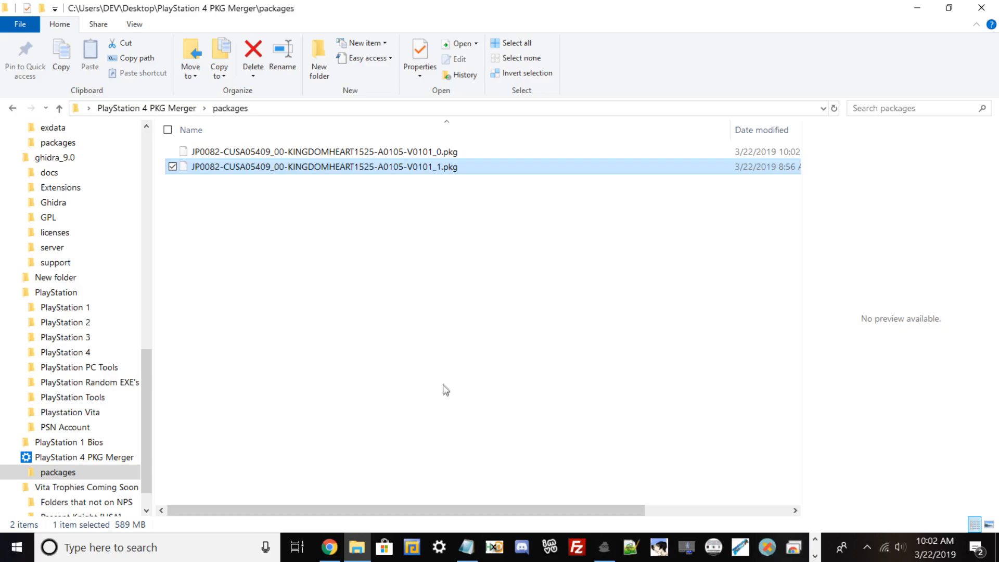
pyautogui.moveTo(417, 323)
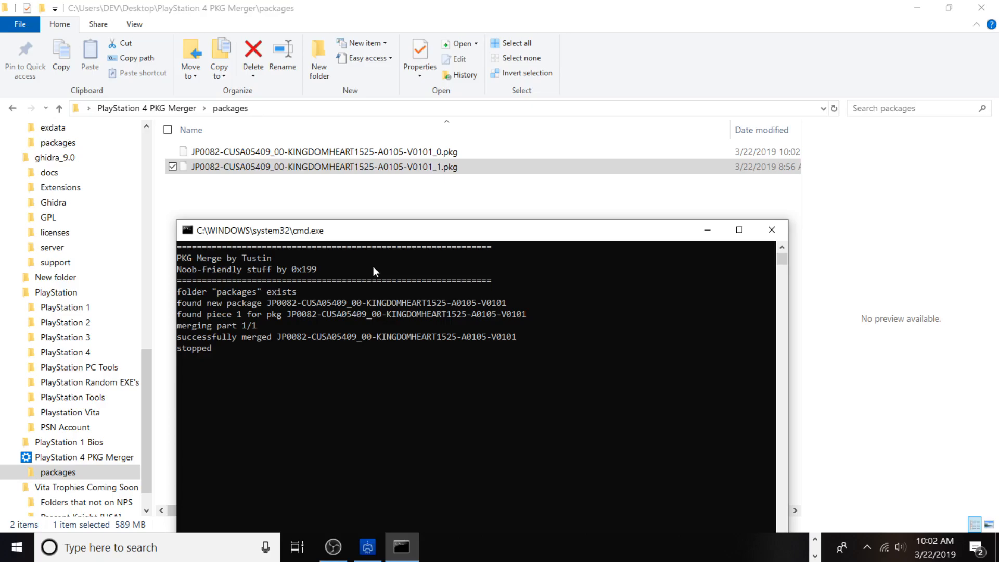
pyautogui.moveTo(374, 221)
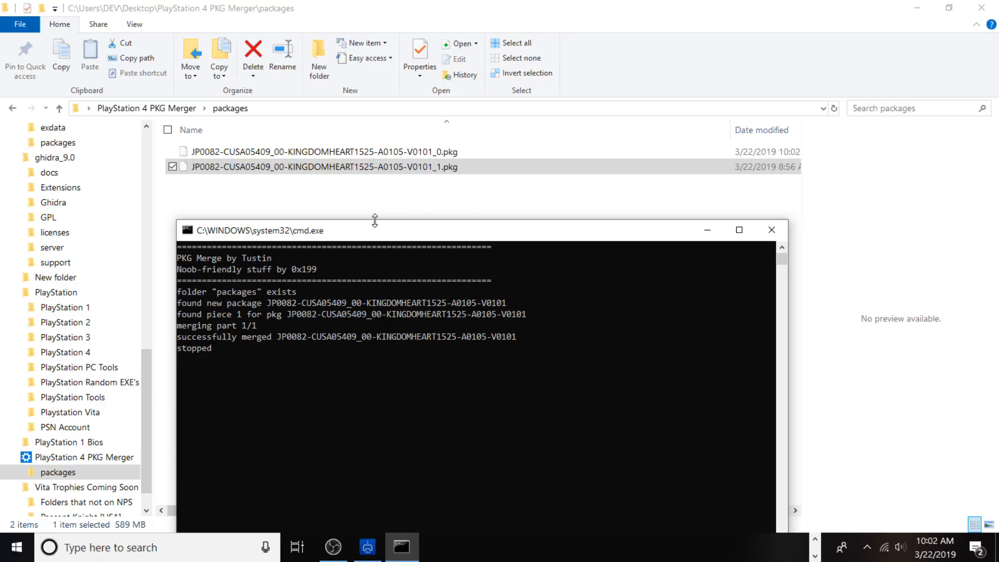
pyautogui.moveTo(303, 218)
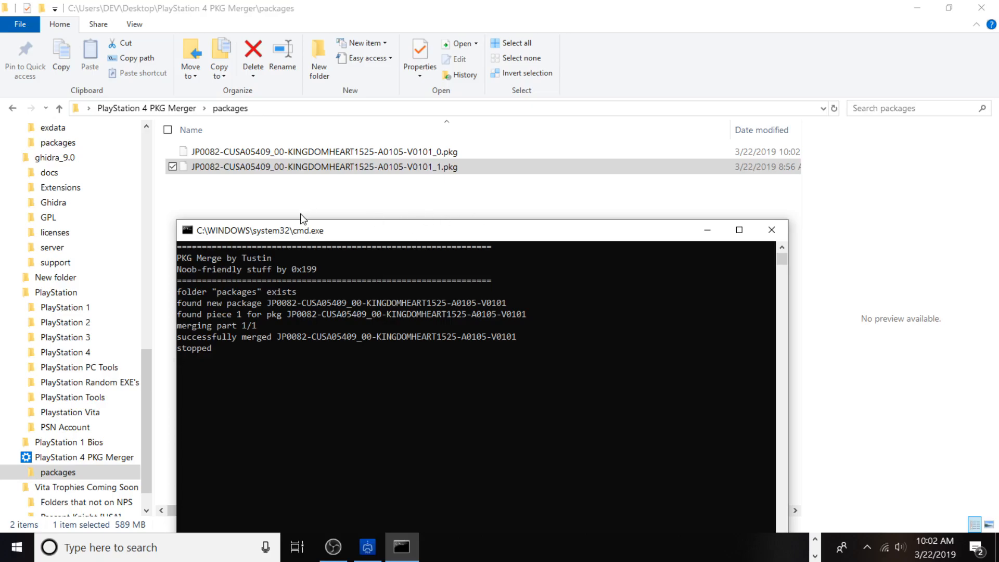
pyautogui.moveTo(360, 284)
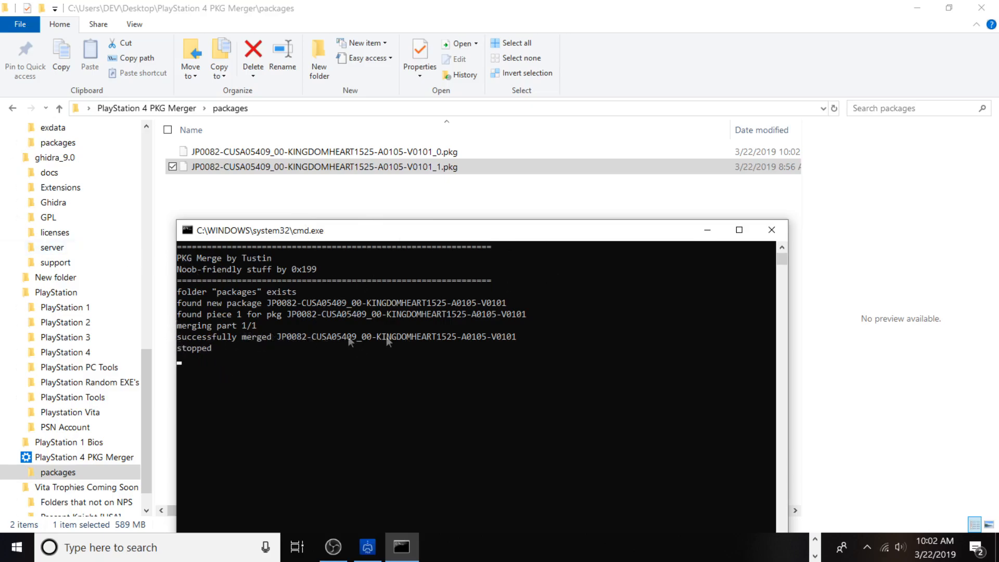
pyautogui.moveTo(476, 344)
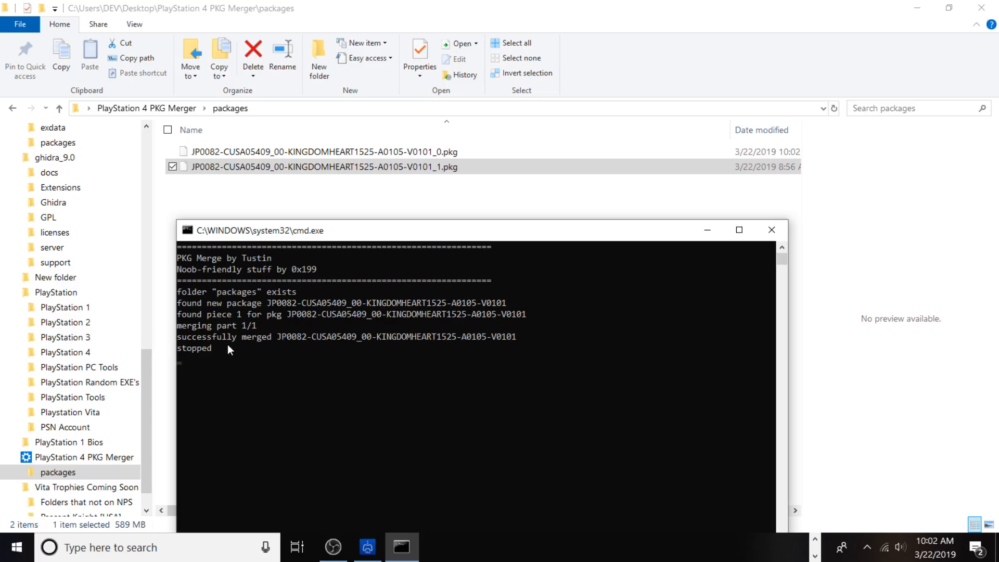
pyautogui.moveTo(224, 350)
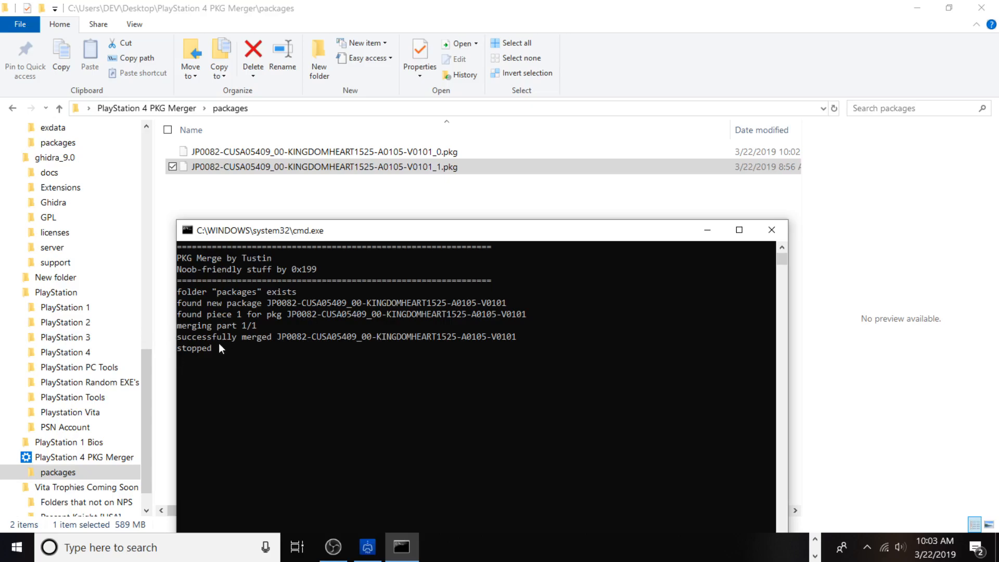
pyautogui.moveTo(221, 347)
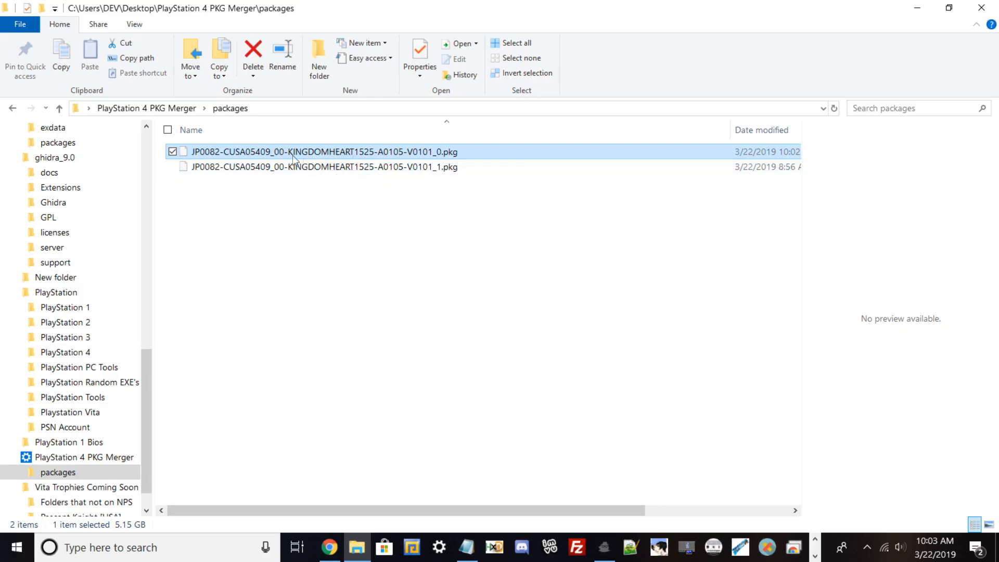
pyautogui.moveTo(324, 158)
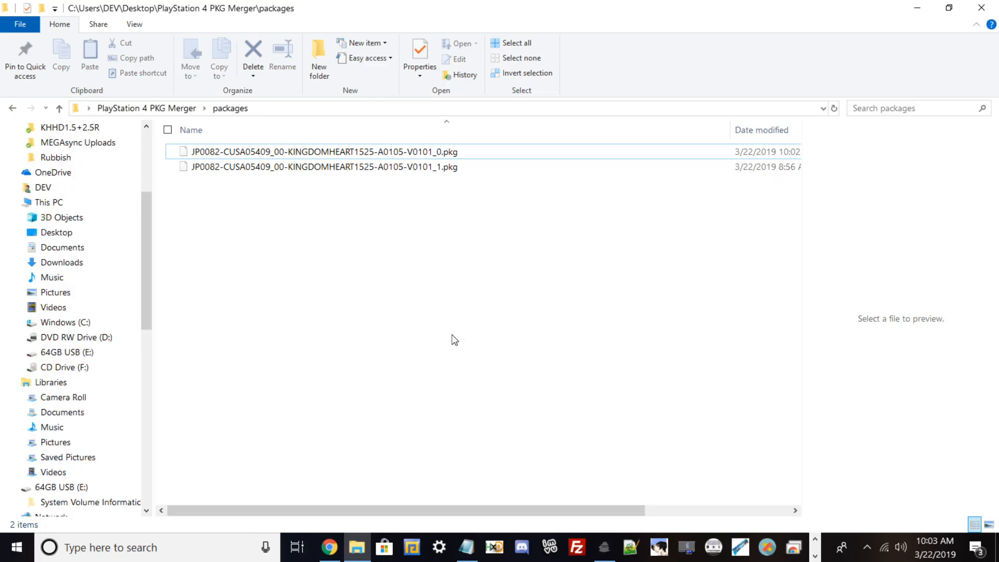
pyautogui.moveTo(130, 309)
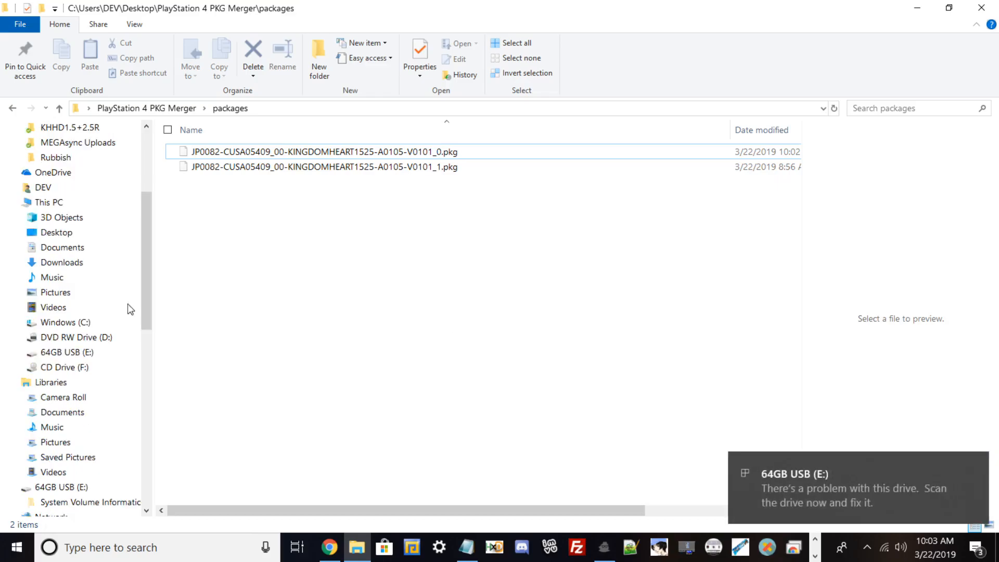
# Open the 64GB USB drive to view its contents, including the KINGDOMHEART1525 PKG.
pyautogui.click(62, 487)
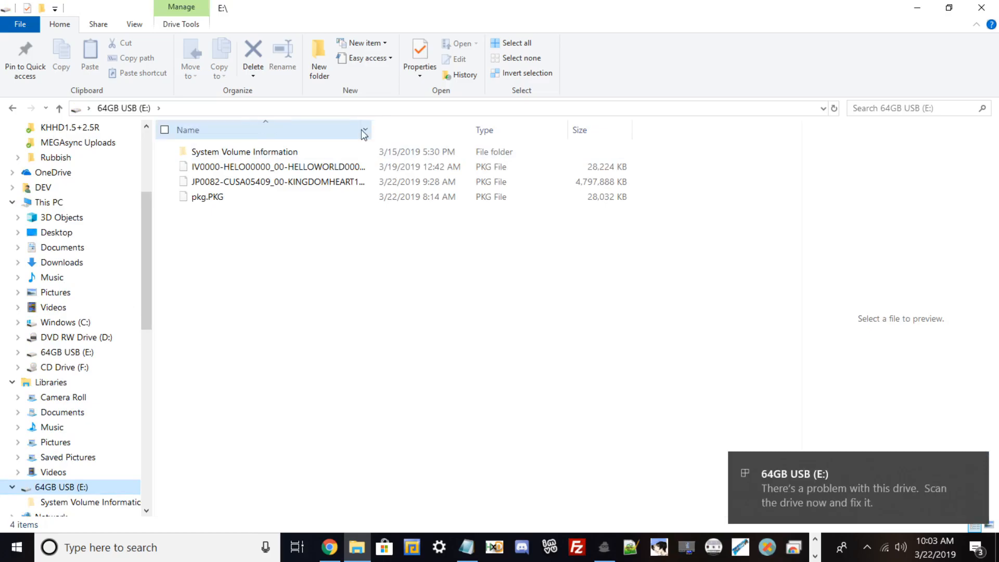
pyautogui.click(948, 6)
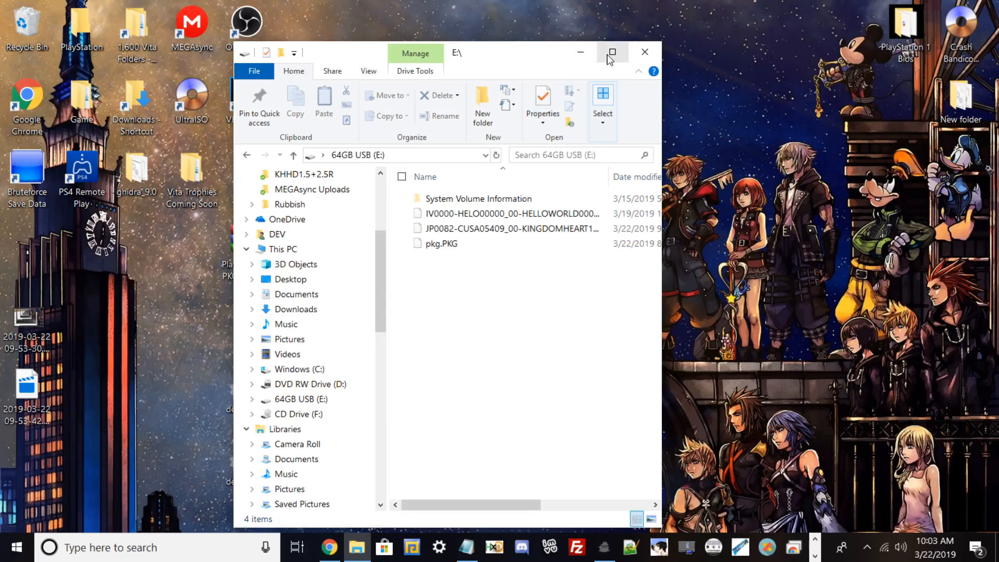
pyautogui.click(610, 52)
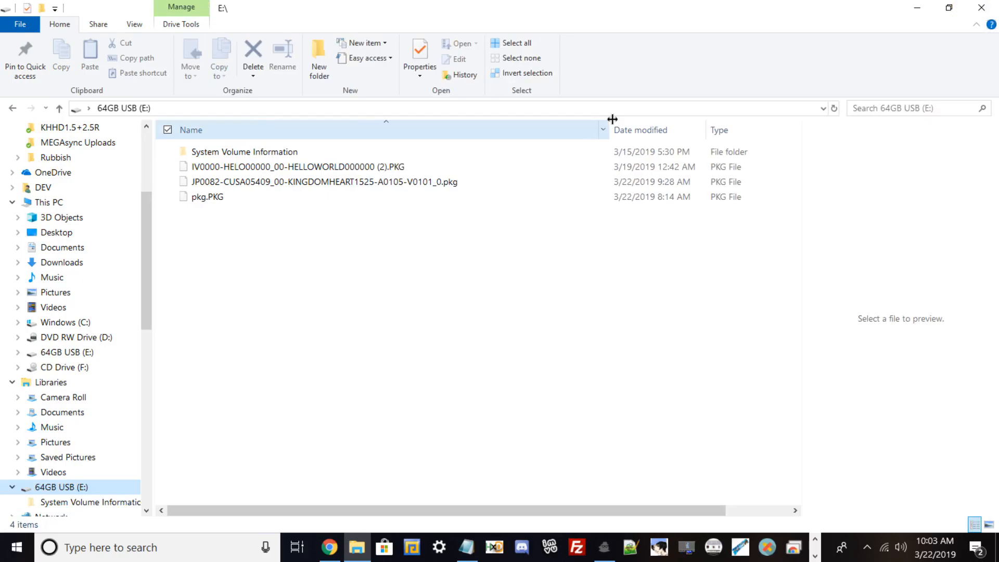
pyautogui.click(323, 182)
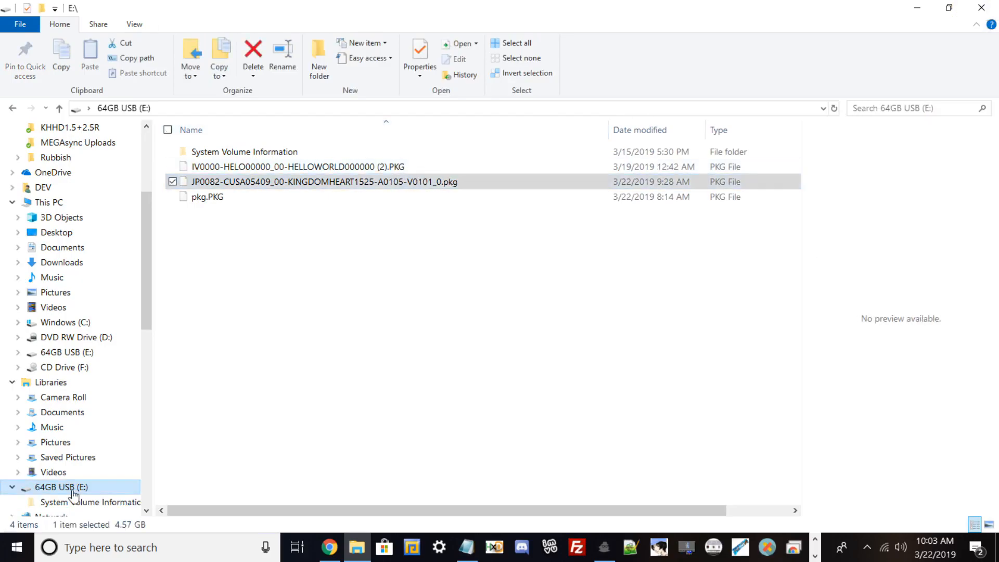
pyautogui.rightClick(62, 487)
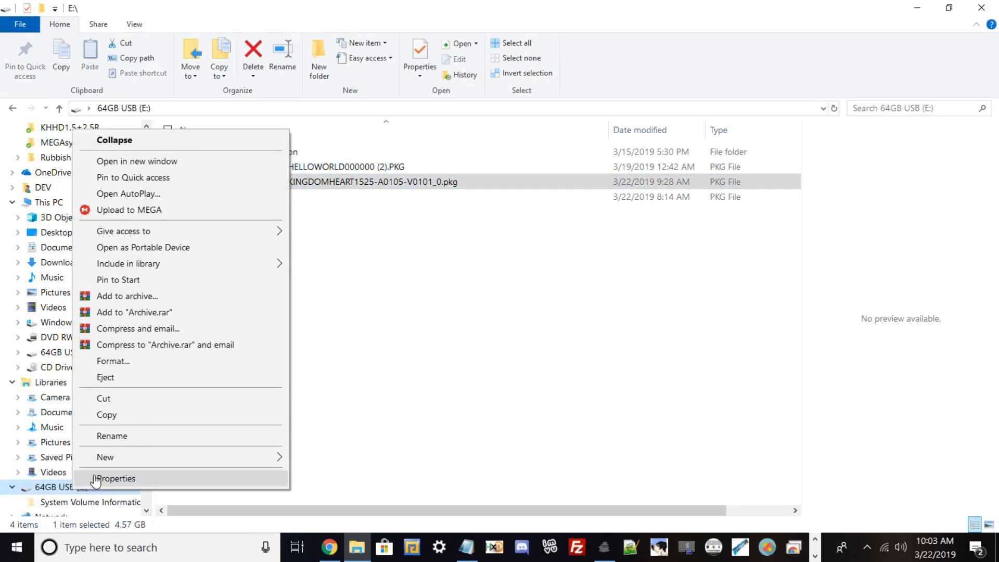
pyautogui.moveTo(140, 493)
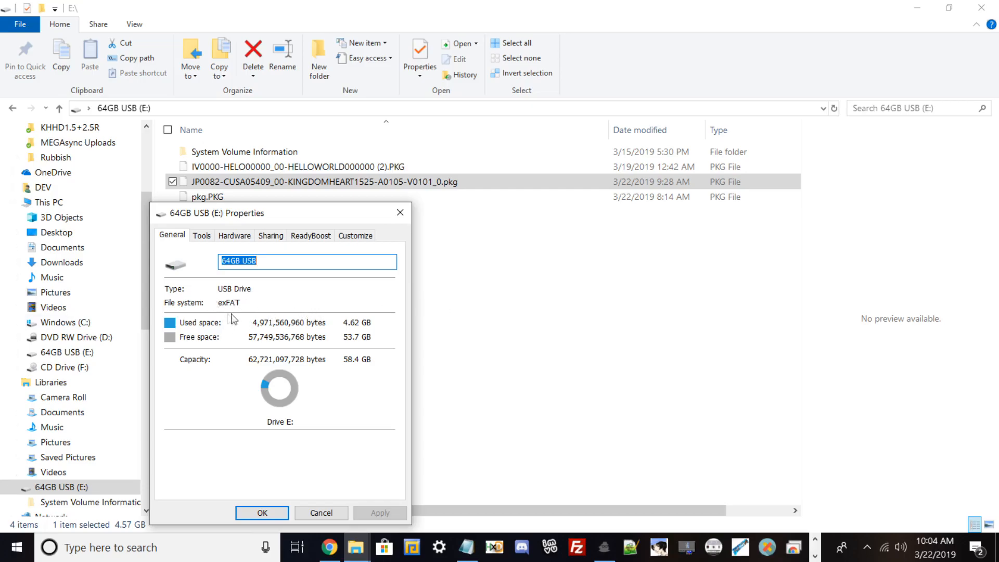
pyautogui.click(260, 512)
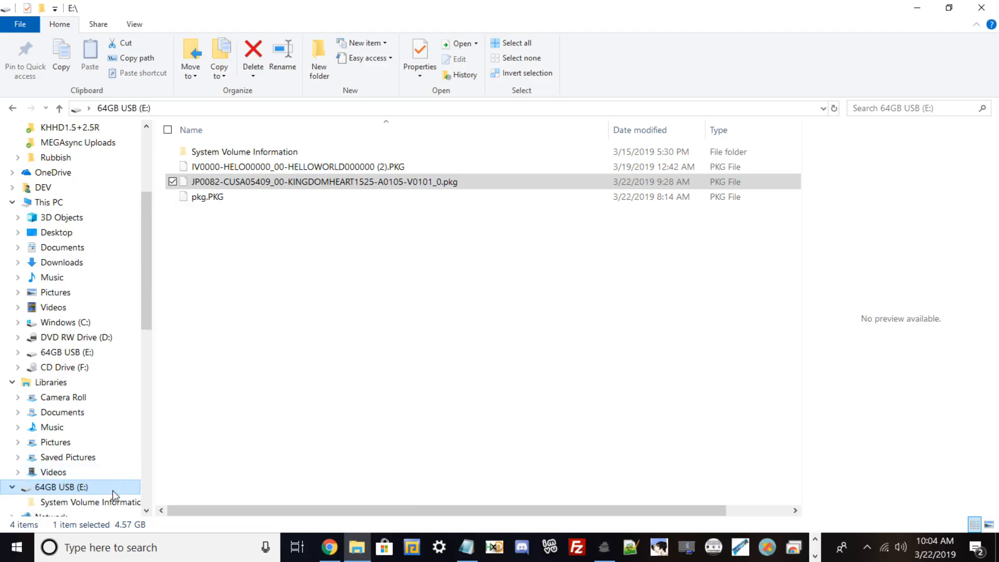
pyautogui.rightClick(61, 487)
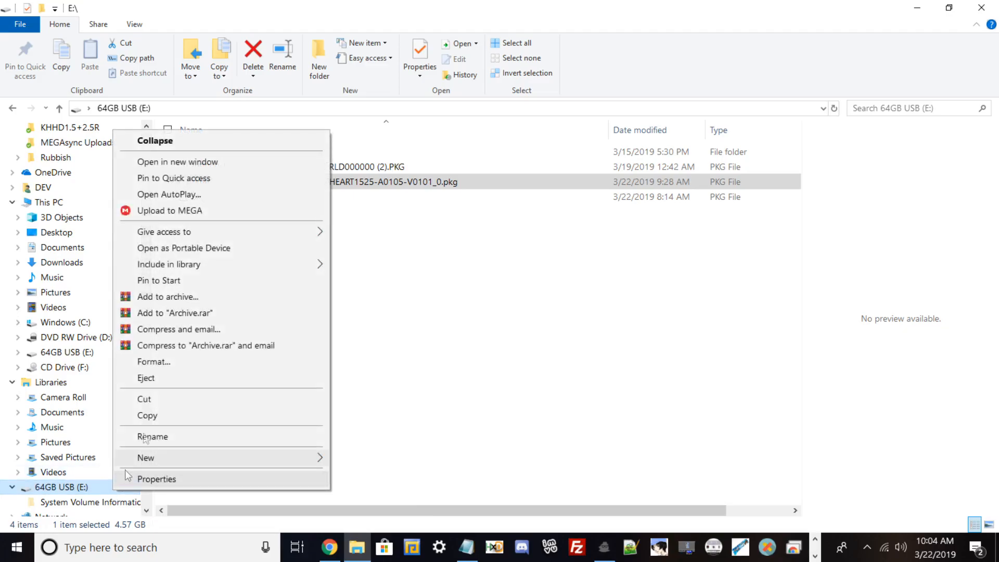
pyautogui.moveTo(159, 368)
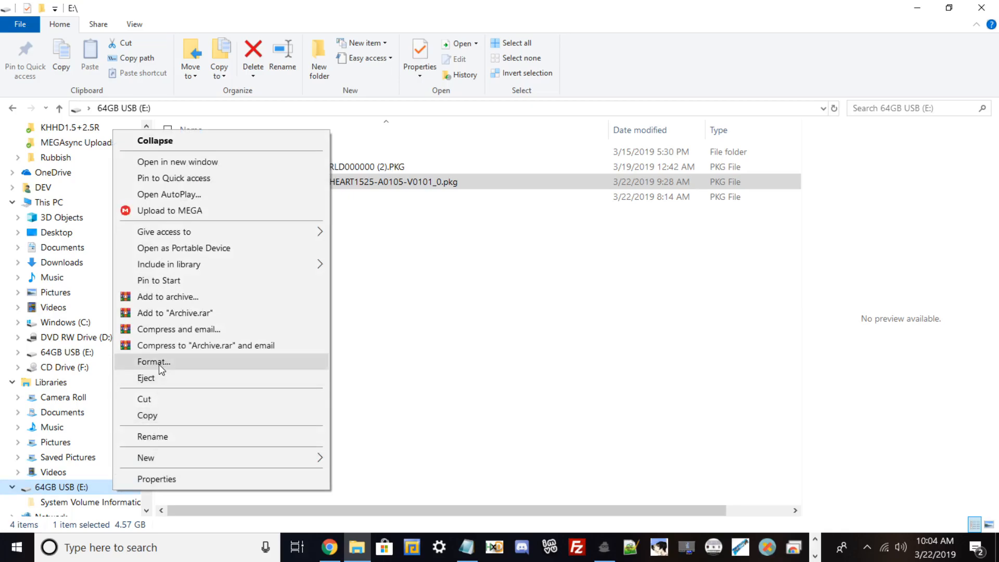
pyautogui.click(153, 361)
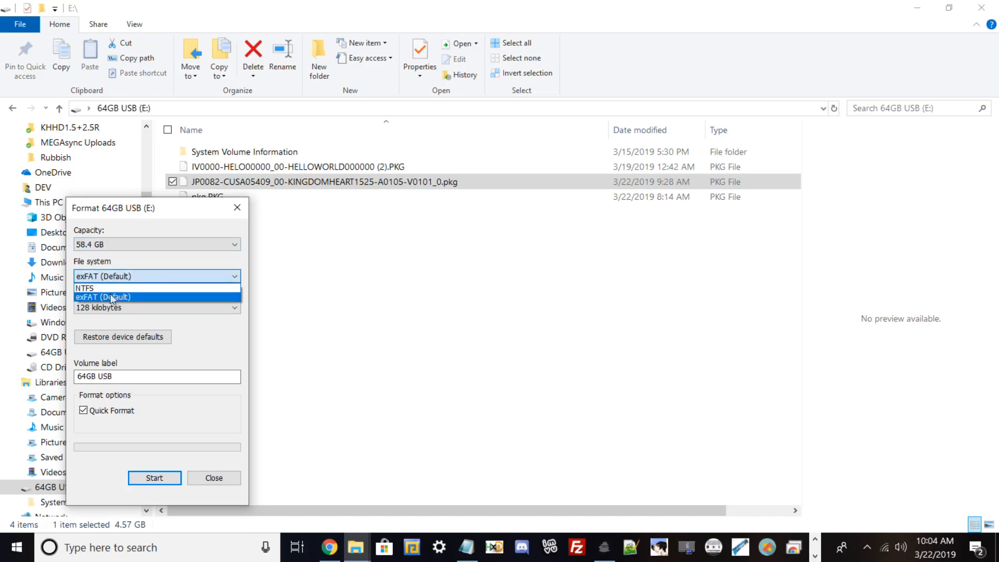
pyautogui.moveTo(133, 304)
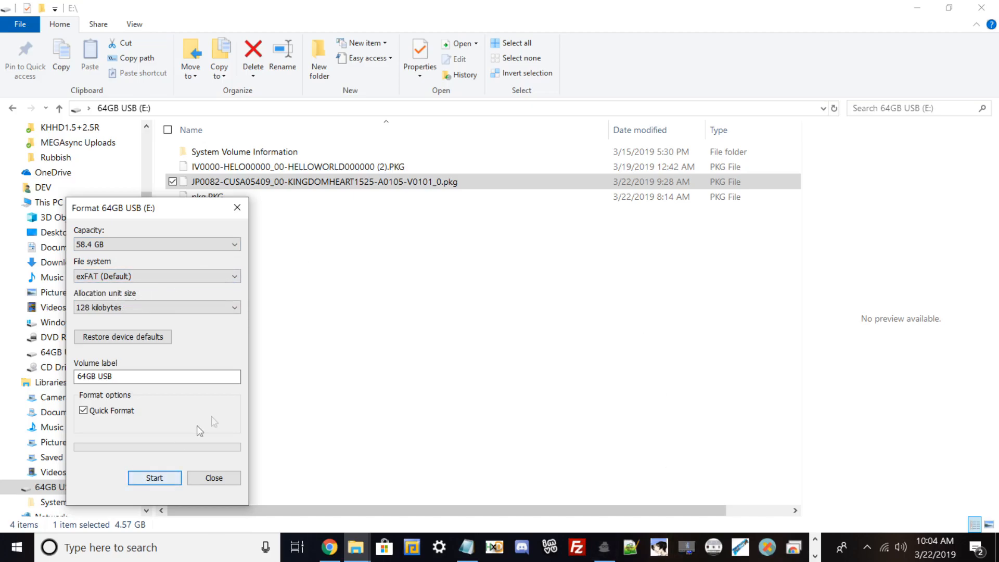
pyautogui.click(156, 377)
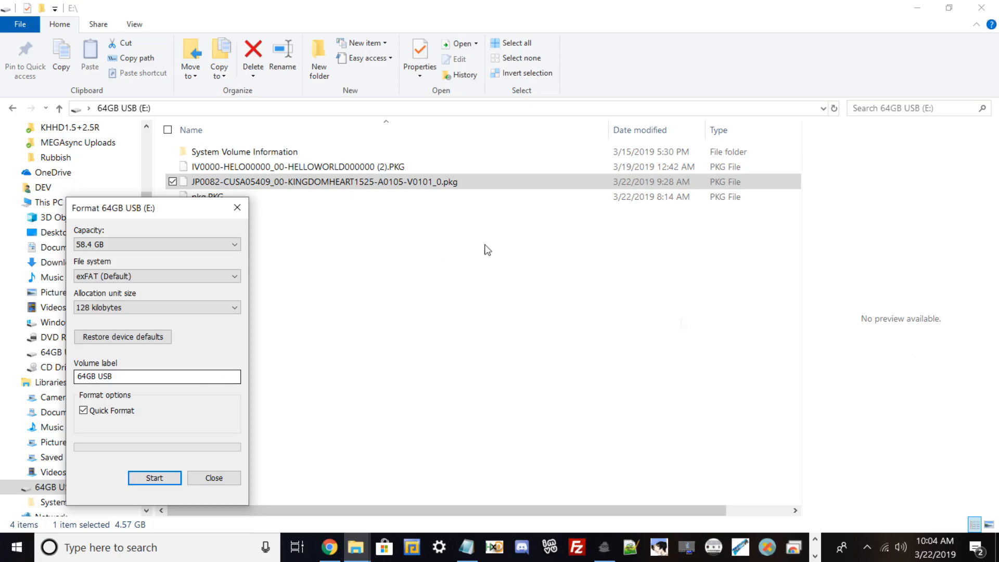
pyautogui.moveTo(214, 478)
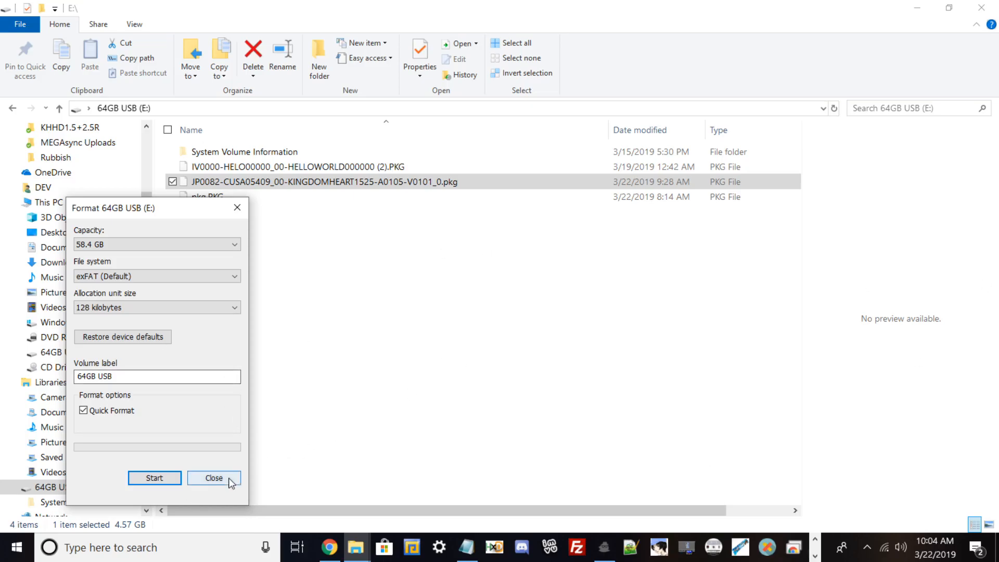
pyautogui.click(214, 477)
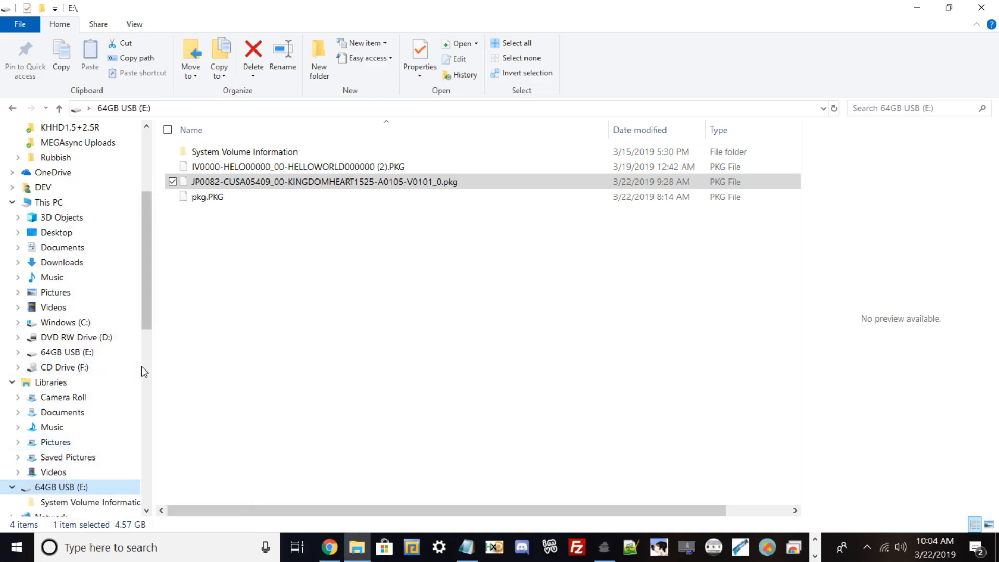
pyautogui.moveTo(219, 262)
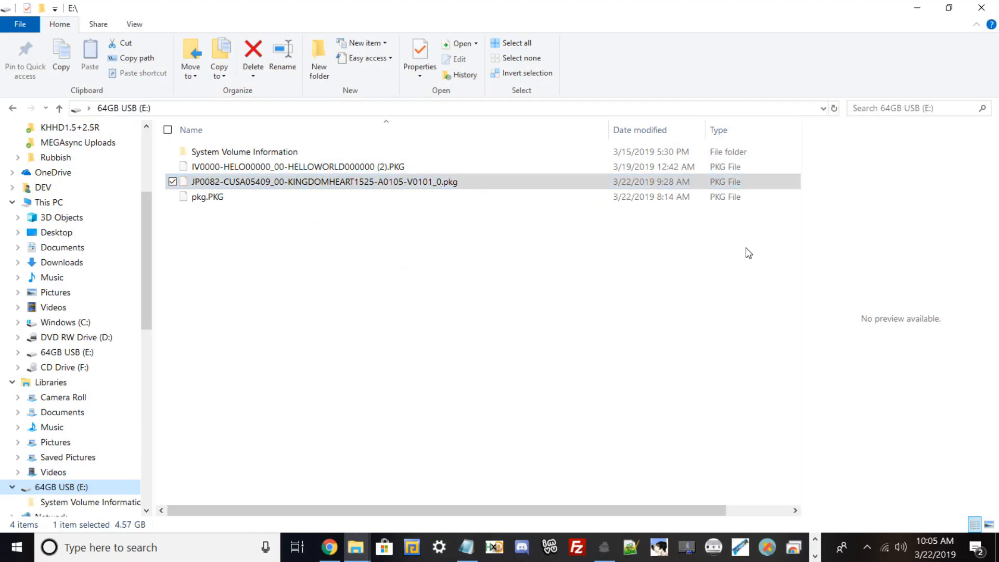
pyautogui.moveTo(865, 553)
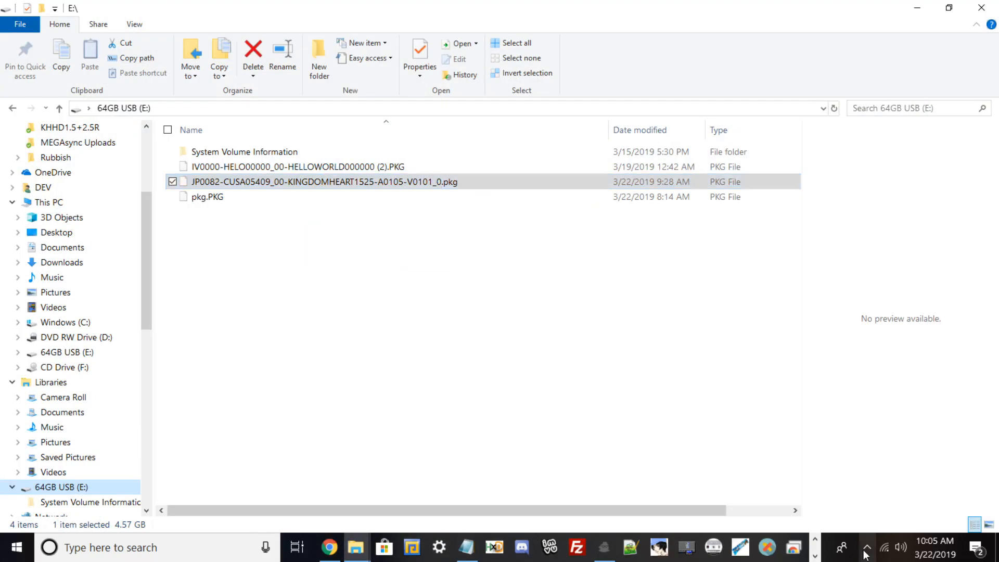
# Reveal the hidden tray icons to reach Safely Remove Hardware for the USB drive.
pyautogui.click(866, 547)
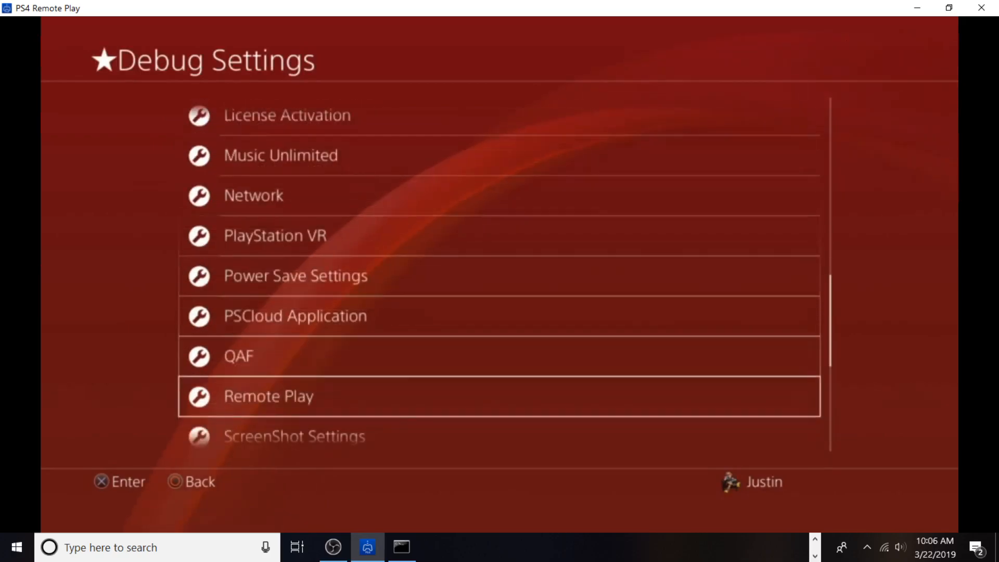
# Start installing the KINGDOMHEART1525 package via Debug Settings Package Installer, then minimize Remote Play.
pyautogui.scroll(-3)
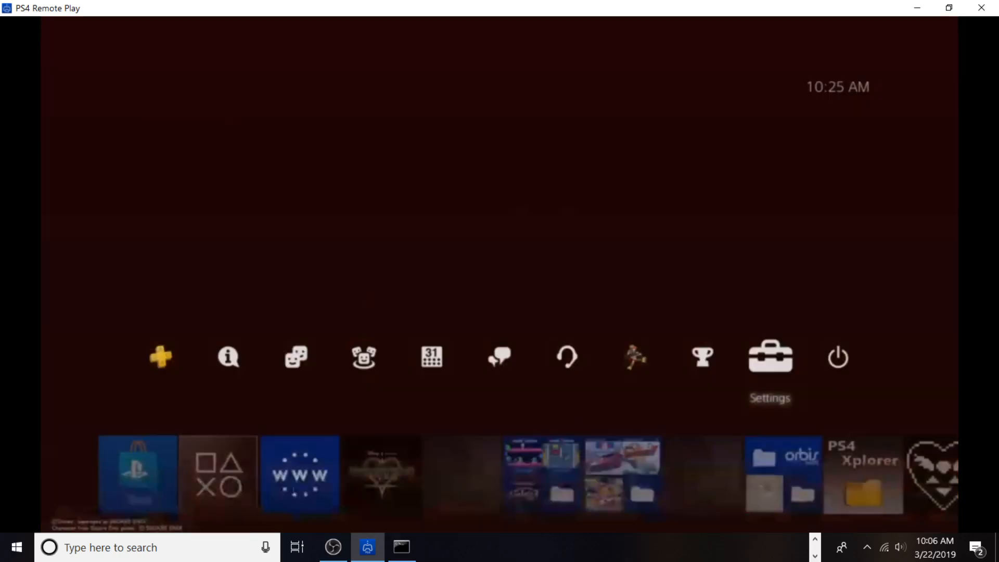
pyautogui.click(769, 355)
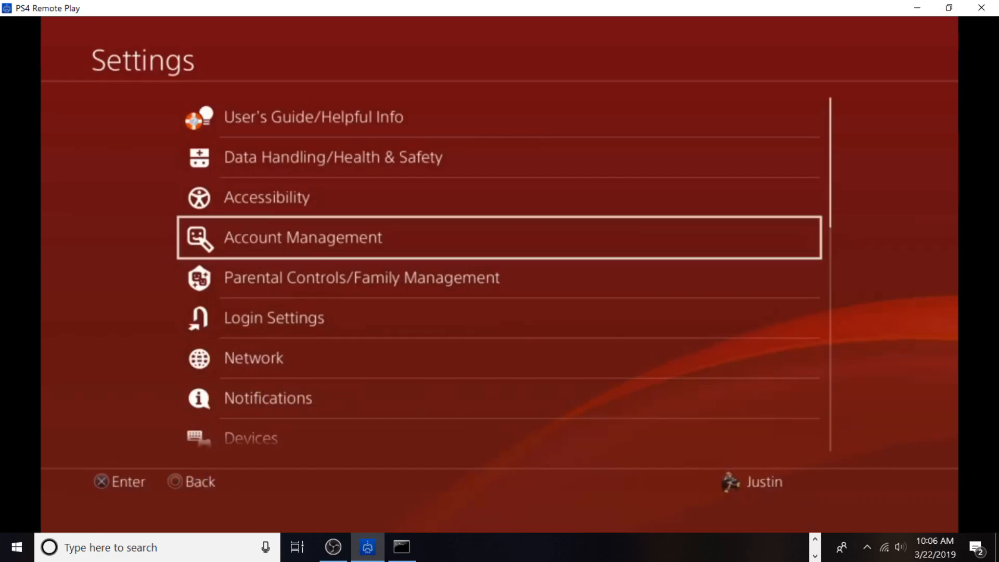
pyautogui.scroll(-3)
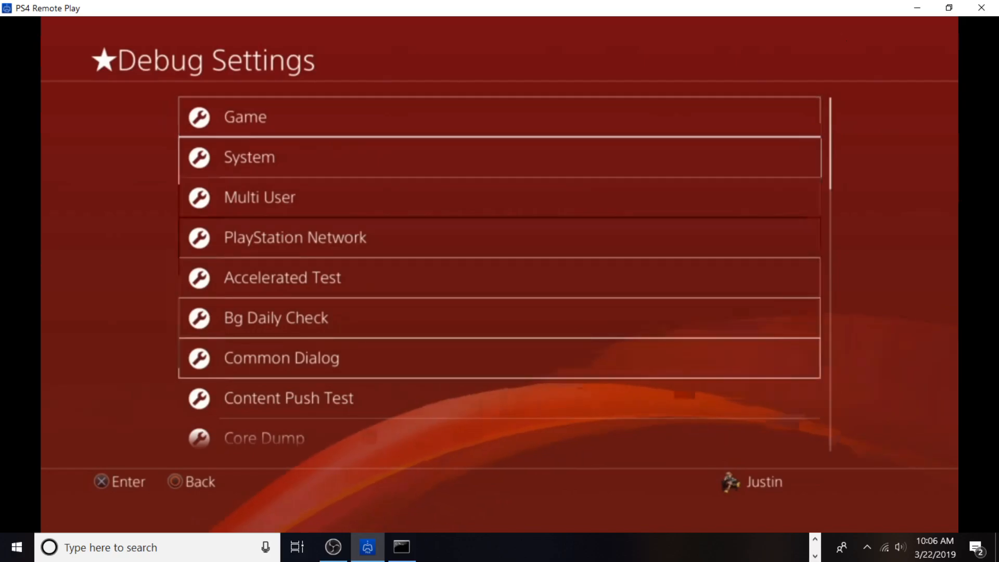
pyautogui.scroll(-3)
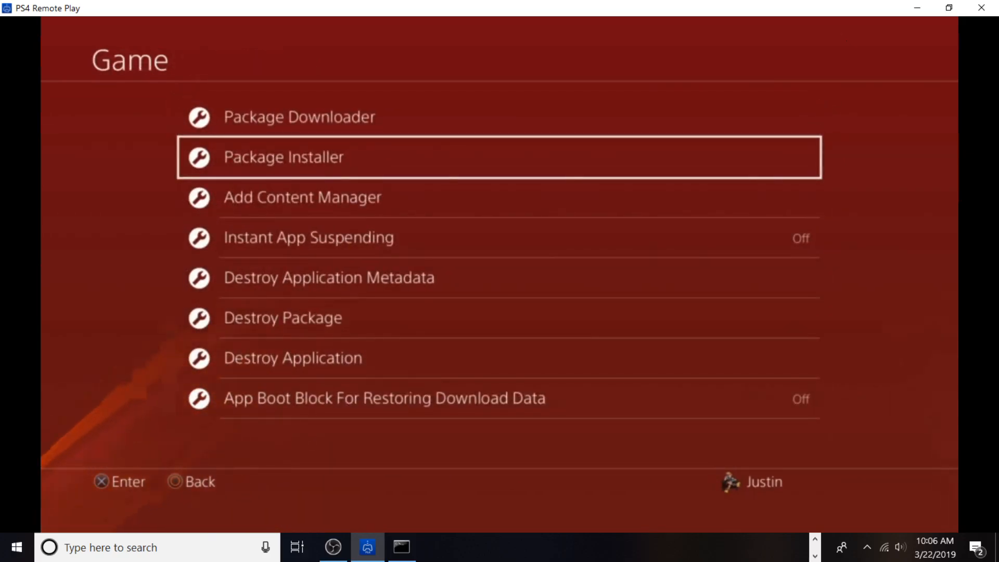
pyautogui.click(283, 156)
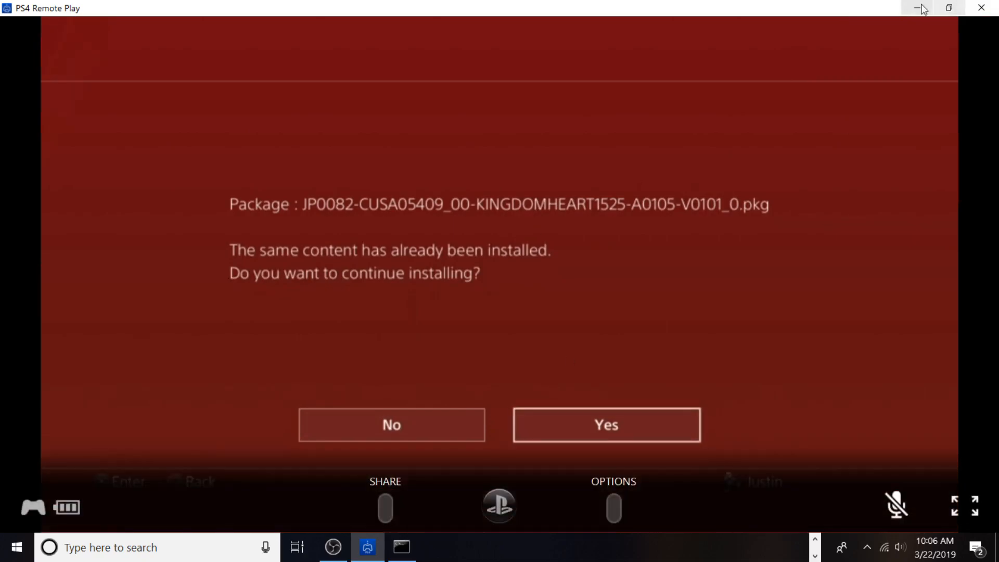
pyautogui.click(919, 8)
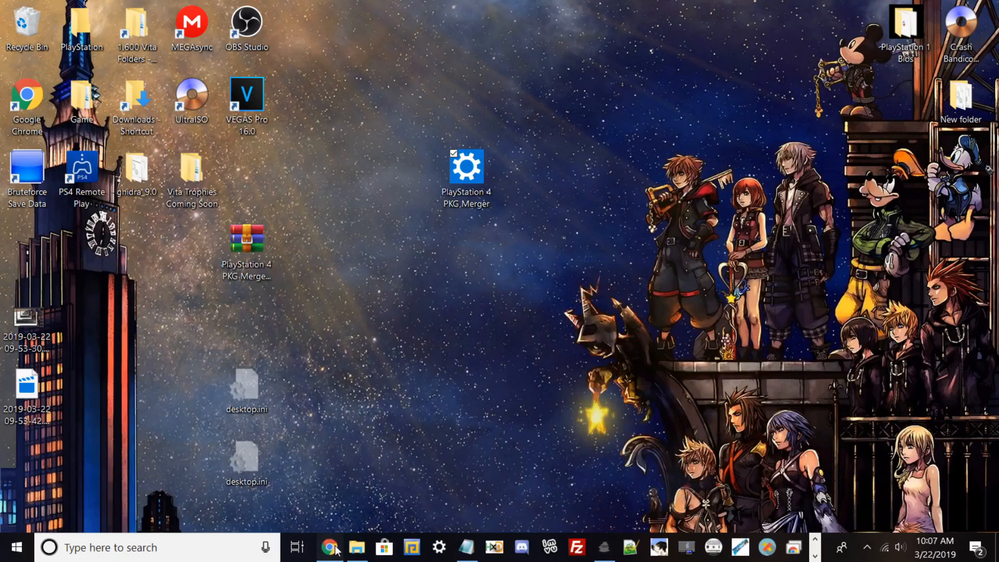
pyautogui.click(328, 547)
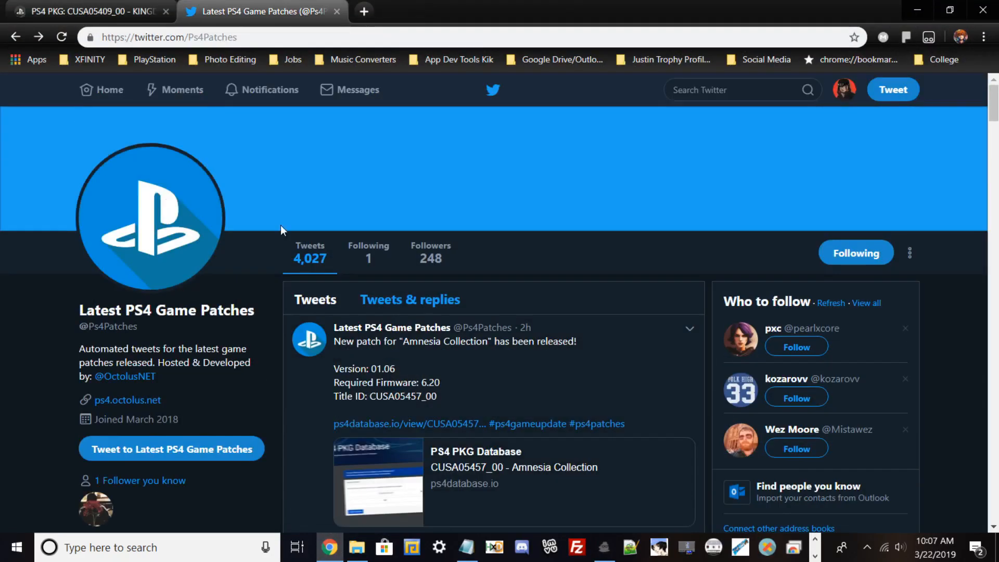
pyautogui.moveTo(151, 330)
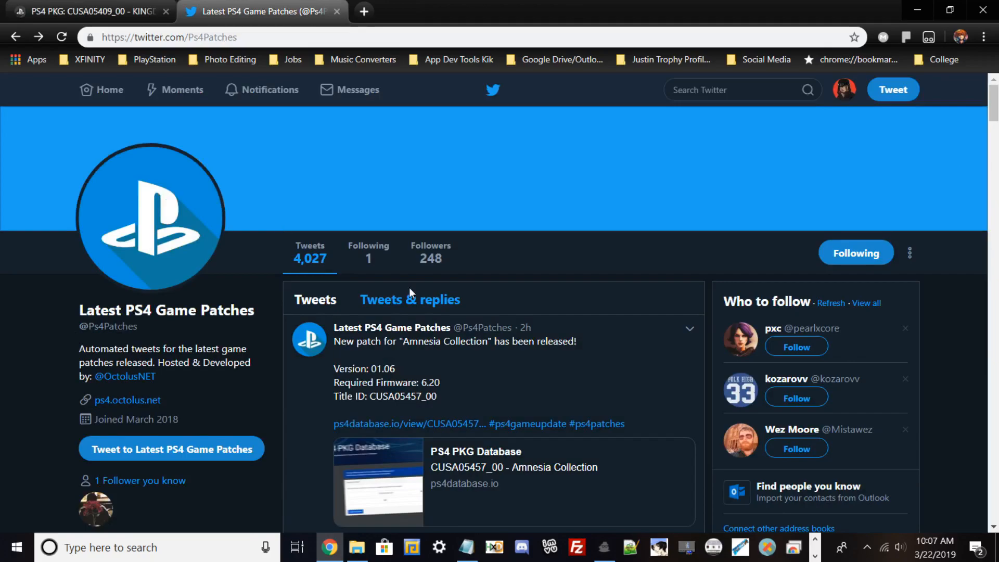
pyautogui.scroll(-3)
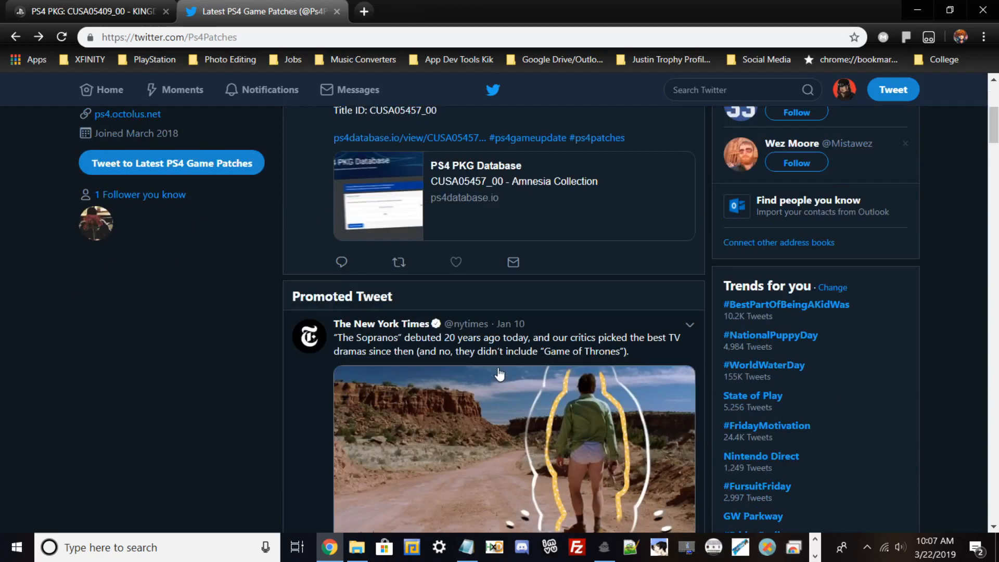
pyautogui.scroll(-3)
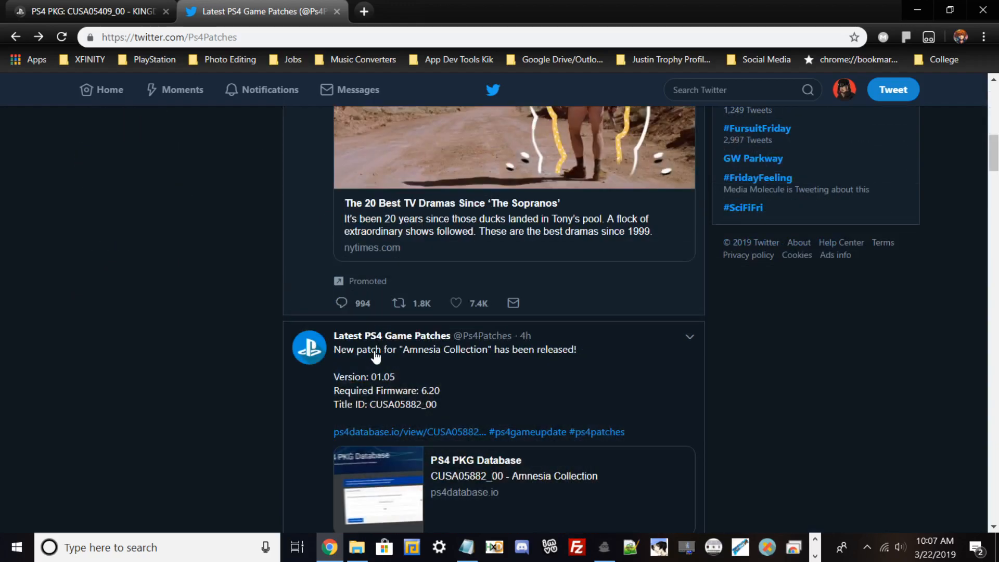
pyautogui.scroll(-3)
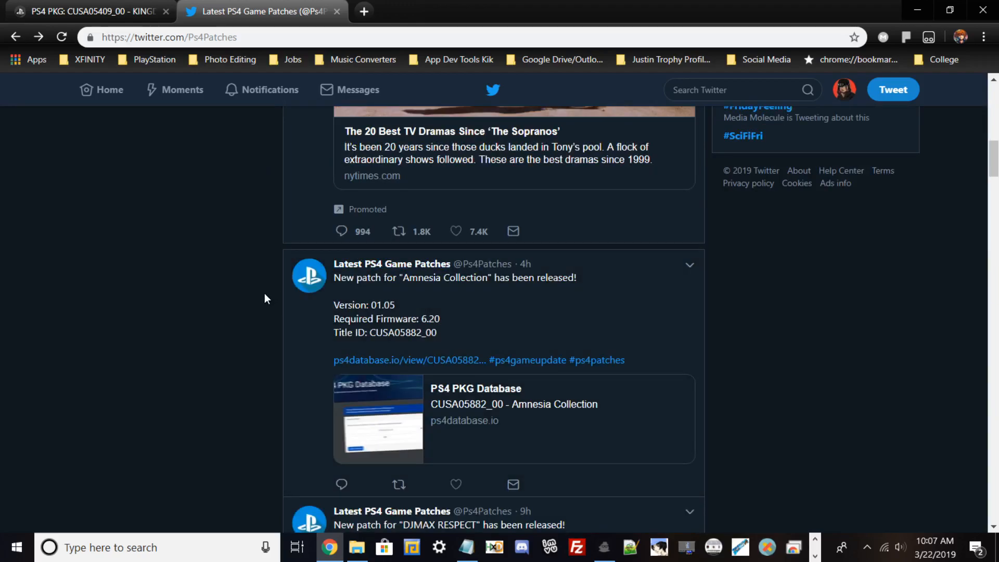
pyautogui.scroll(-3)
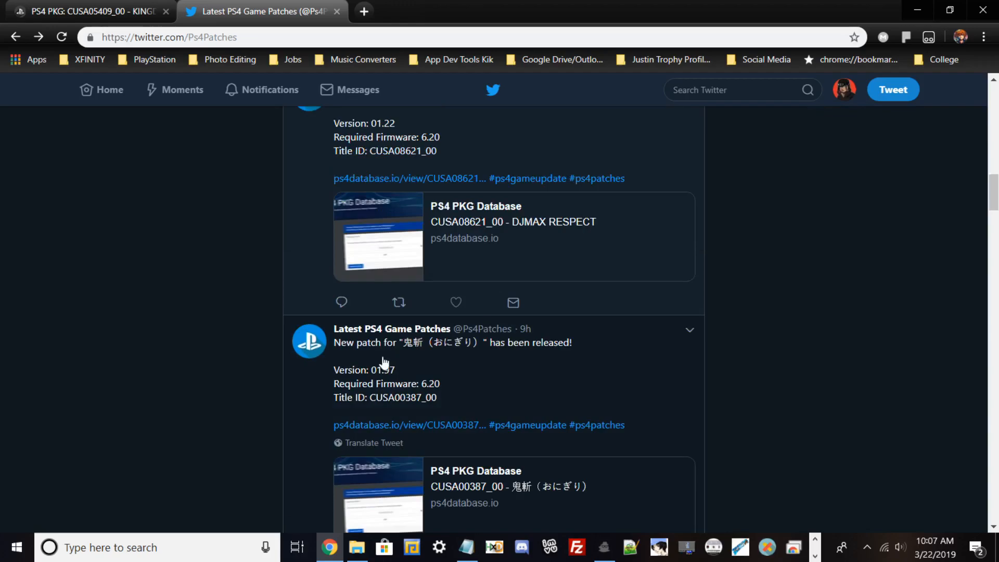
pyautogui.scroll(-3)
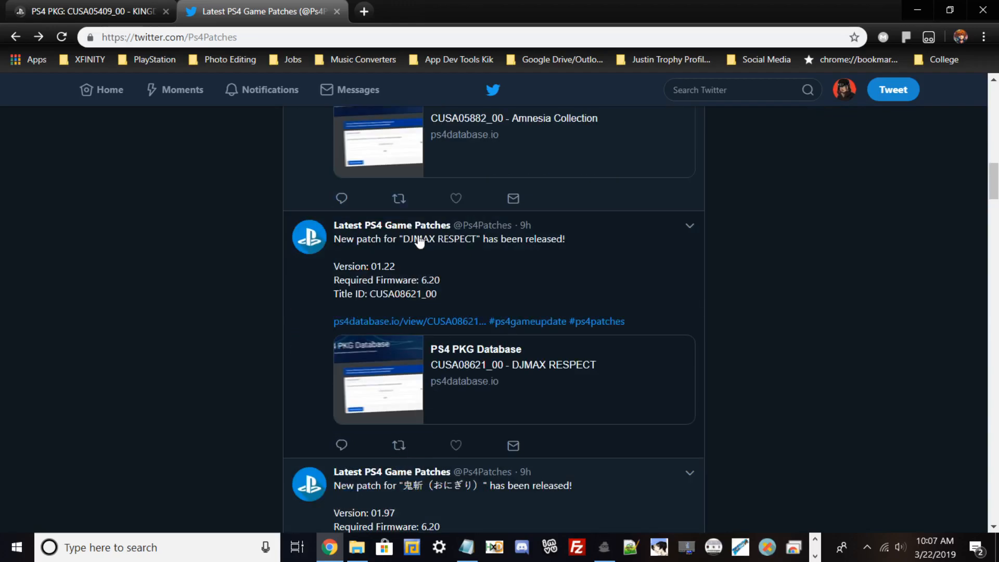
pyautogui.moveTo(471, 288)
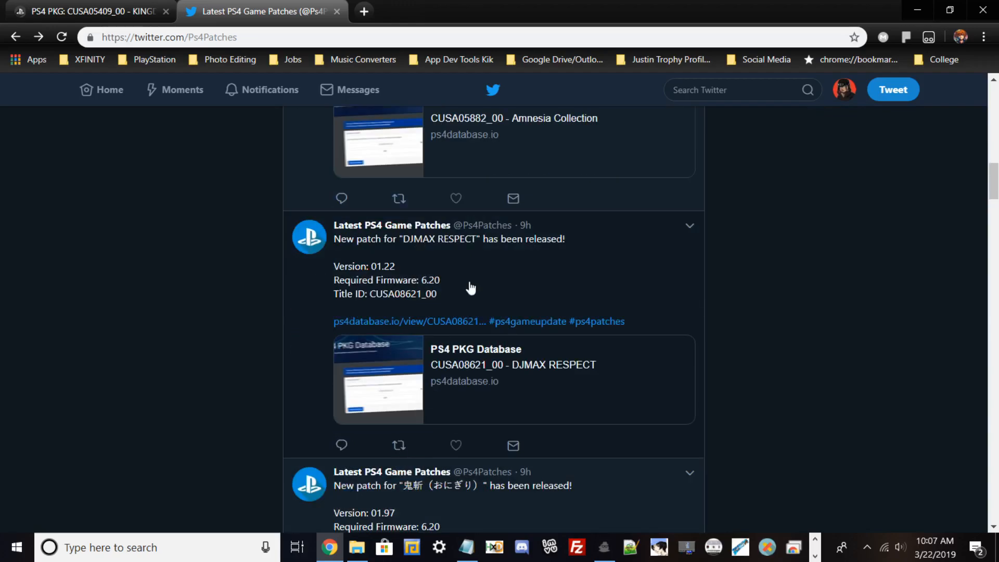
pyautogui.scroll(-3)
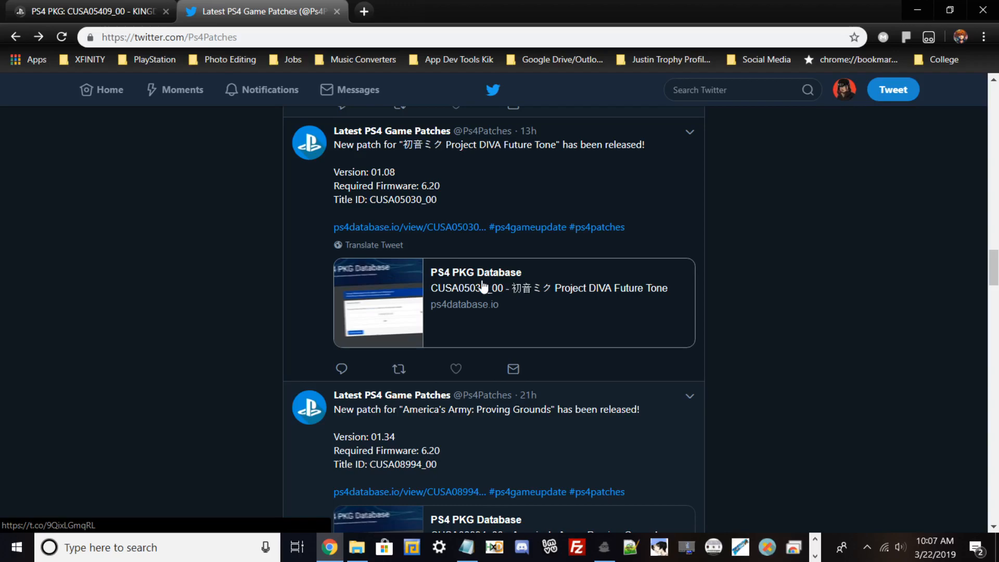
pyautogui.scroll(-3)
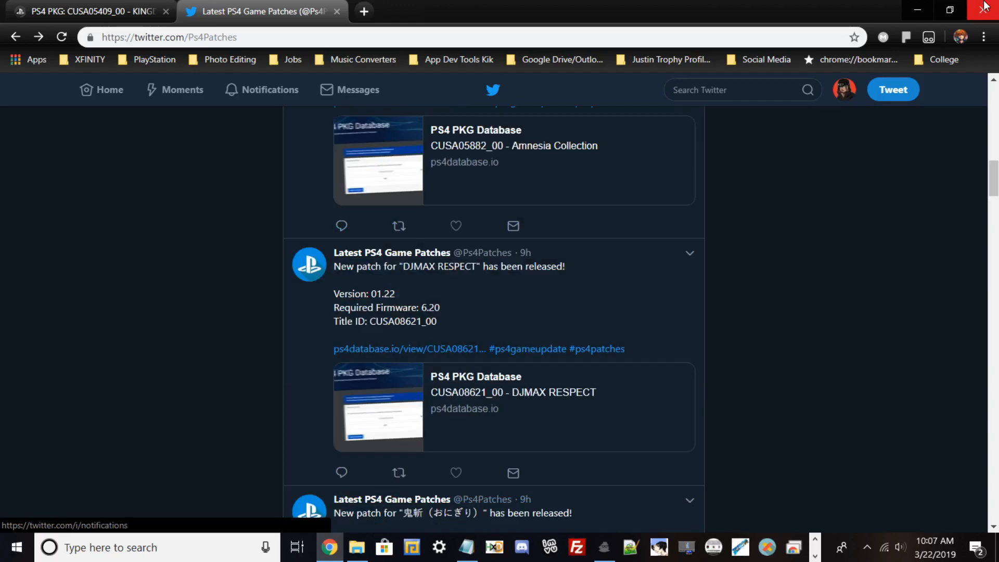